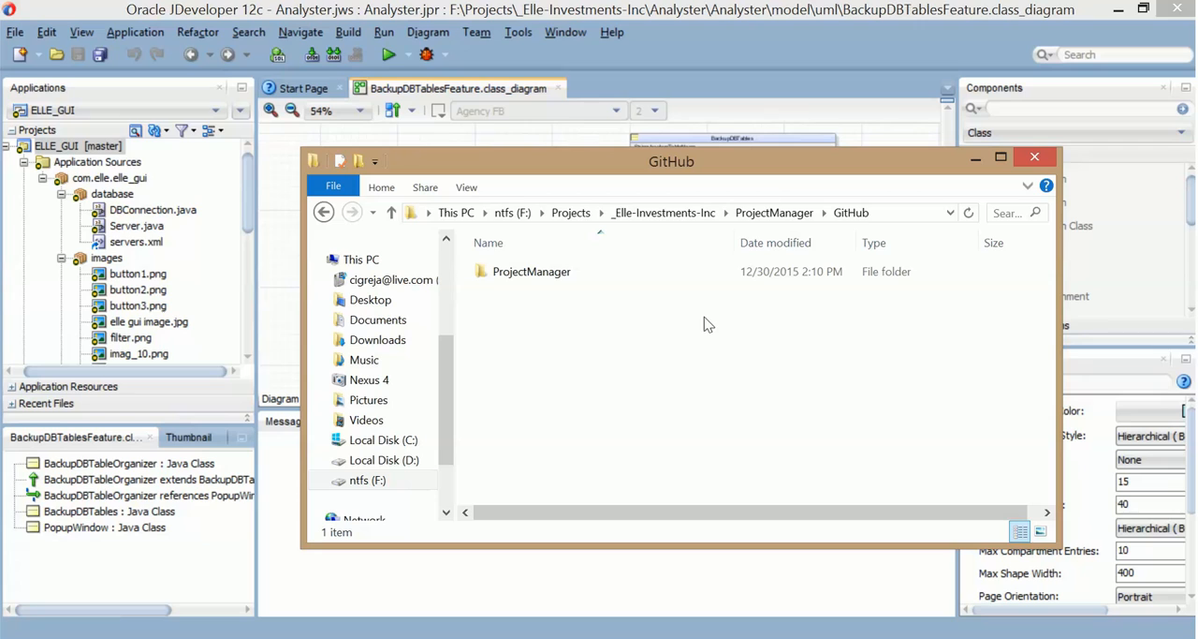
pyautogui.moveTo(698, 340)
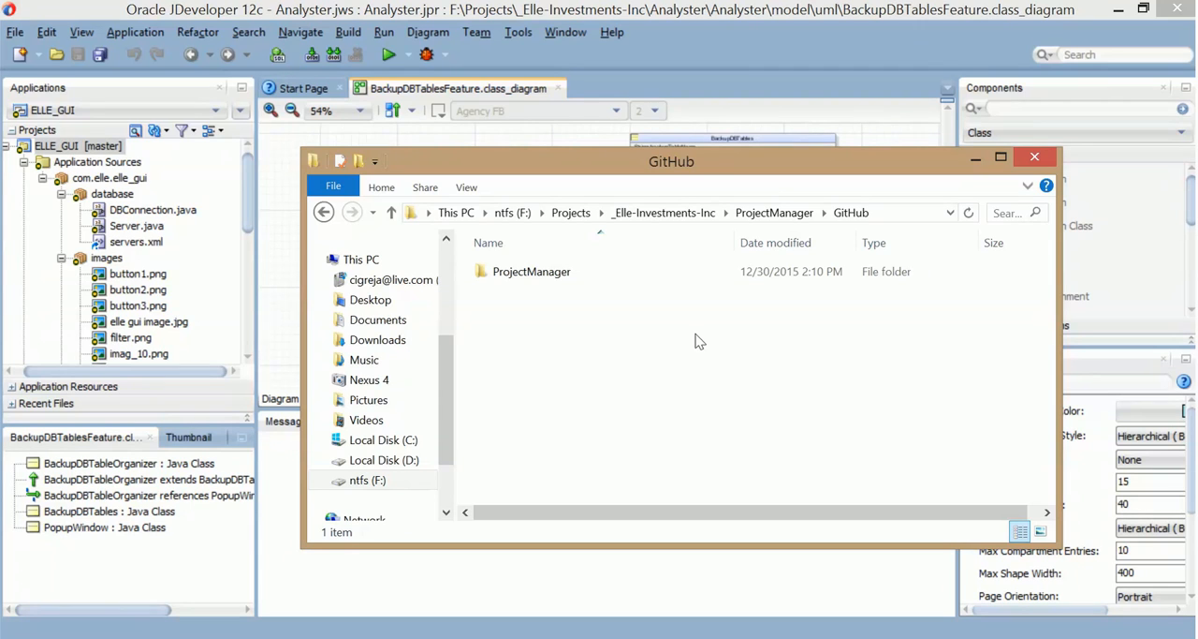
pyautogui.moveTo(730, 354)
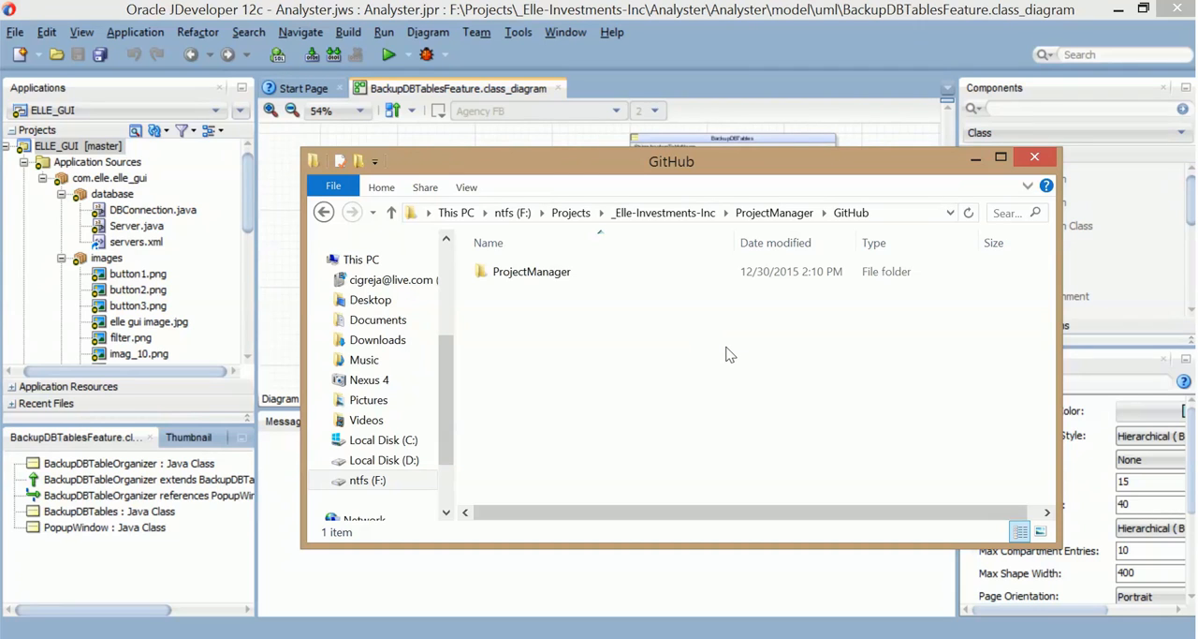
pyautogui.moveTo(734, 356)
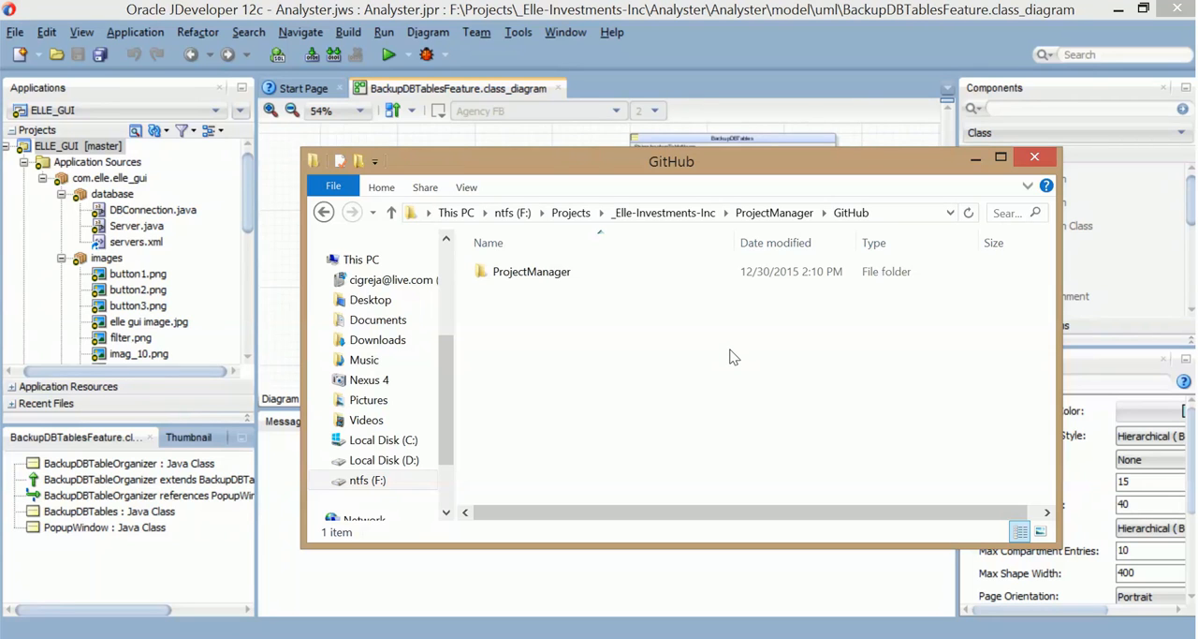
pyautogui.moveTo(599, 187)
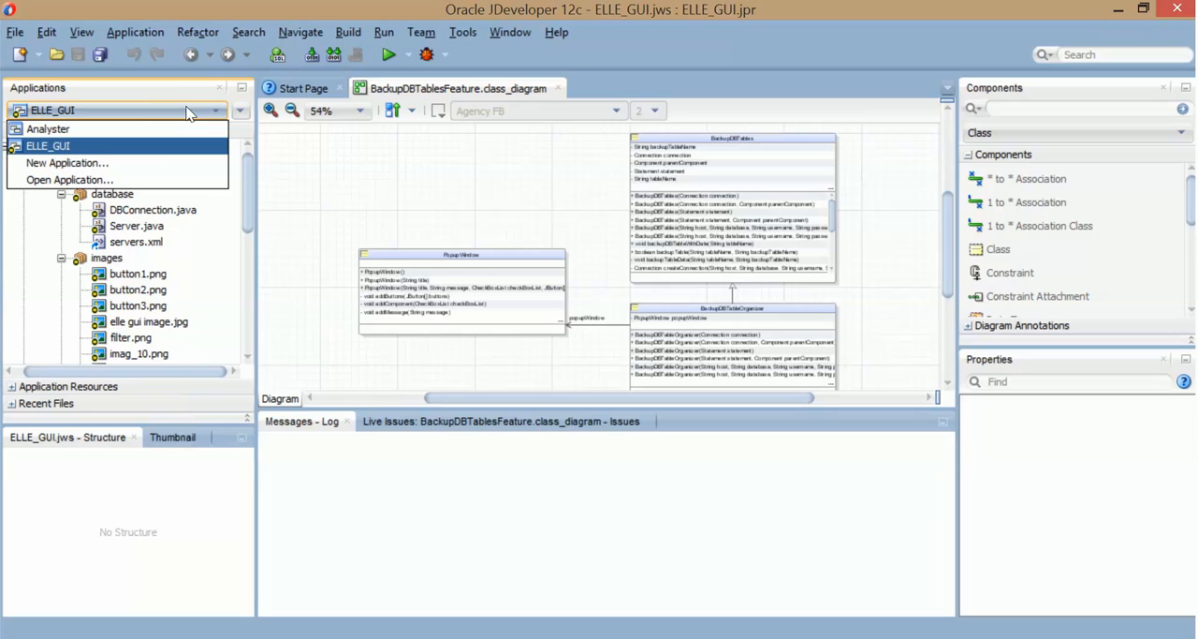
pyautogui.moveTo(47, 127)
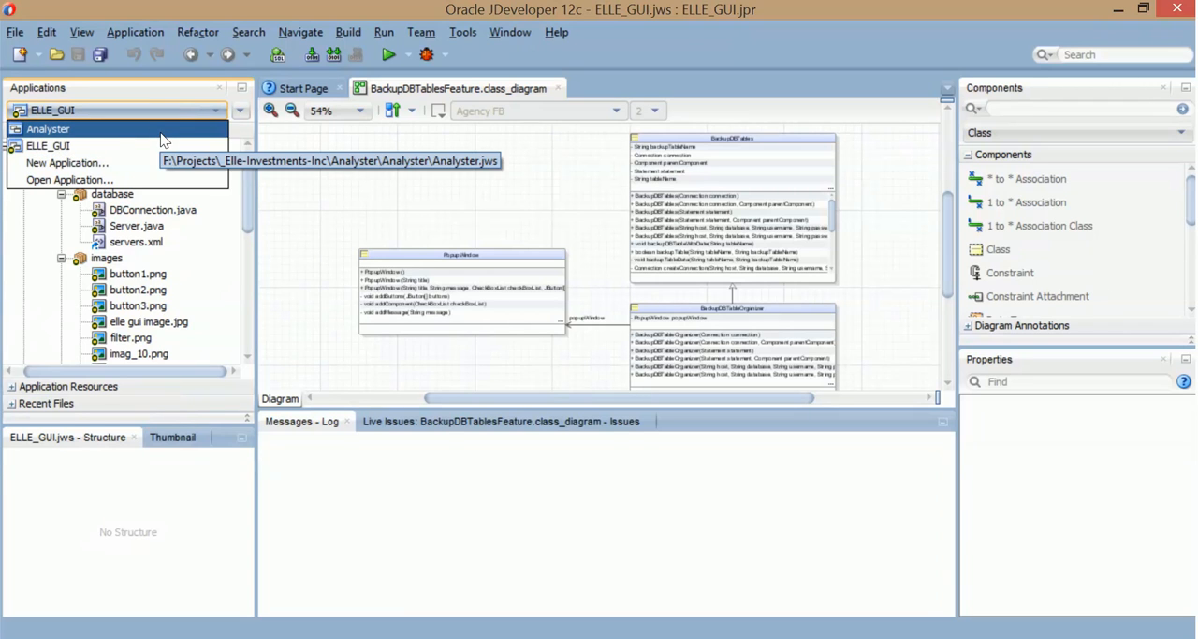
# Step: Make Analyster the active application and expand its Application Sources to show com.elle.analyster and uml
pyautogui.click(49, 128)
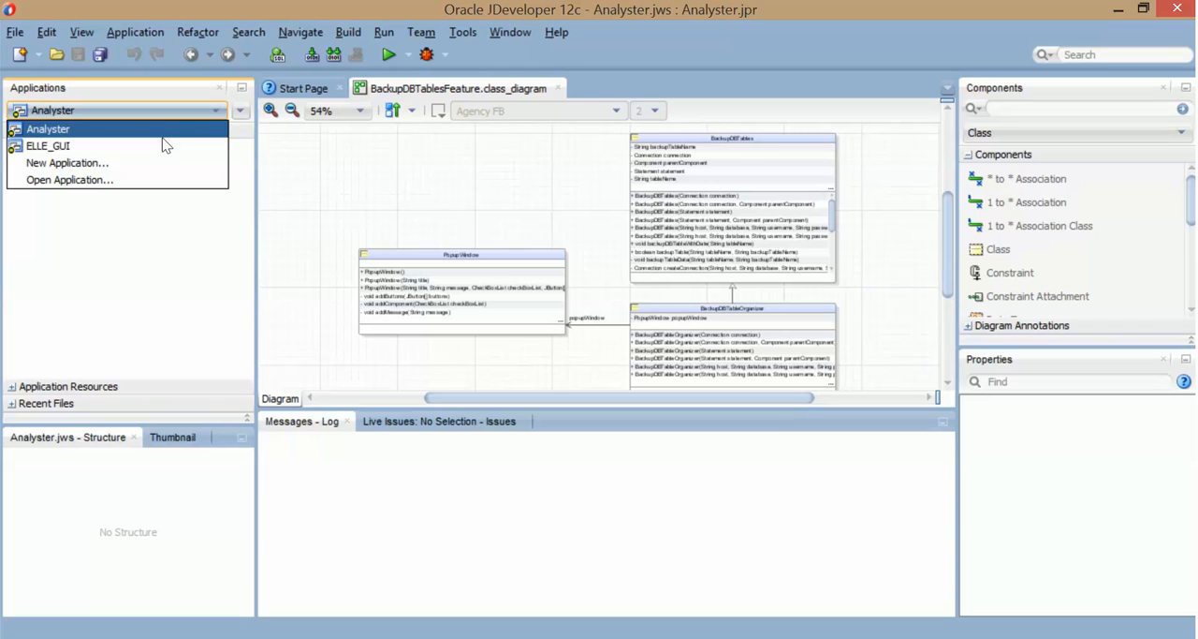
pyautogui.click(49, 146)
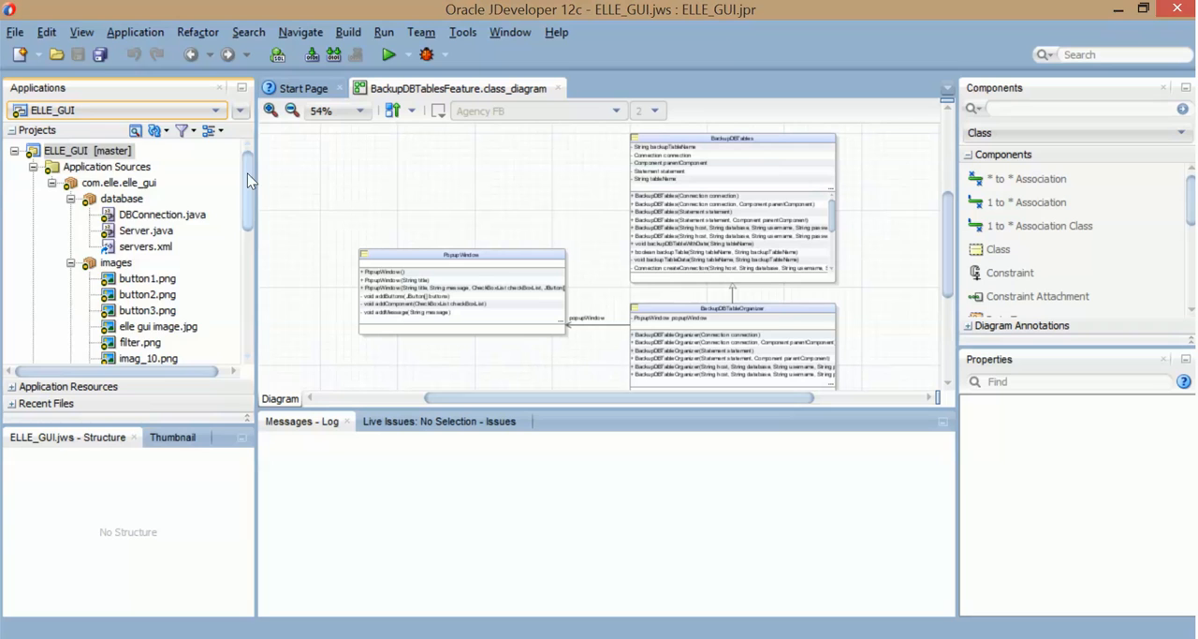
pyautogui.scroll(-3)
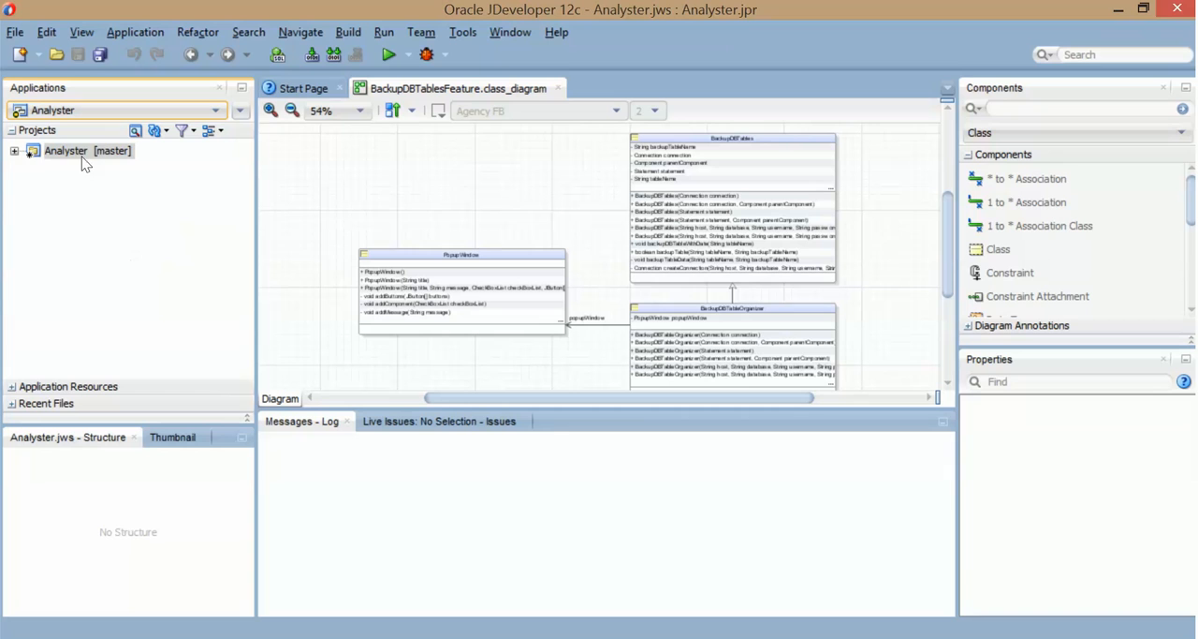
pyautogui.click(15, 150)
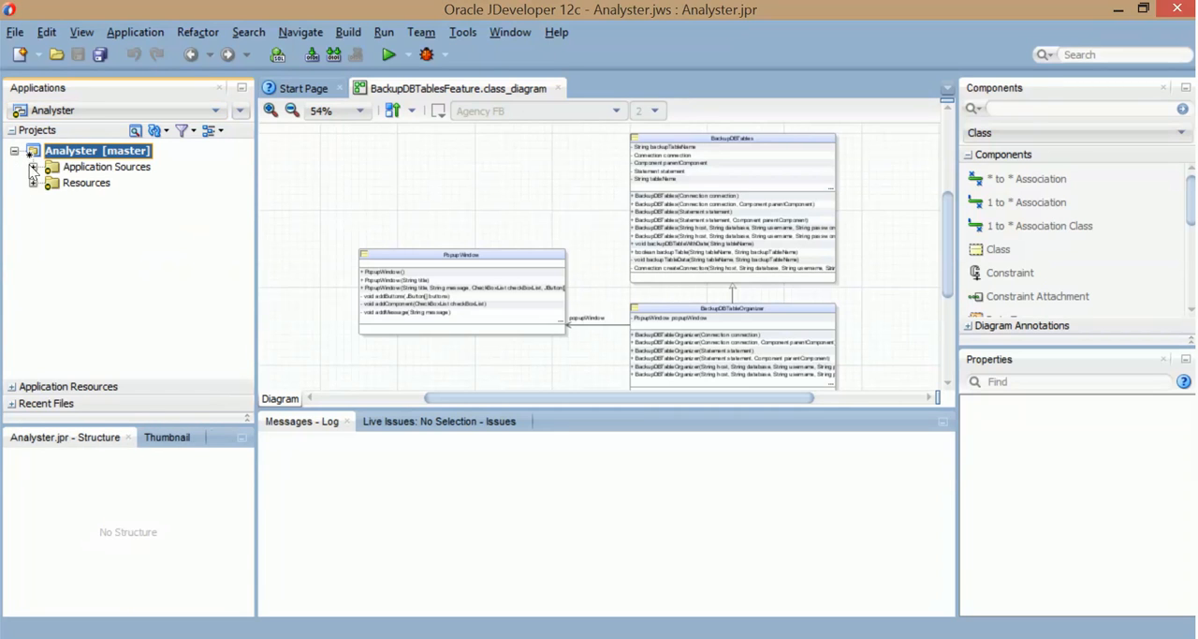
pyautogui.click(33, 167)
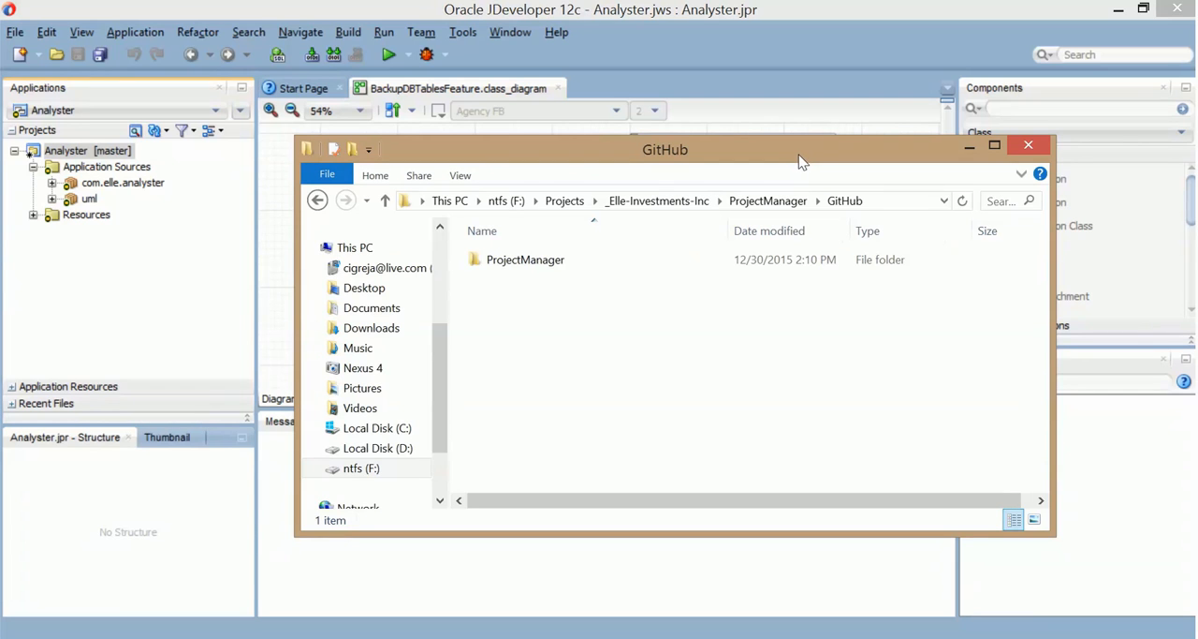
# Step: Browse File Explorer into the ProjectManager\GitHub folder
pyautogui.moveTo(801, 157); pyautogui.dragTo(824, 159)
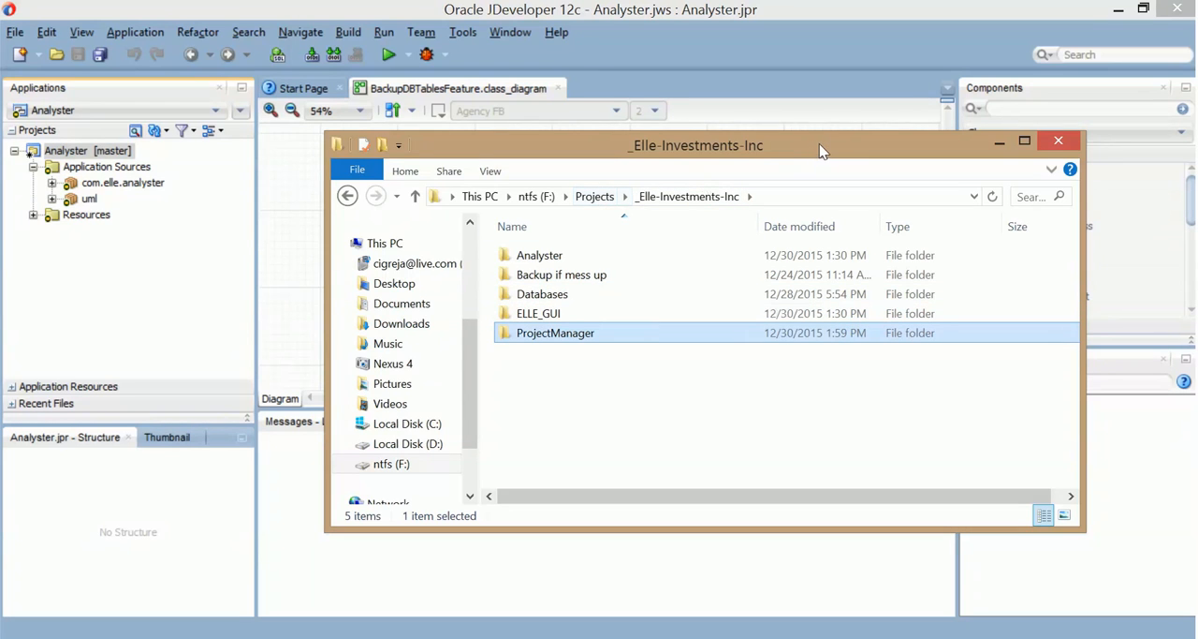
pyautogui.moveTo(697, 146); pyautogui.dragTo(719, 158)
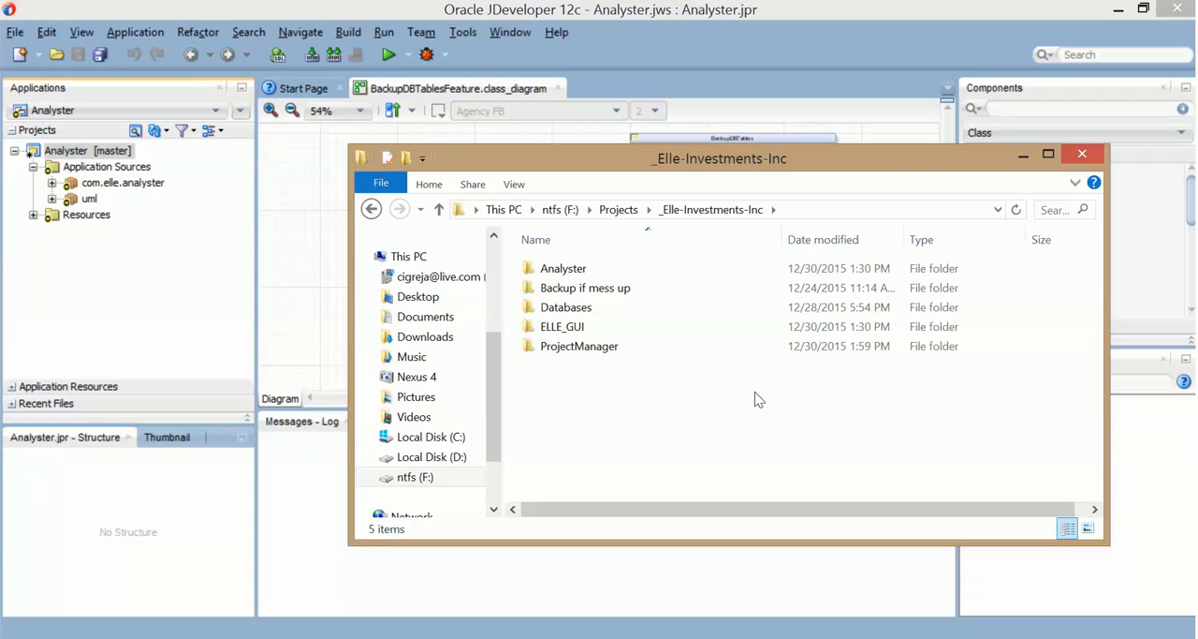
pyautogui.click(578, 345)
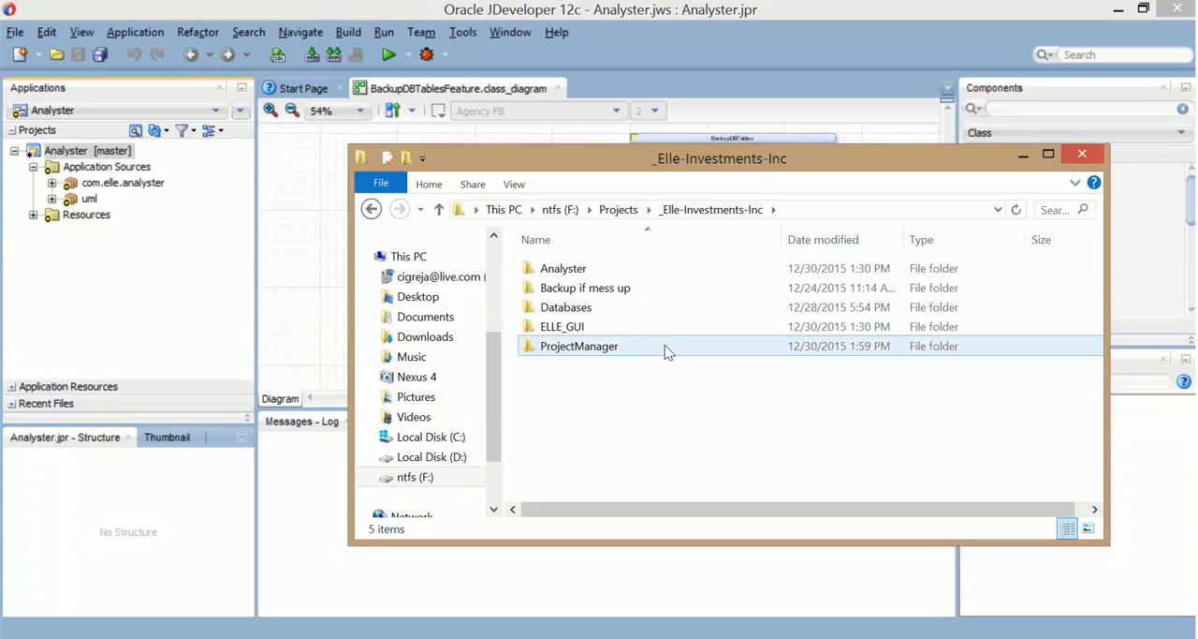
pyautogui.doubleClick(579, 344)
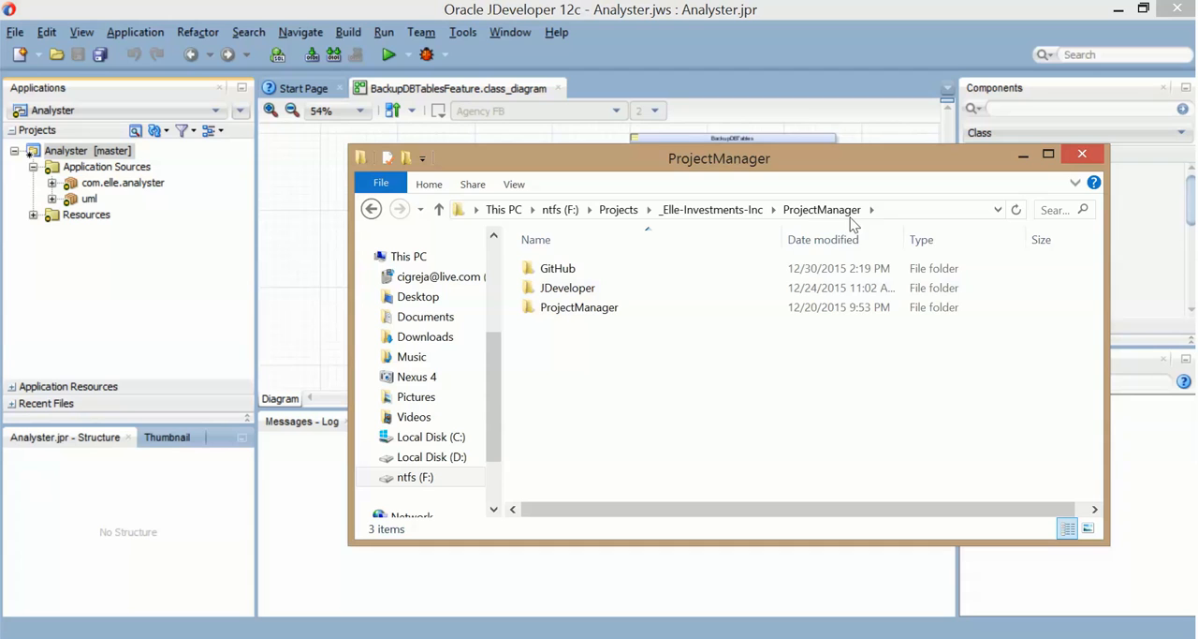
pyautogui.doubleClick(558, 268)
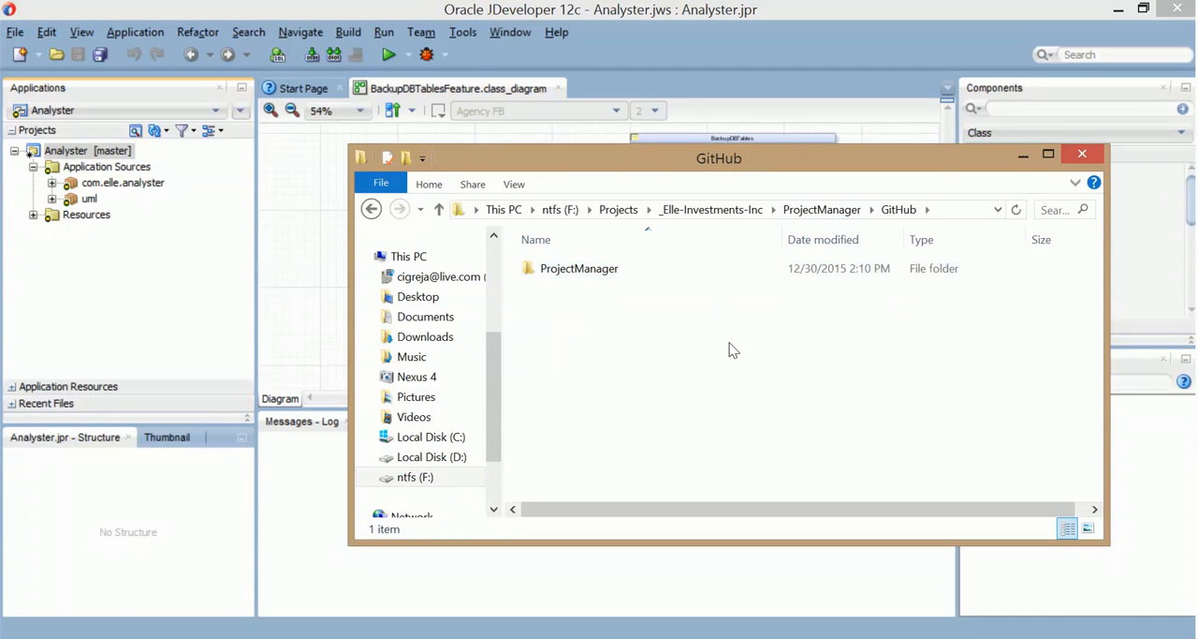
pyautogui.doubleClick(579, 267)
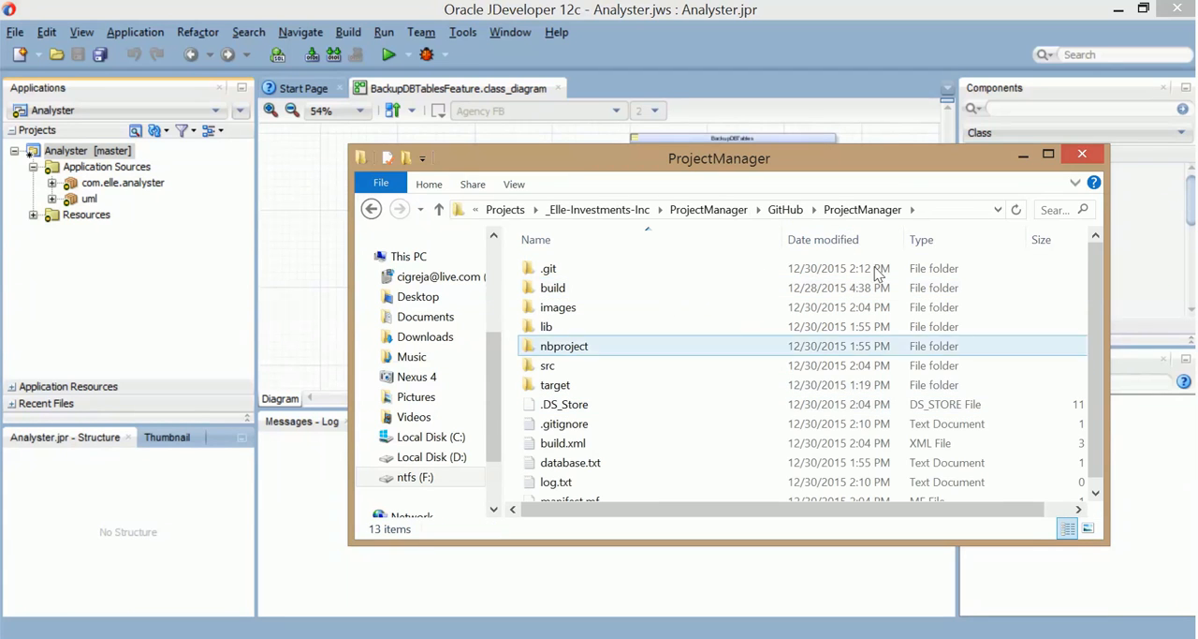
pyautogui.moveTo(547, 365)
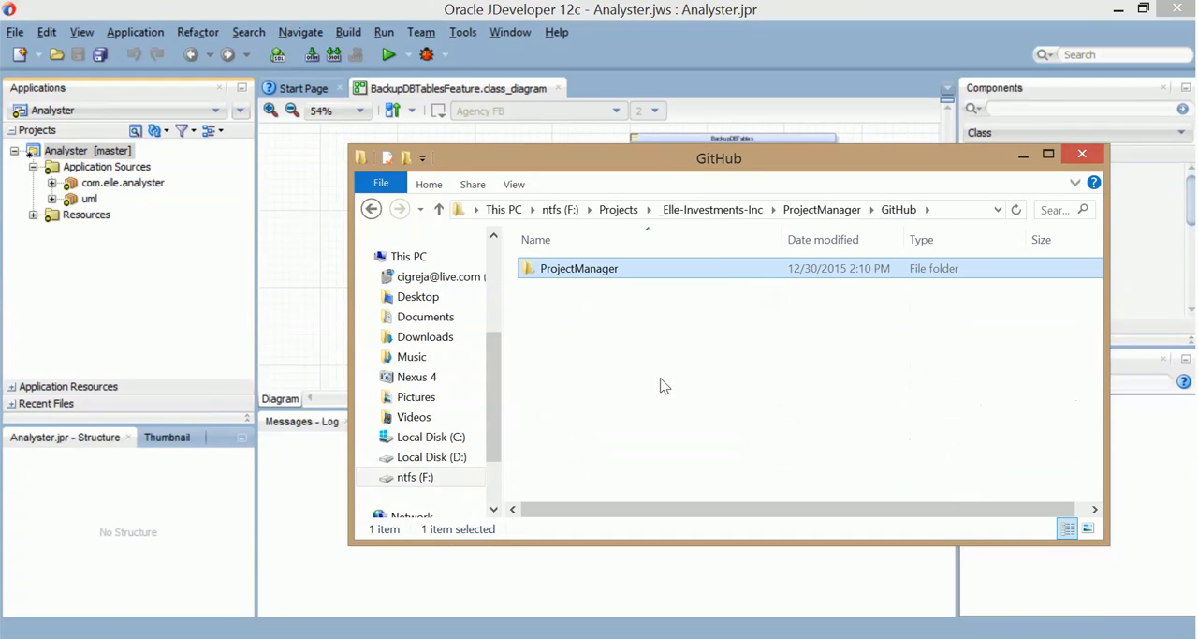
# Step: Create a new folder named jd inside GitHub and go into it
pyautogui.rightClick(665, 386)
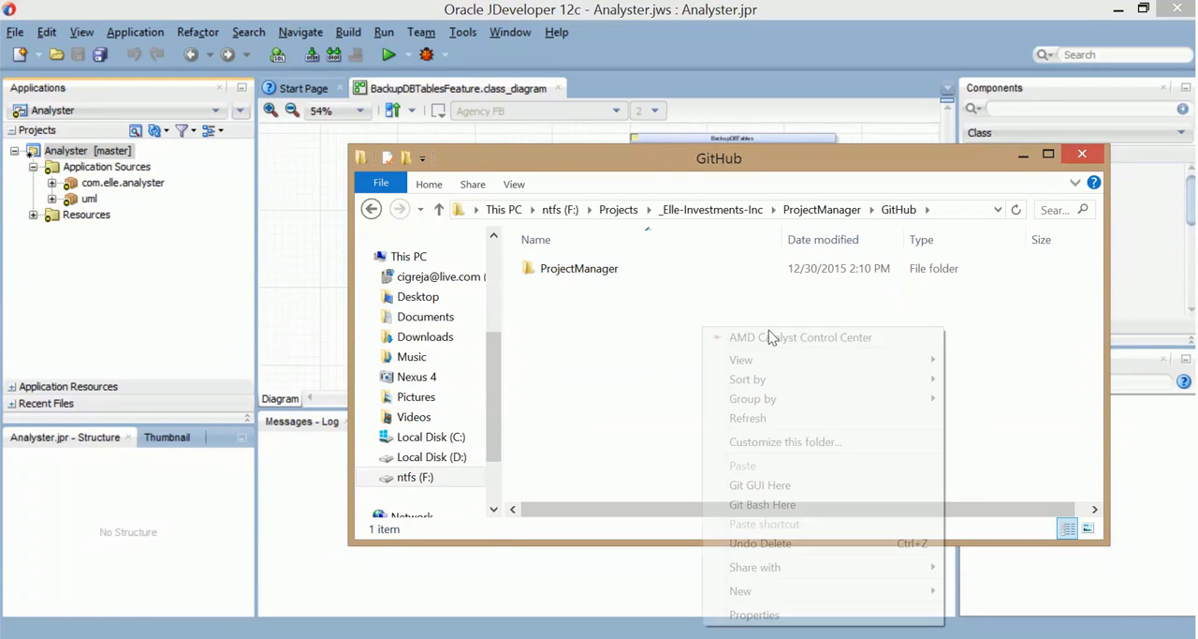
pyautogui.click(742, 590)
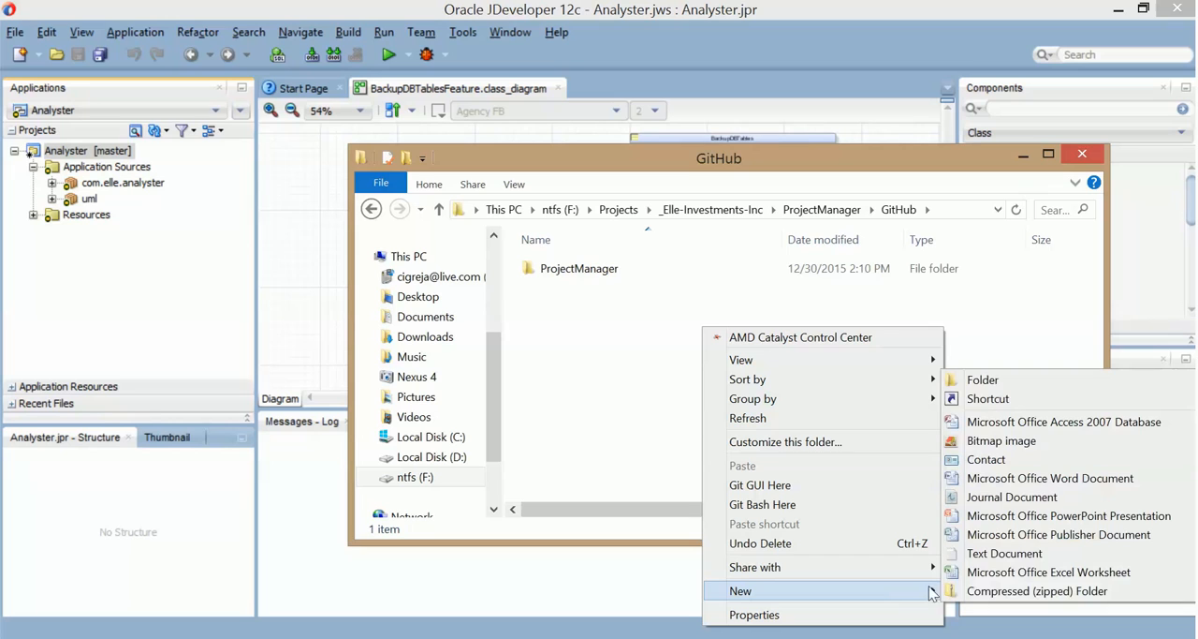
pyautogui.click(983, 378)
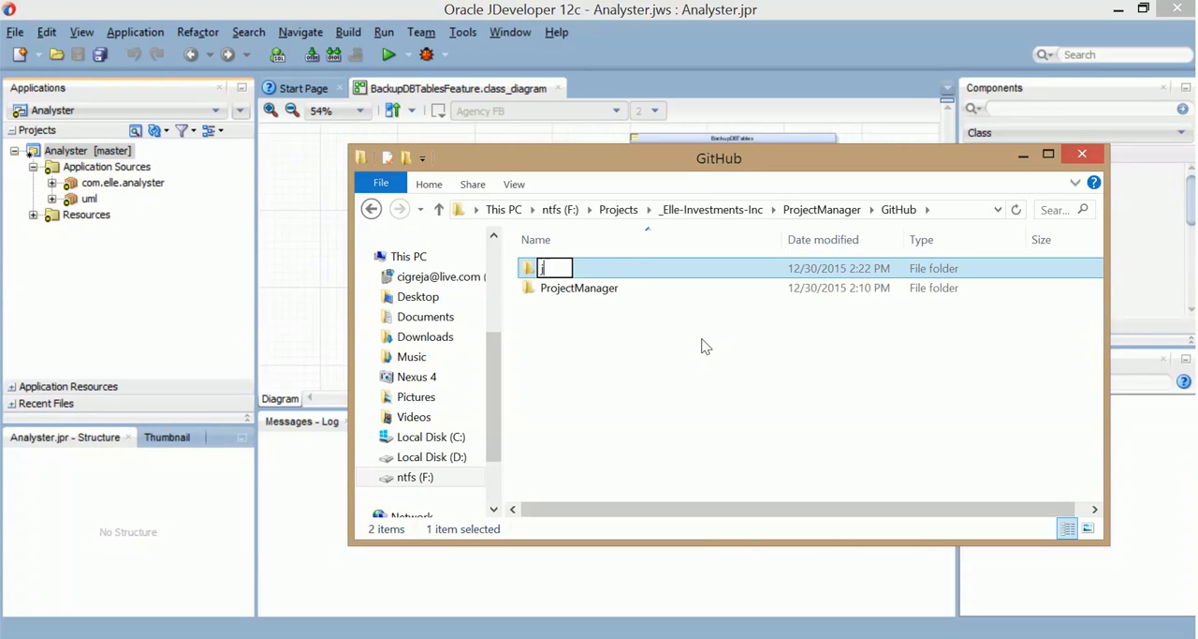
pyautogui.write('d')
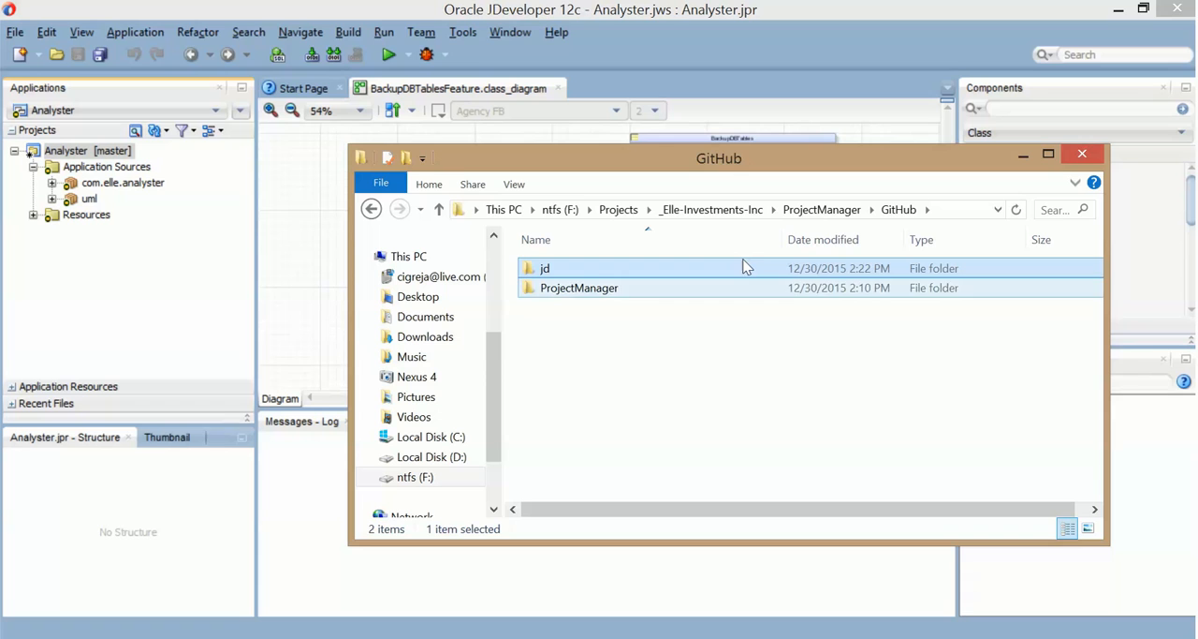
pyautogui.doubleClick(547, 267)
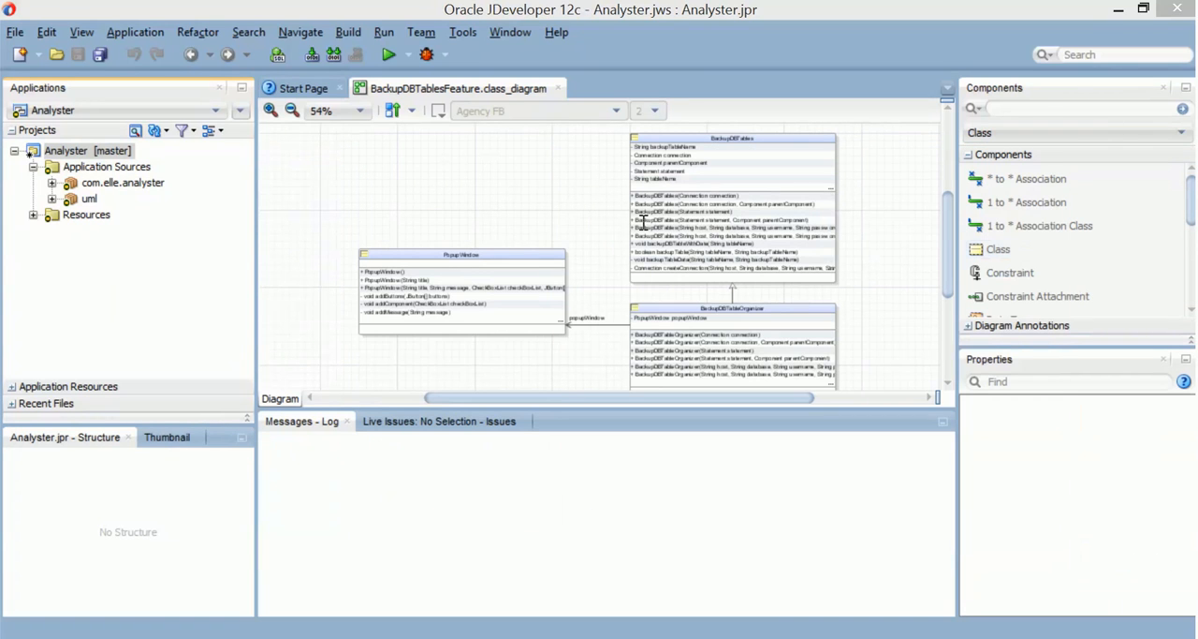
pyautogui.moveTo(164, 127)
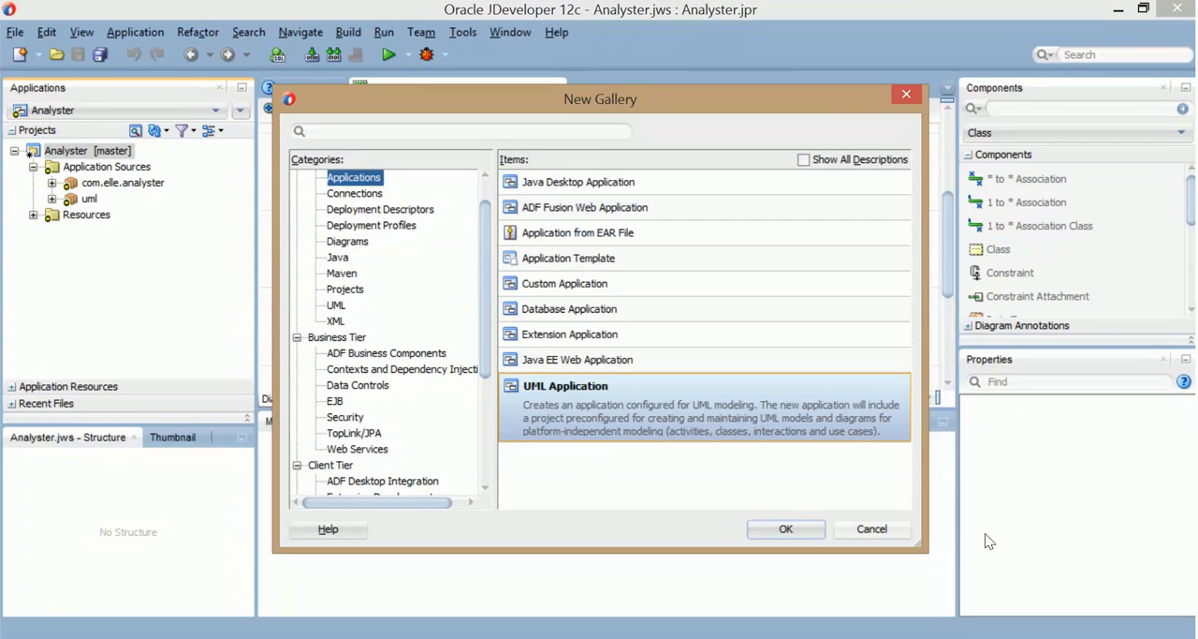
# Step: Start a new UML application and set its directory to the GitHub\jd folder
pyautogui.click(787, 528)
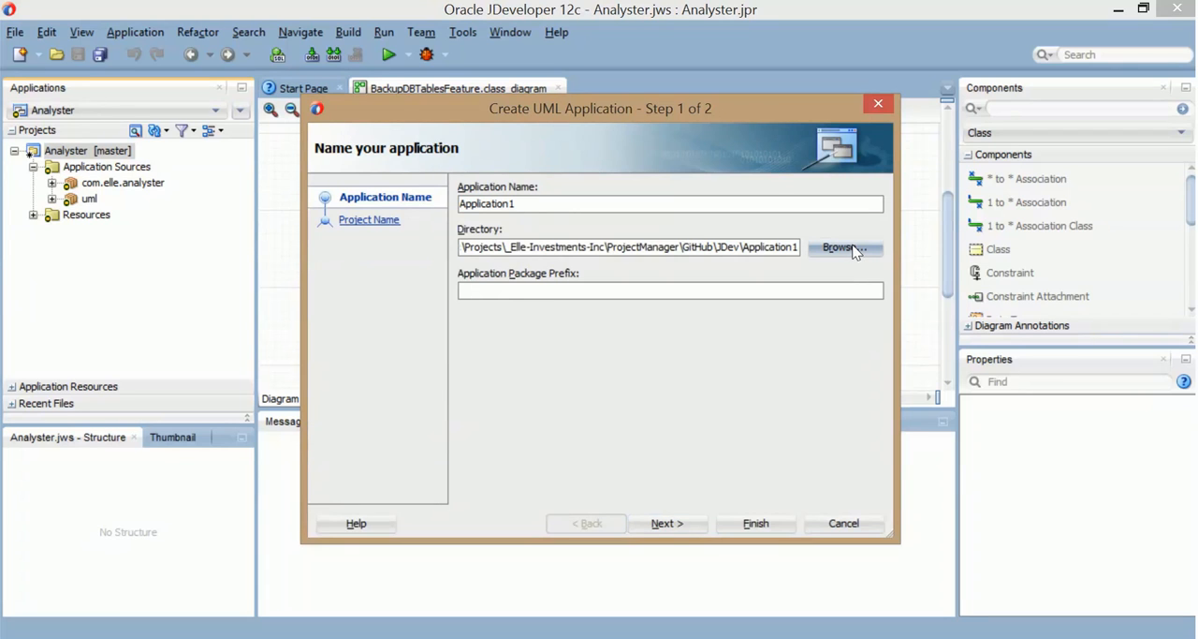
pyautogui.click(839, 248)
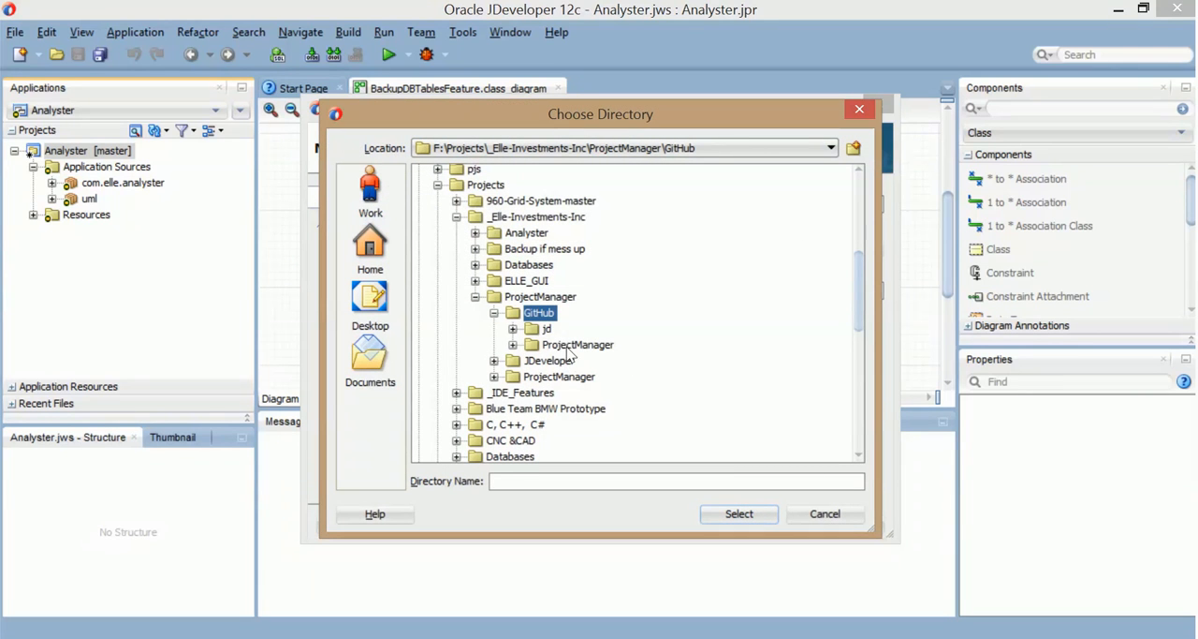
pyautogui.click(579, 344)
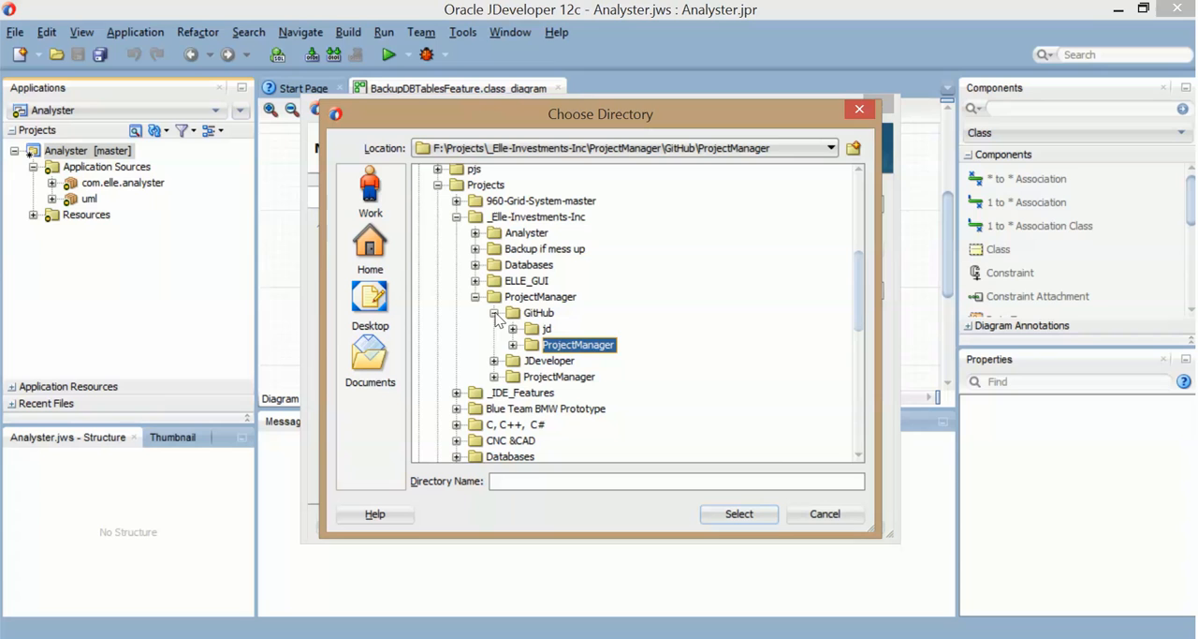
pyautogui.moveTo(543, 322)
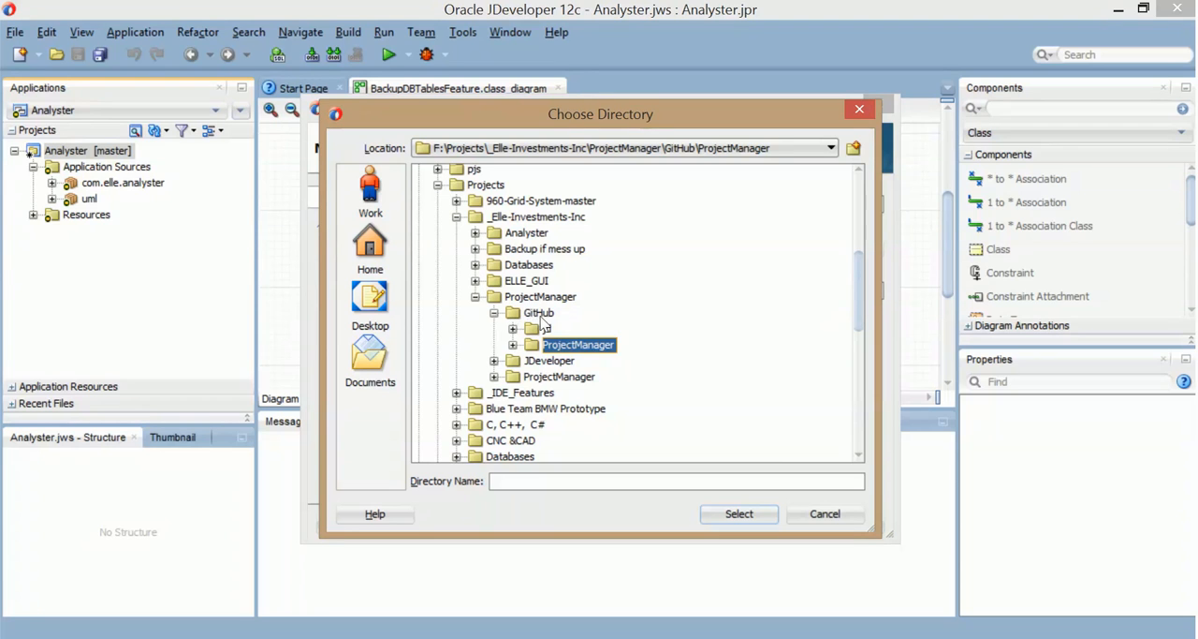
pyautogui.click(545, 328)
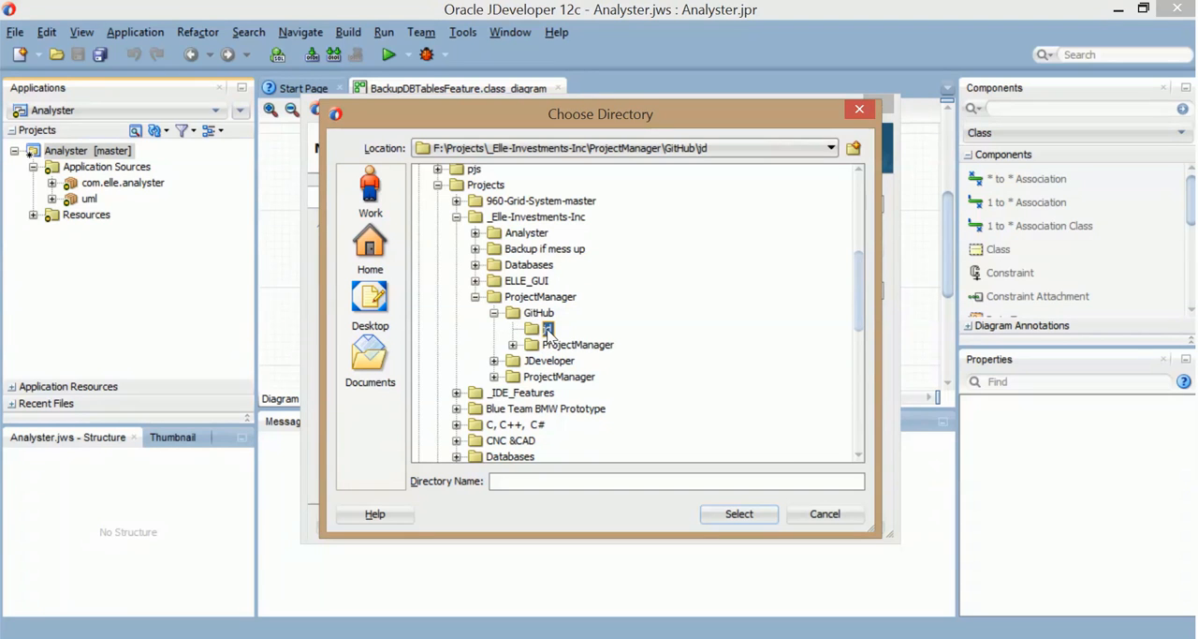
pyautogui.click(737, 513)
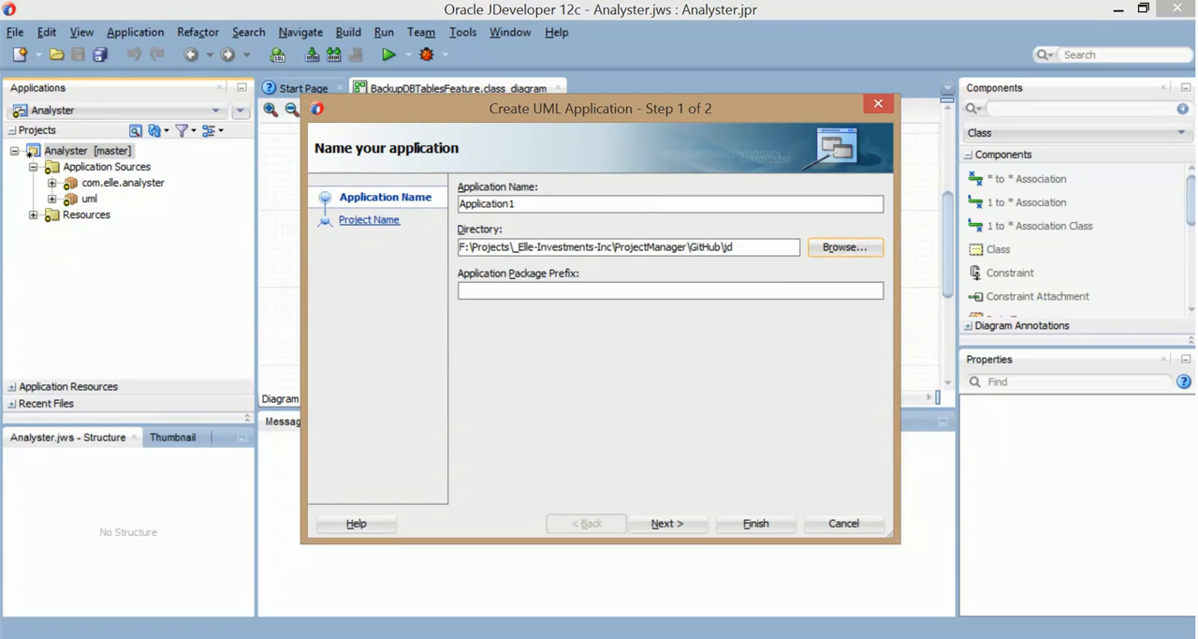
# Step: Name the new application ProjectManager
pyautogui.click(843, 247)
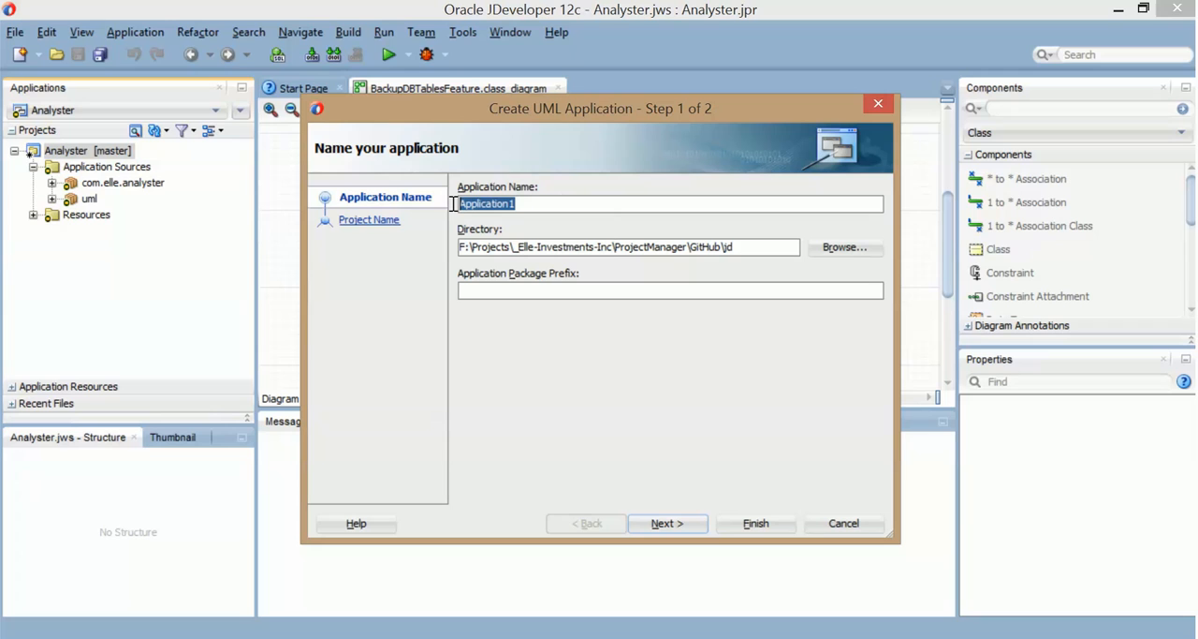
pyautogui.write('ProjectManager')
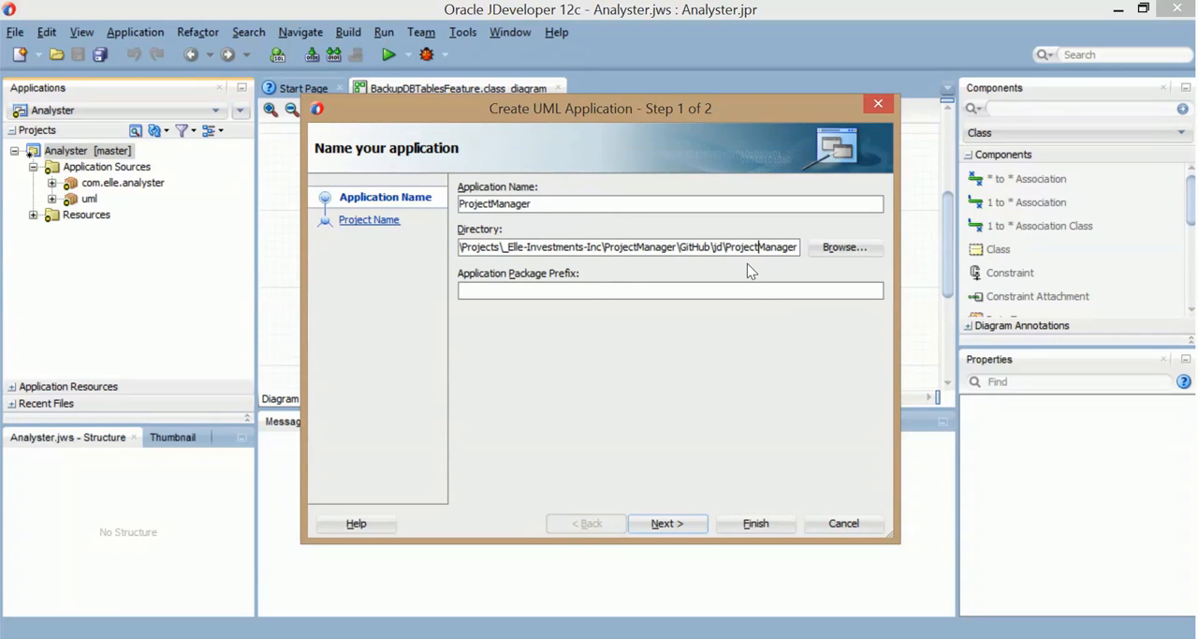
pyautogui.moveTo(783, 502)
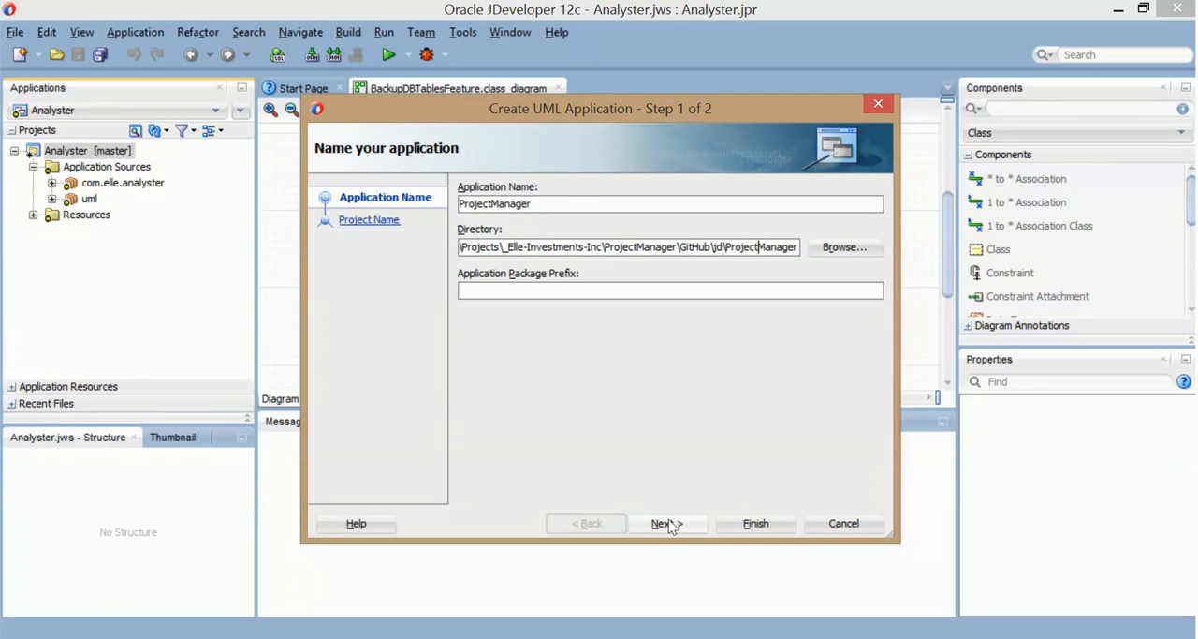
# Step: Name the project ProjectManager and finish creating the application
pyautogui.click(667, 525)
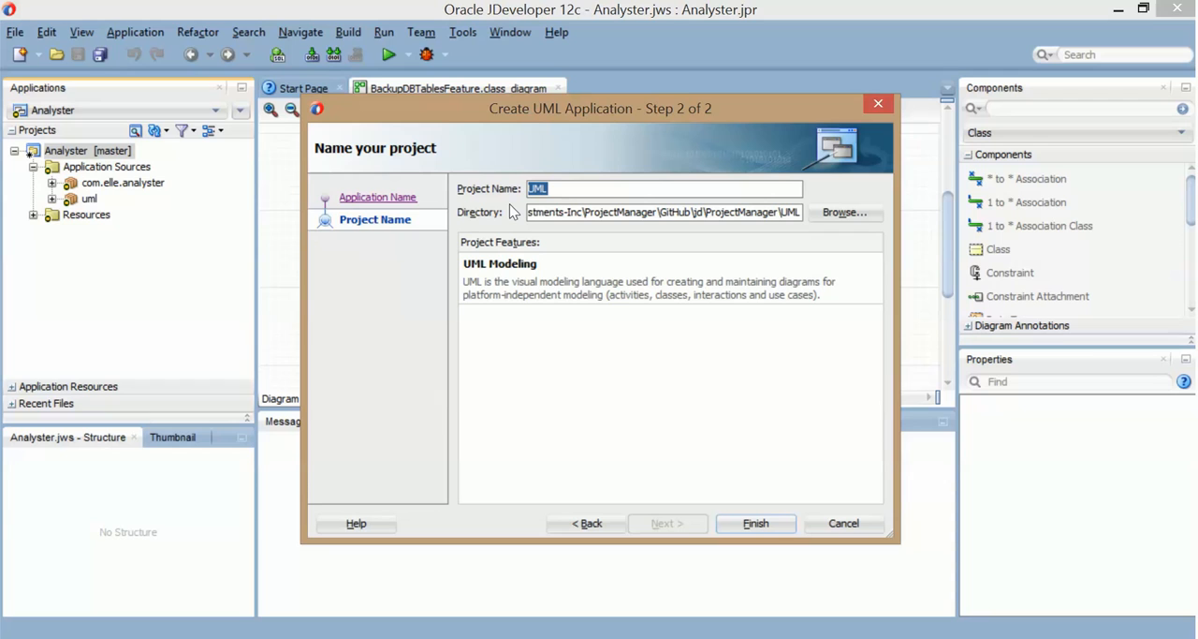
pyautogui.write('ProjectManager')
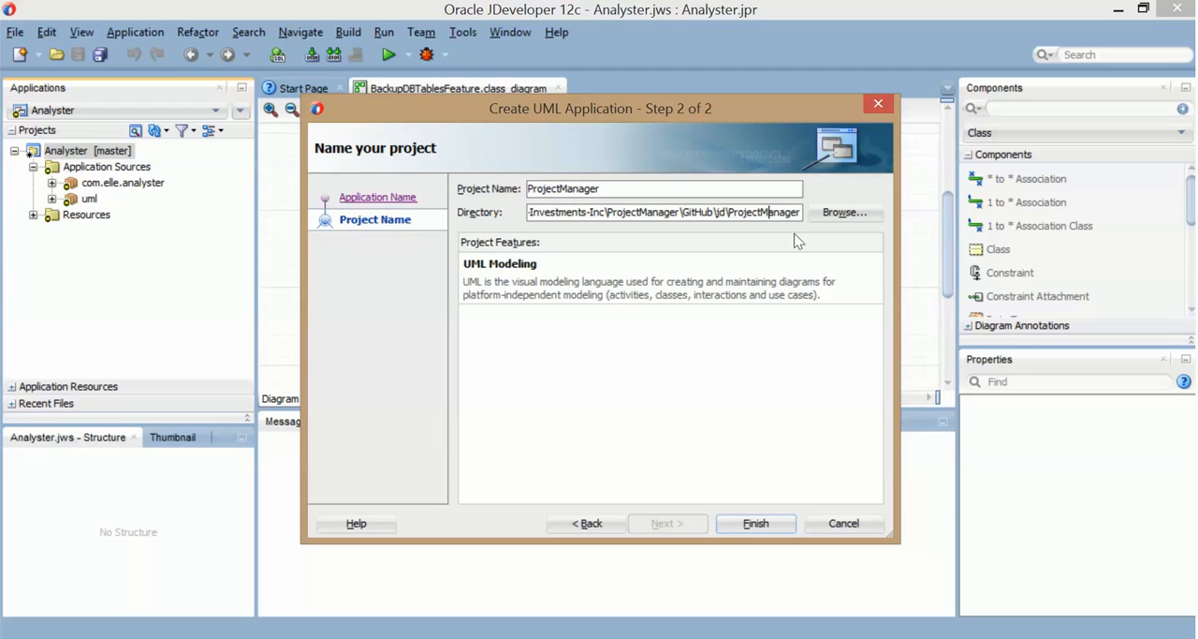
pyautogui.moveTo(700, 464)
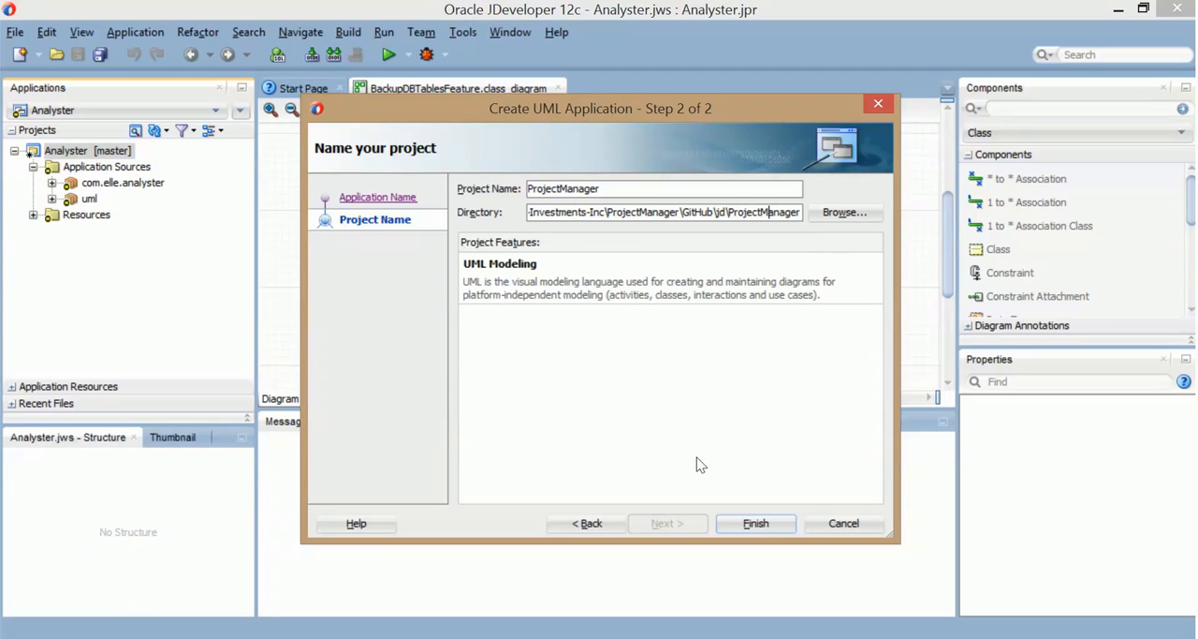
pyautogui.moveTo(756, 524)
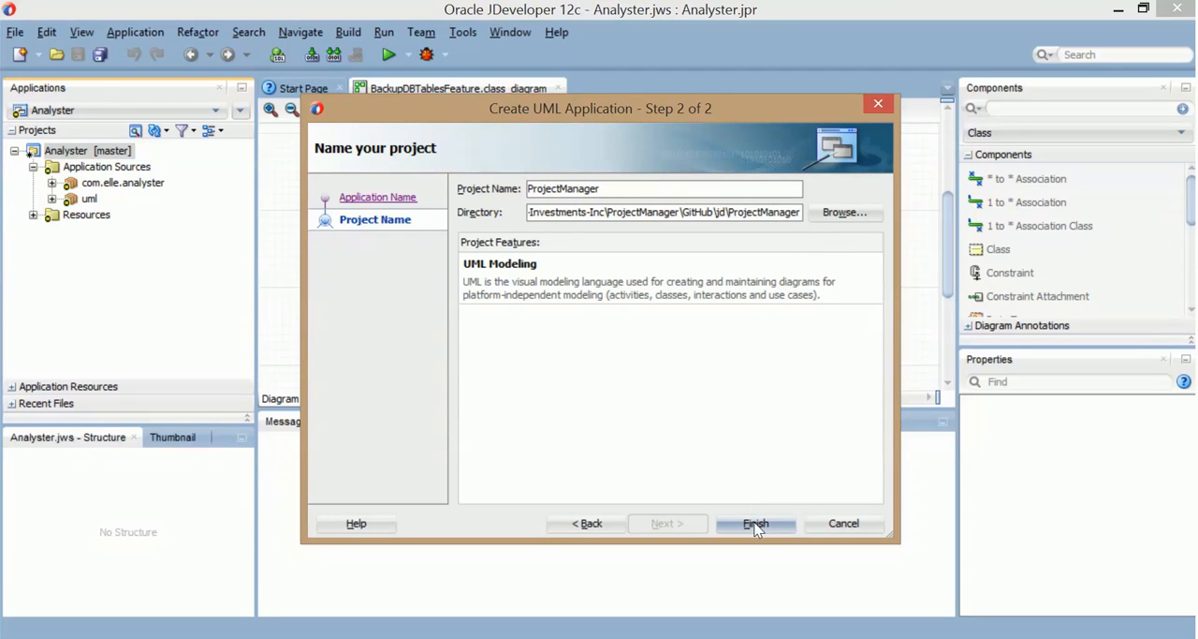
pyautogui.click(756, 523)
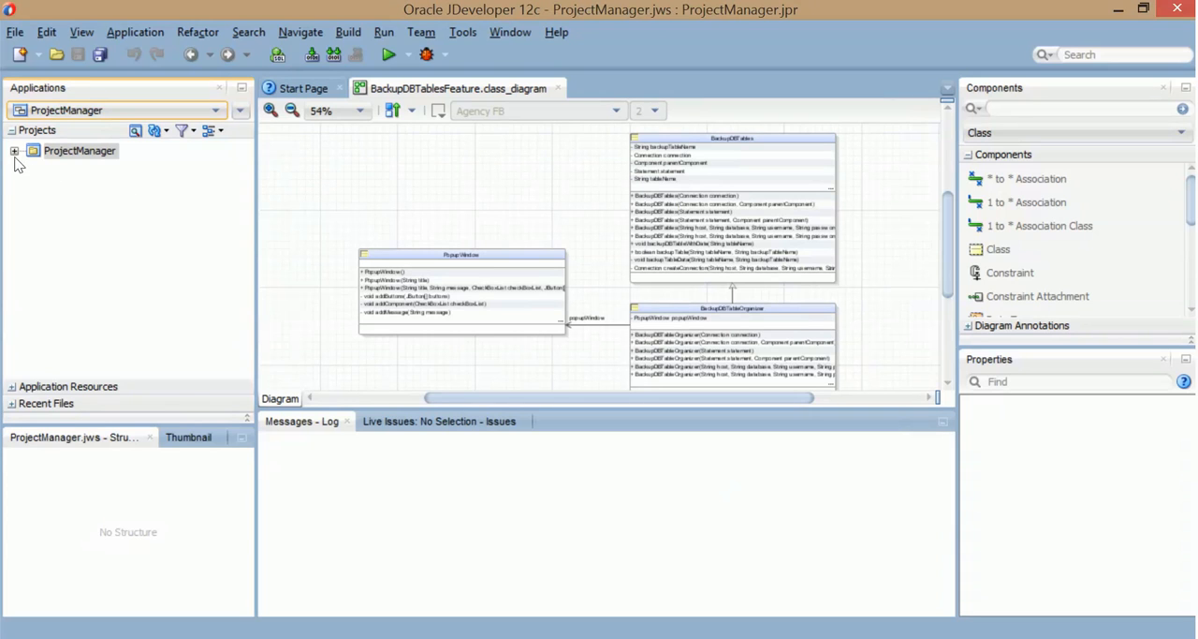
# Step: Begin a Java Source import into the ProjectManager project
pyautogui.click(79, 150)
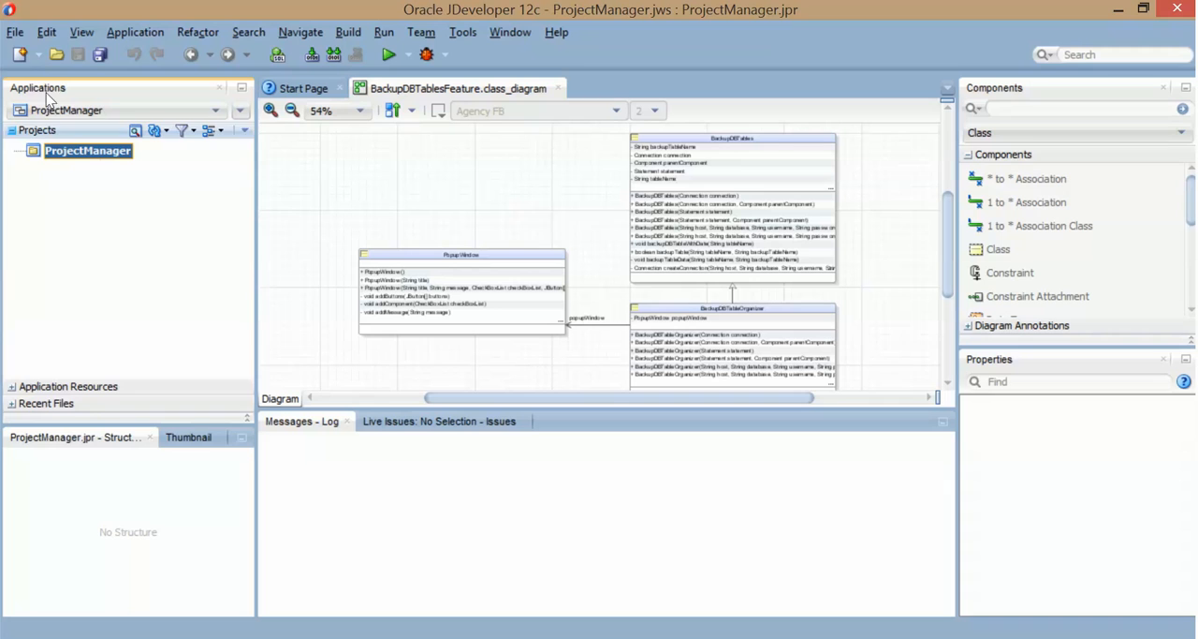
pyautogui.click(15, 30)
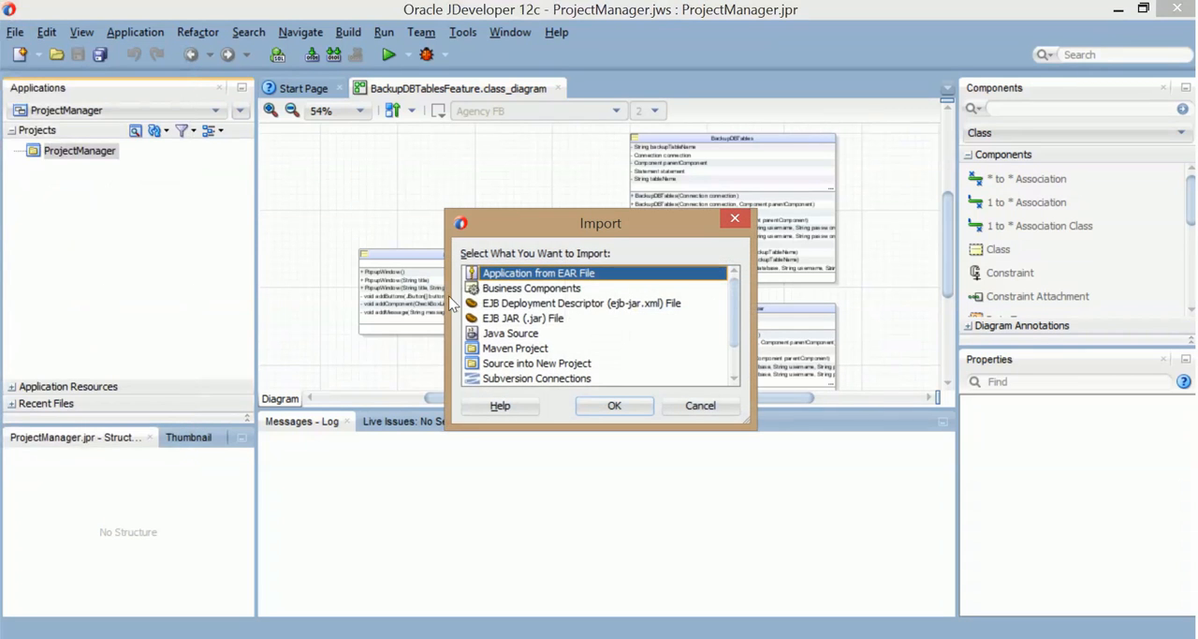
pyautogui.click(510, 333)
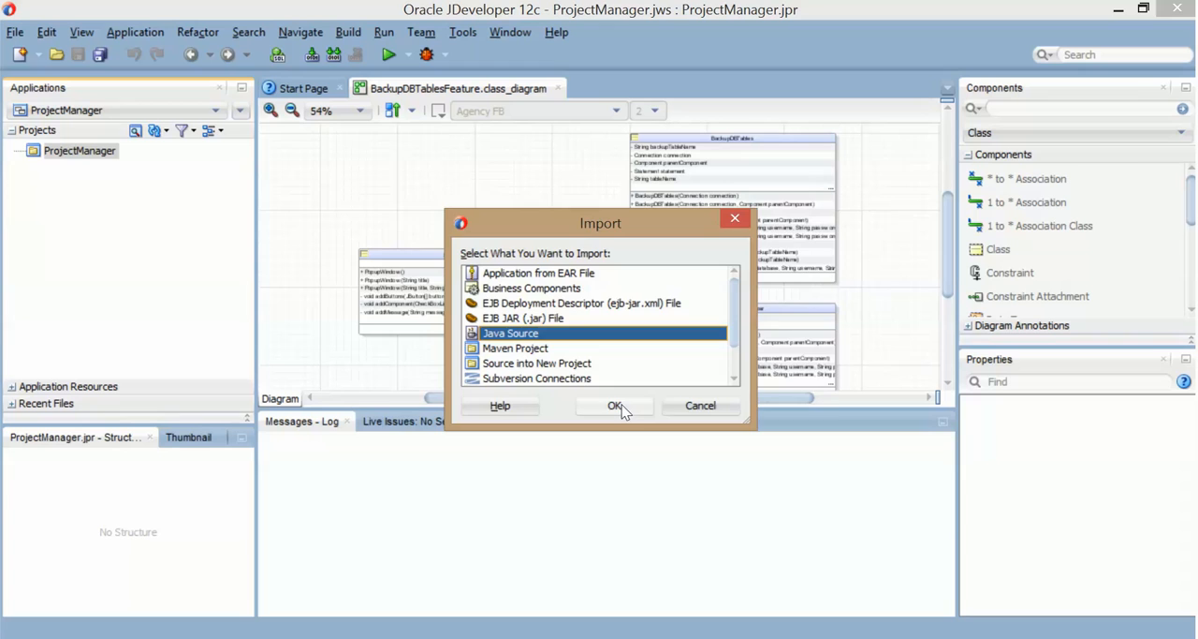
pyautogui.click(614, 404)
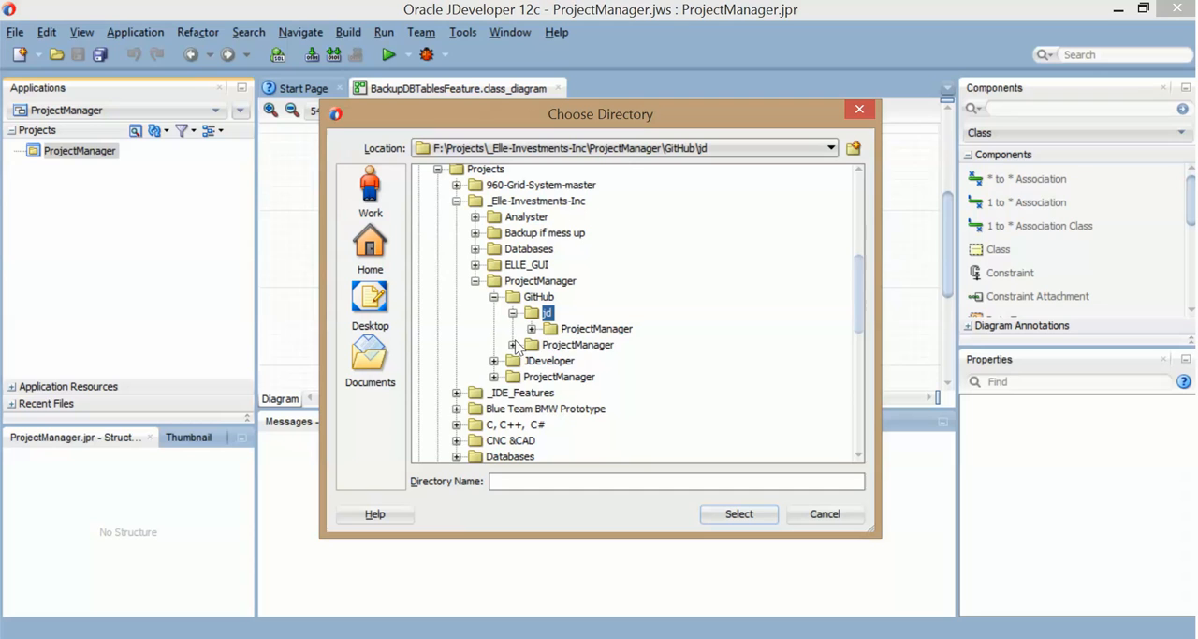
# Step: Choose GitHub\ProjectManager\src as the source and copy it into the project
pyautogui.click(532, 345)
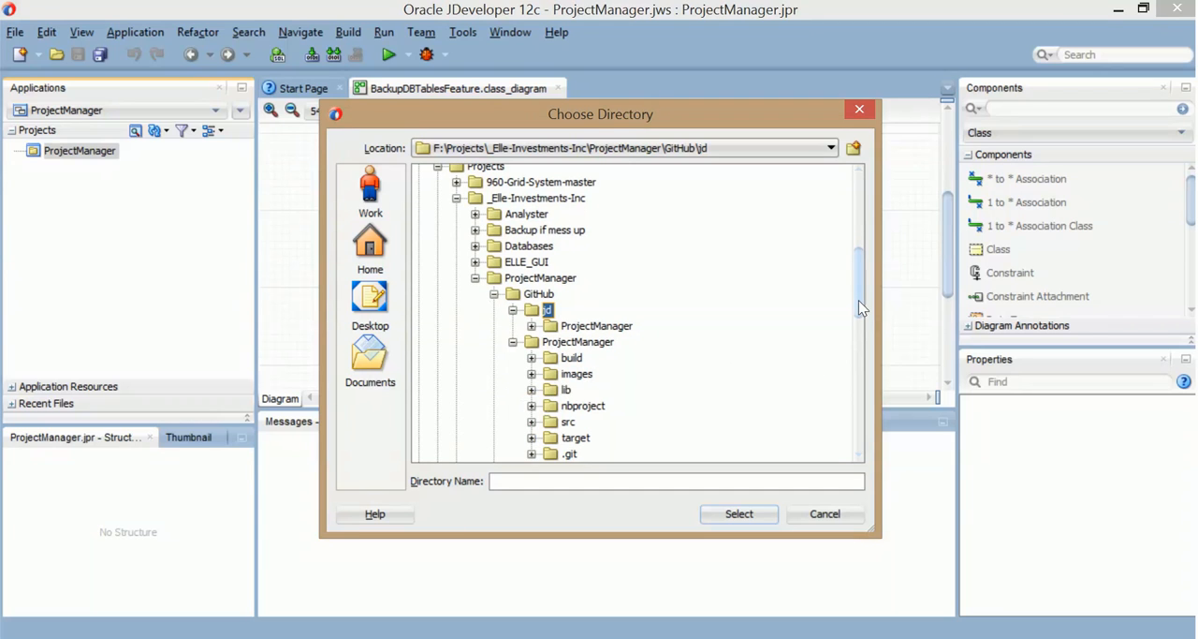
pyautogui.scroll(-3)
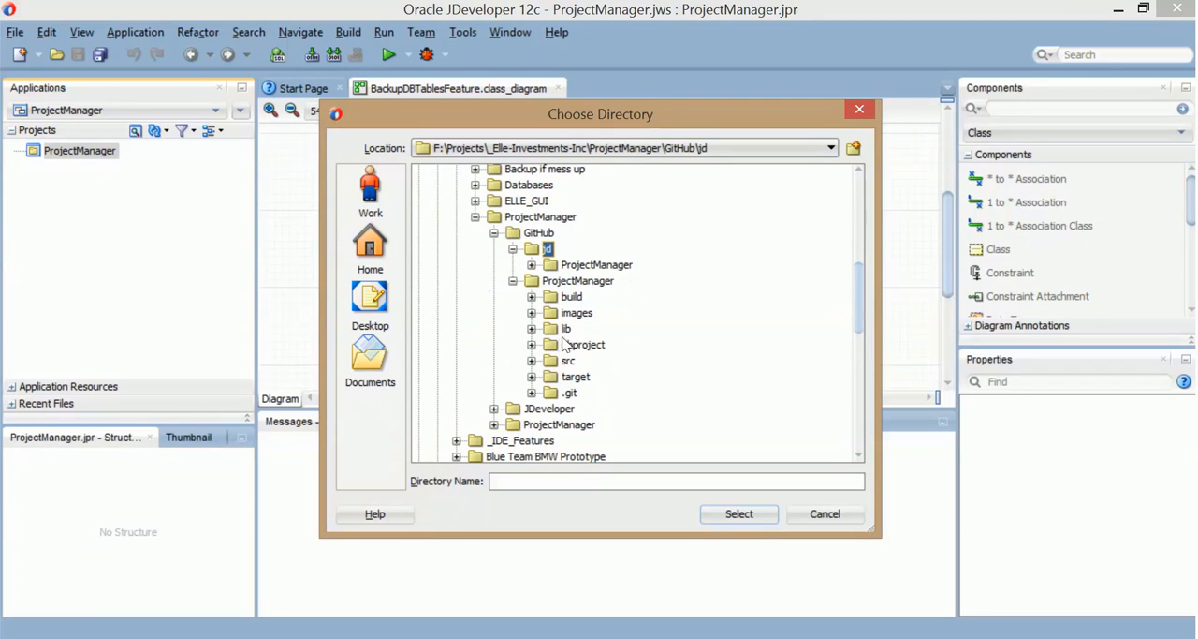
pyautogui.click(584, 345)
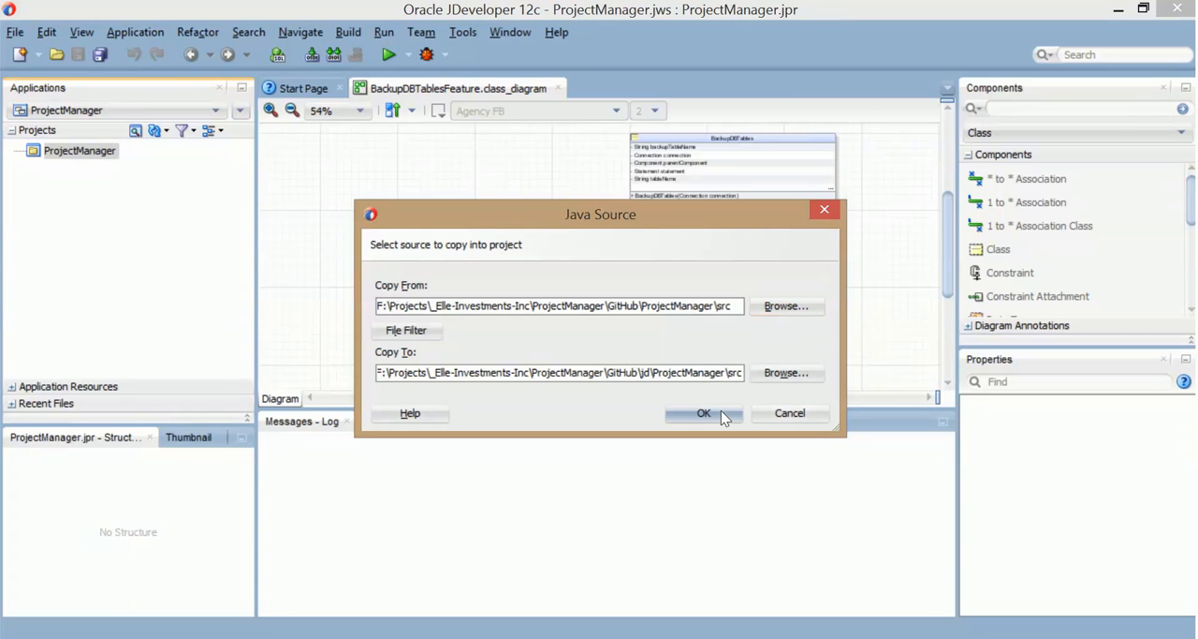
pyautogui.click(704, 412)
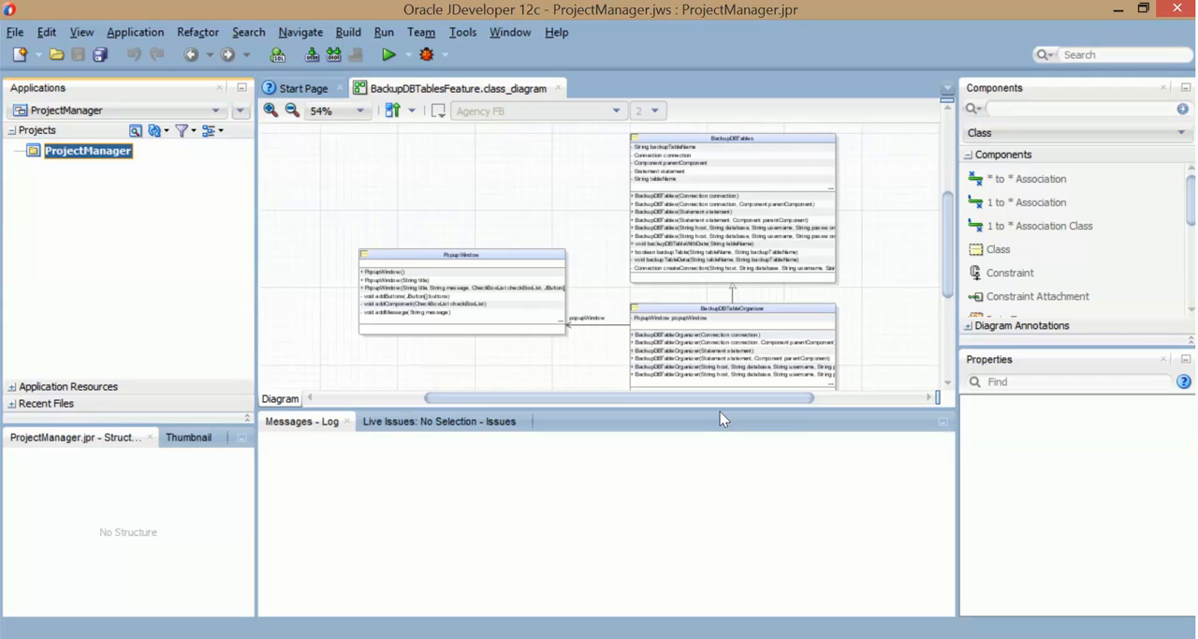
# Step: Run the project with ProjectManager.java chosen as the default run target
pyautogui.click(71, 354)
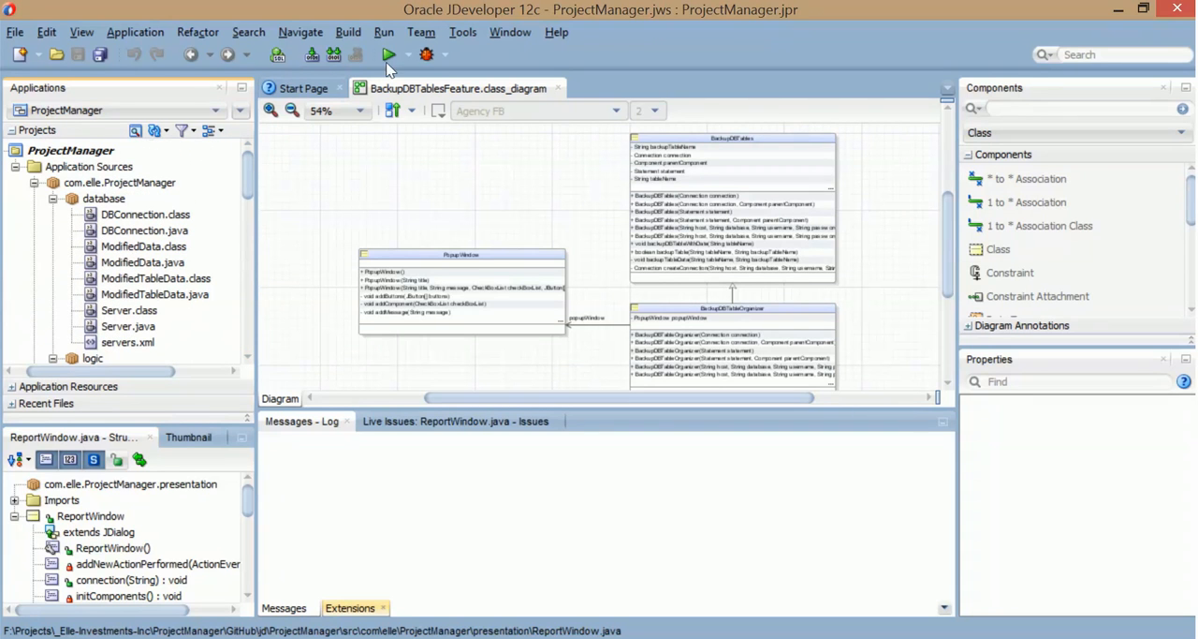
pyautogui.click(389, 52)
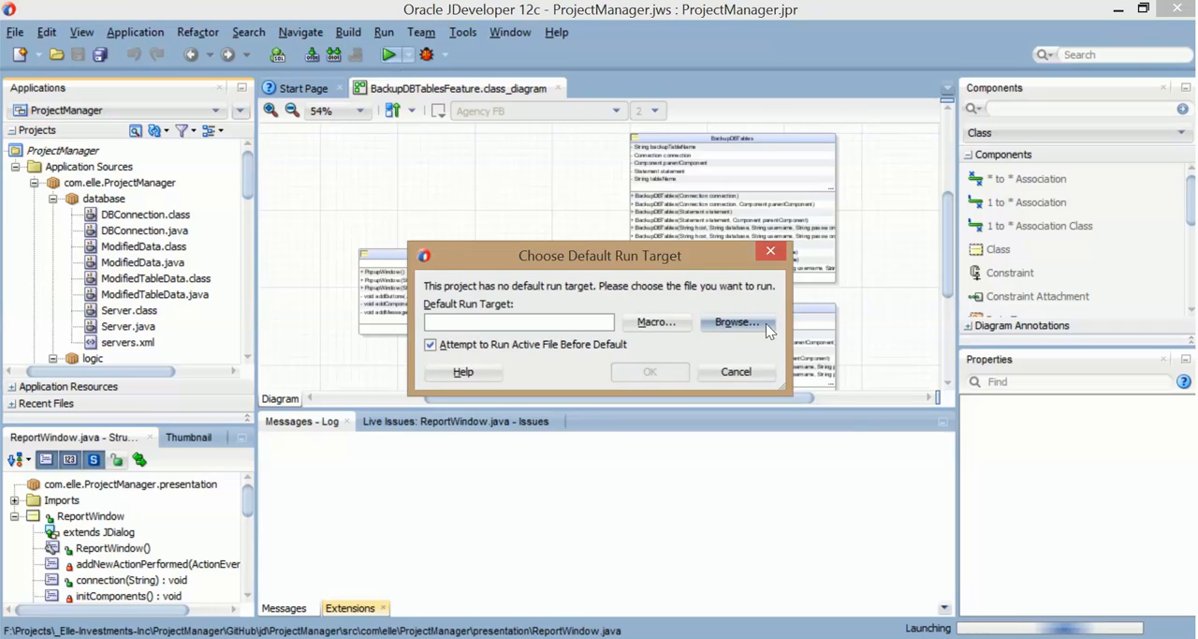
pyautogui.click(736, 322)
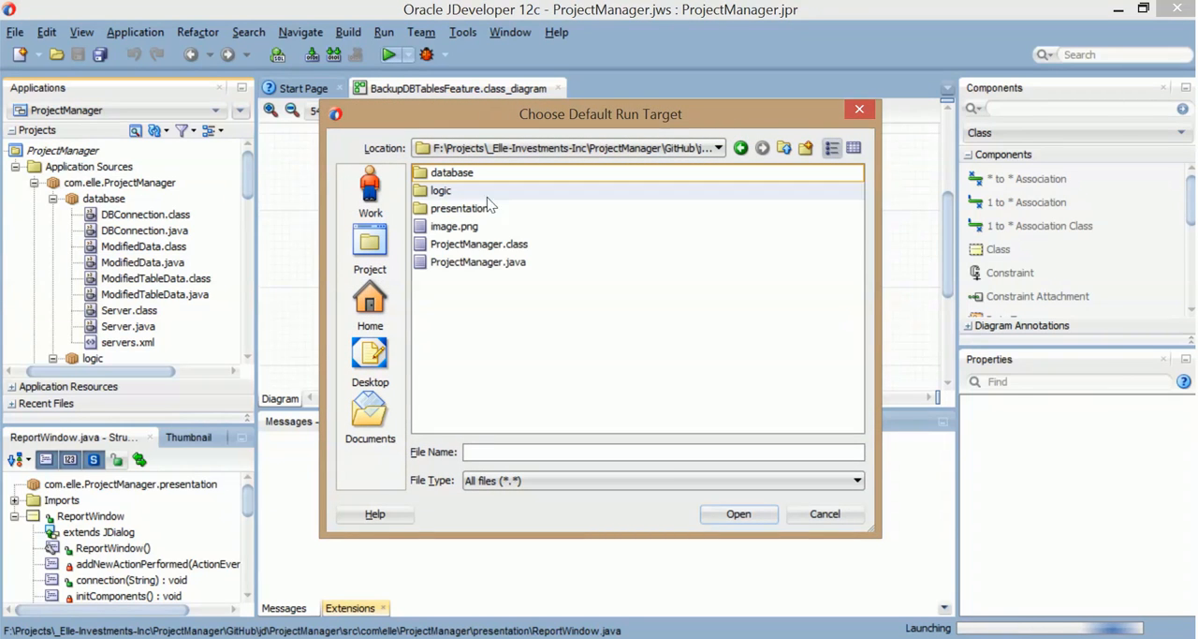
pyautogui.click(477, 262)
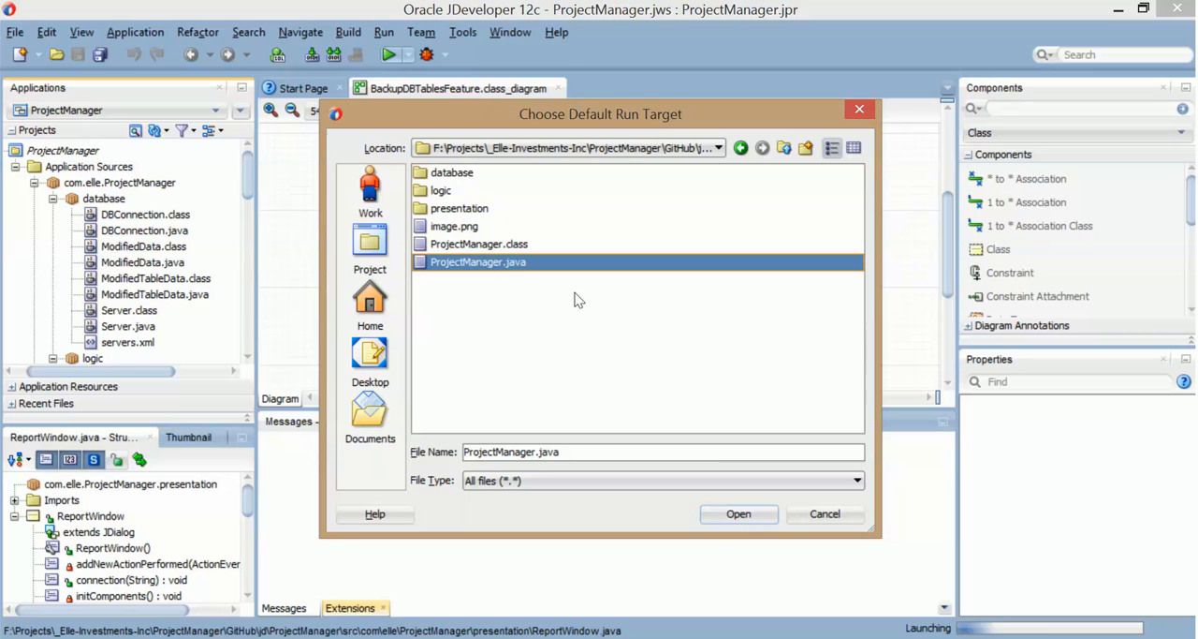
pyautogui.click(738, 513)
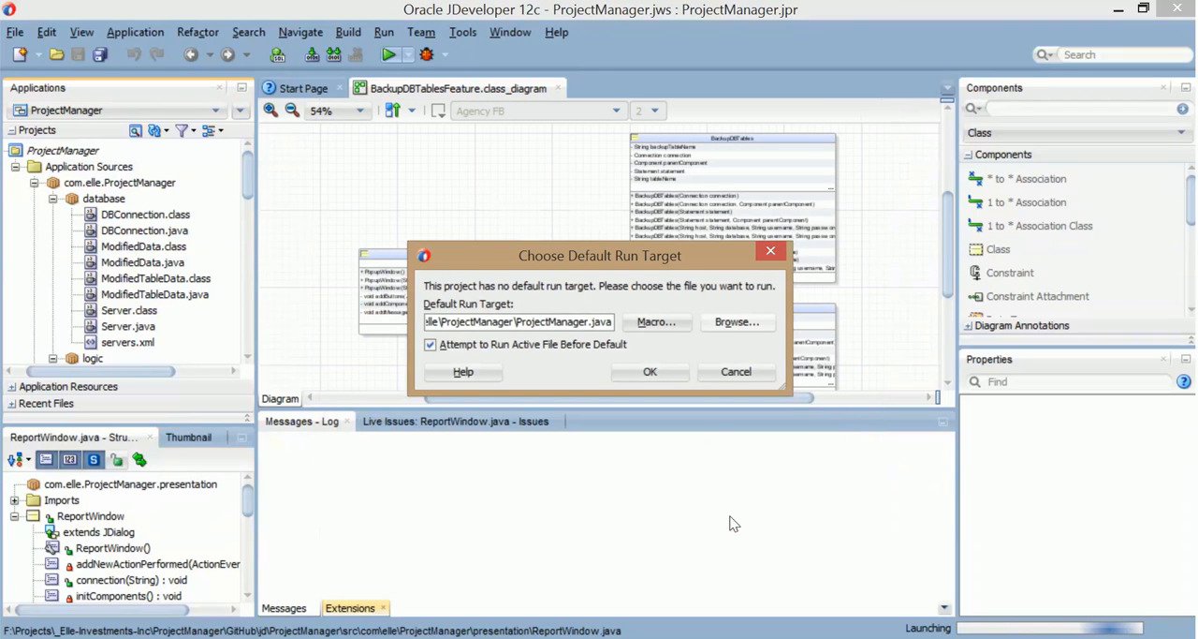
pyautogui.click(648, 371)
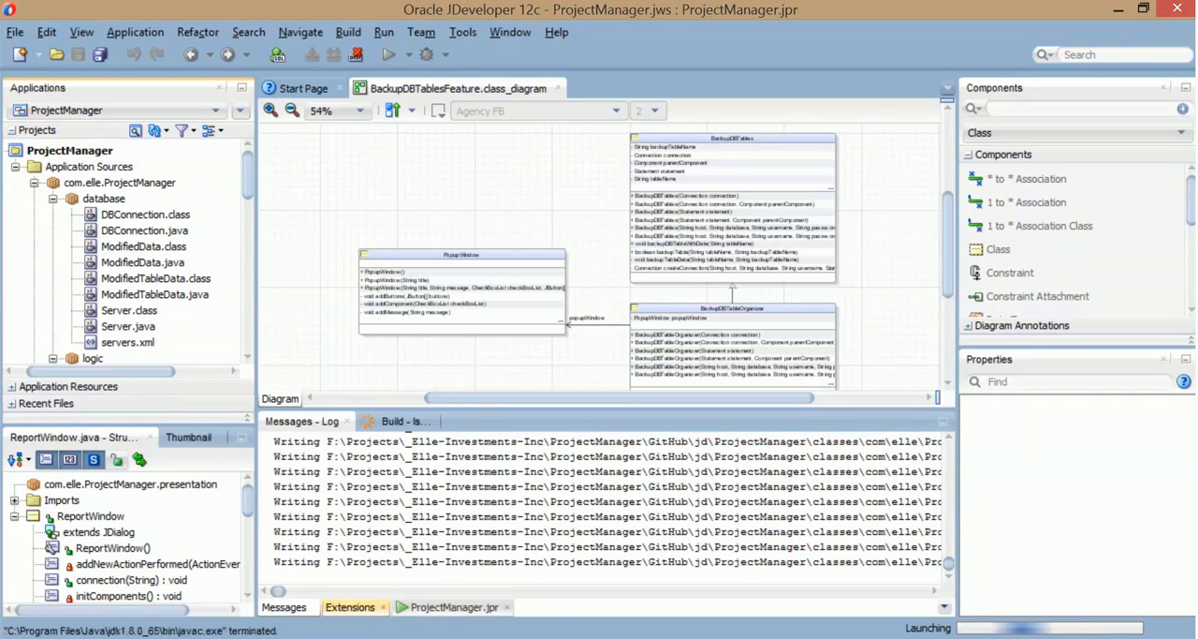
# Step: Let the build launch the app, then close its Log in window
pyautogui.click(384, 53)
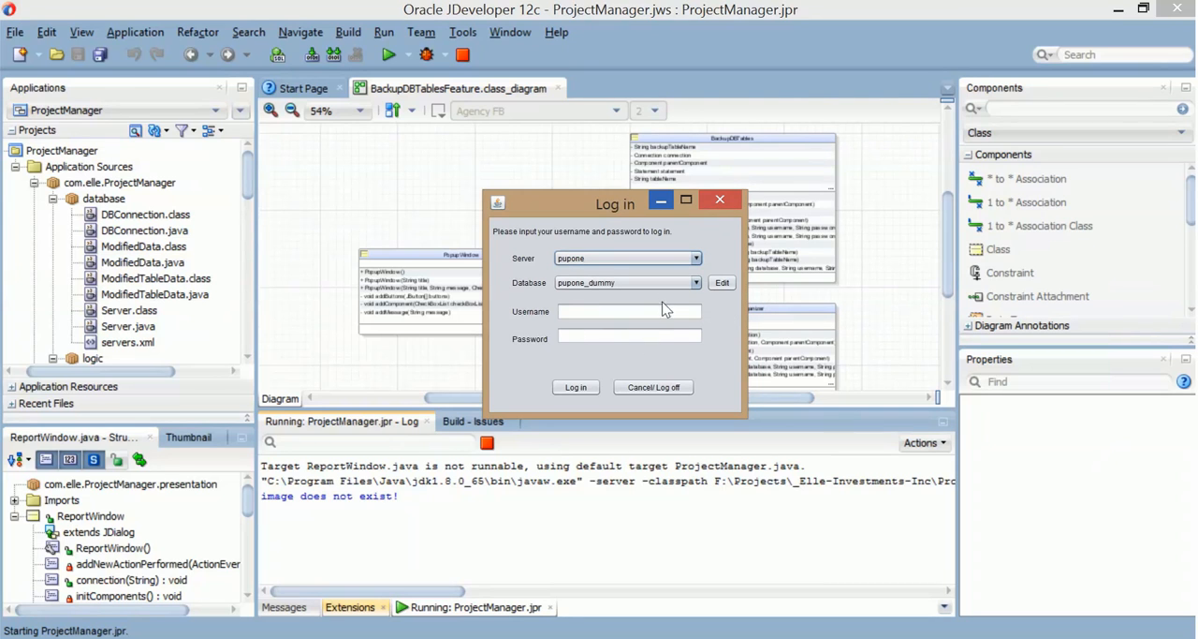
pyautogui.click(654, 385)
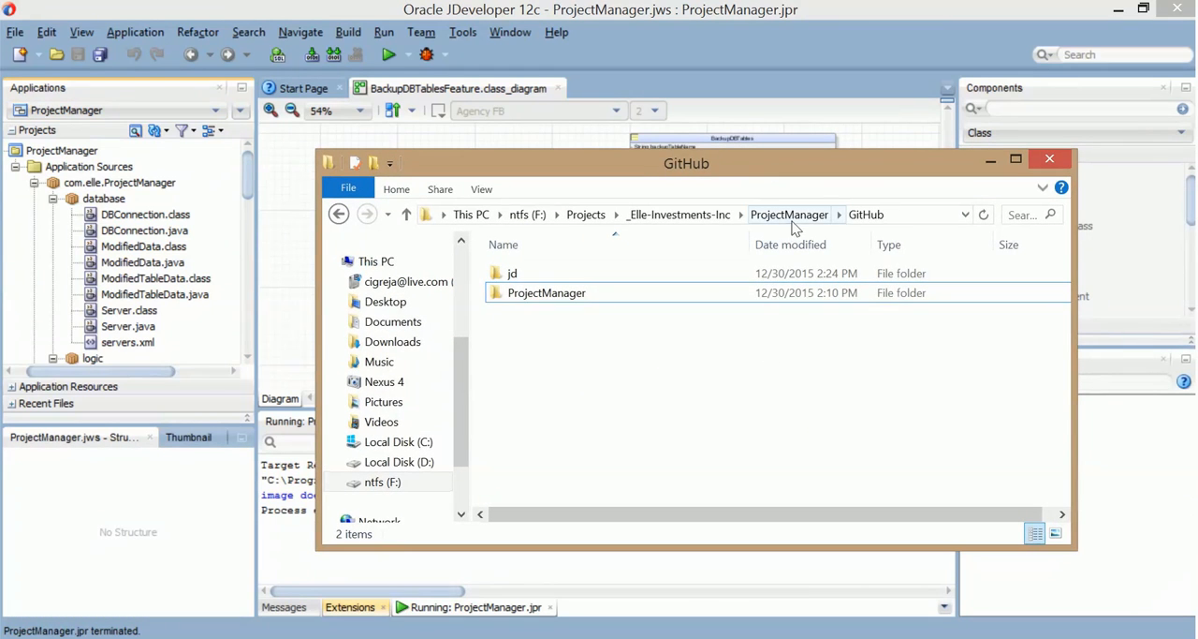
# Step: Navigate File Explorer to the GitHub\ProjectManager project folder
pyautogui.click(790, 213)
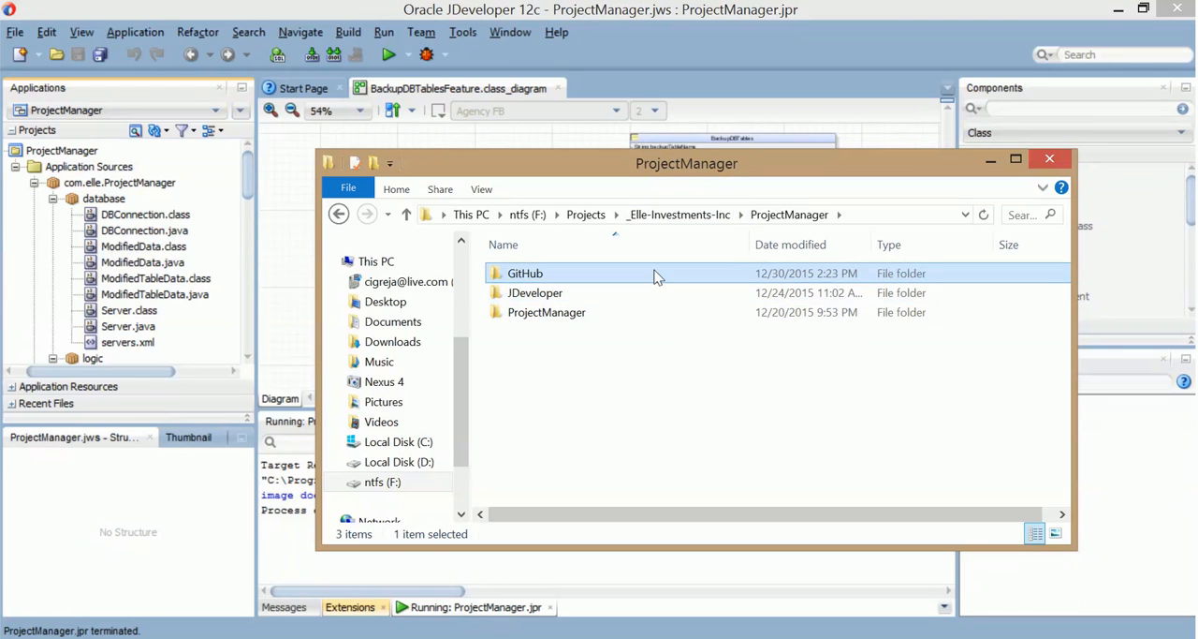
pyautogui.doubleClick(525, 273)
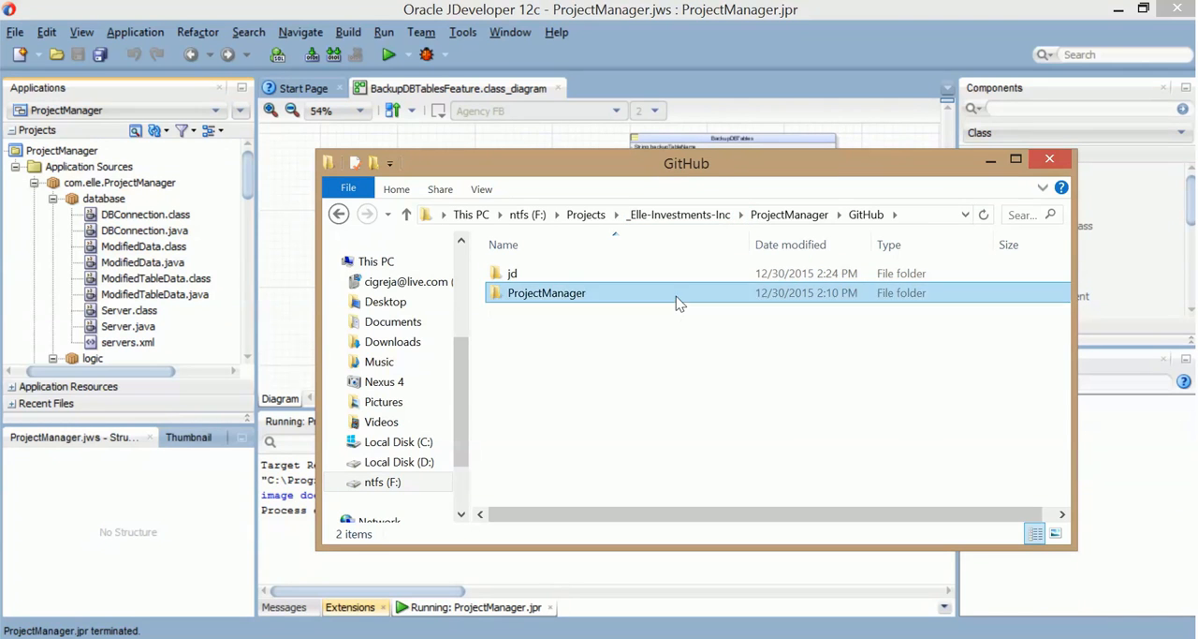
pyautogui.doubleClick(546, 292)
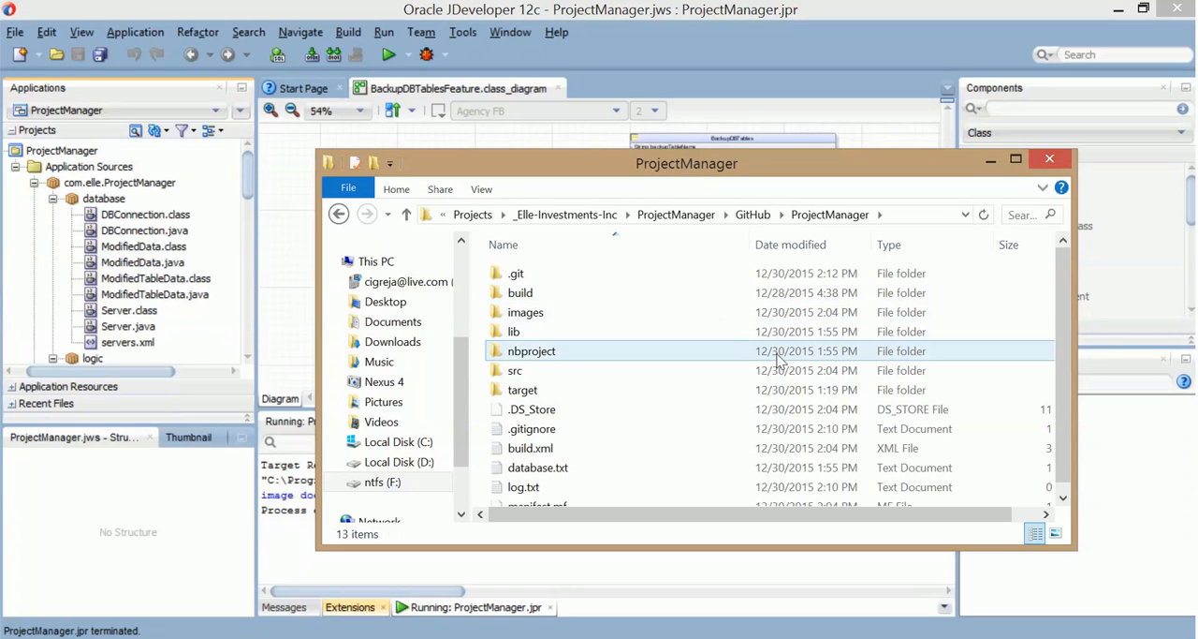
pyautogui.moveTo(740, 354)
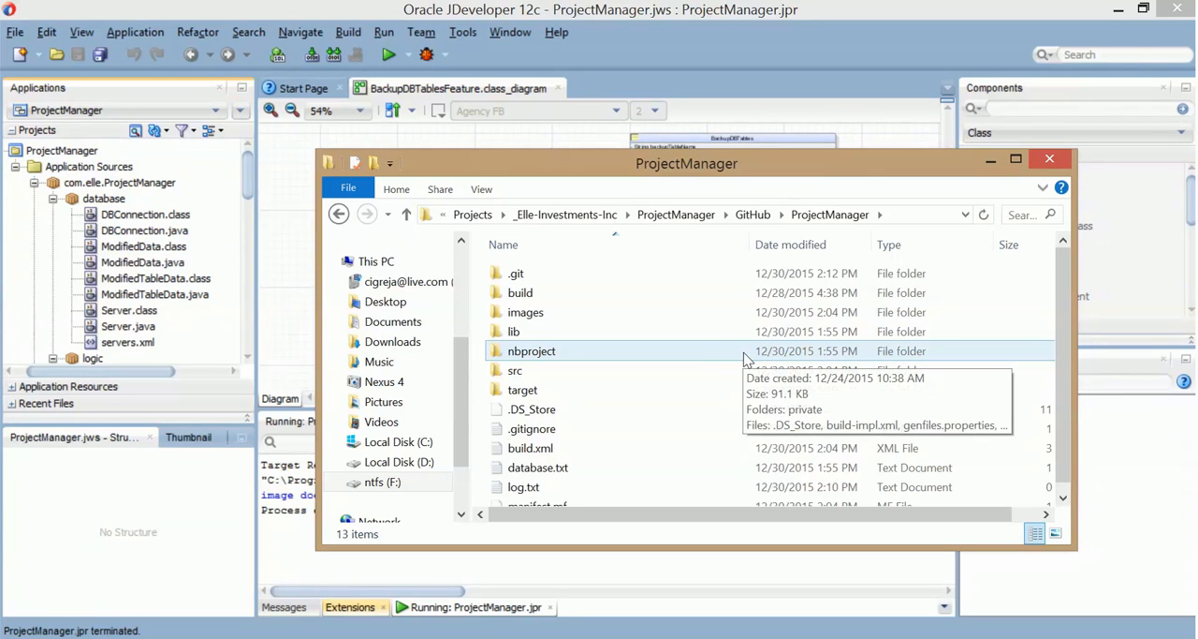
# Step: Select all thirteen items, then leave one out so twelve are selected for copying
pyautogui.press('ctrl+a')
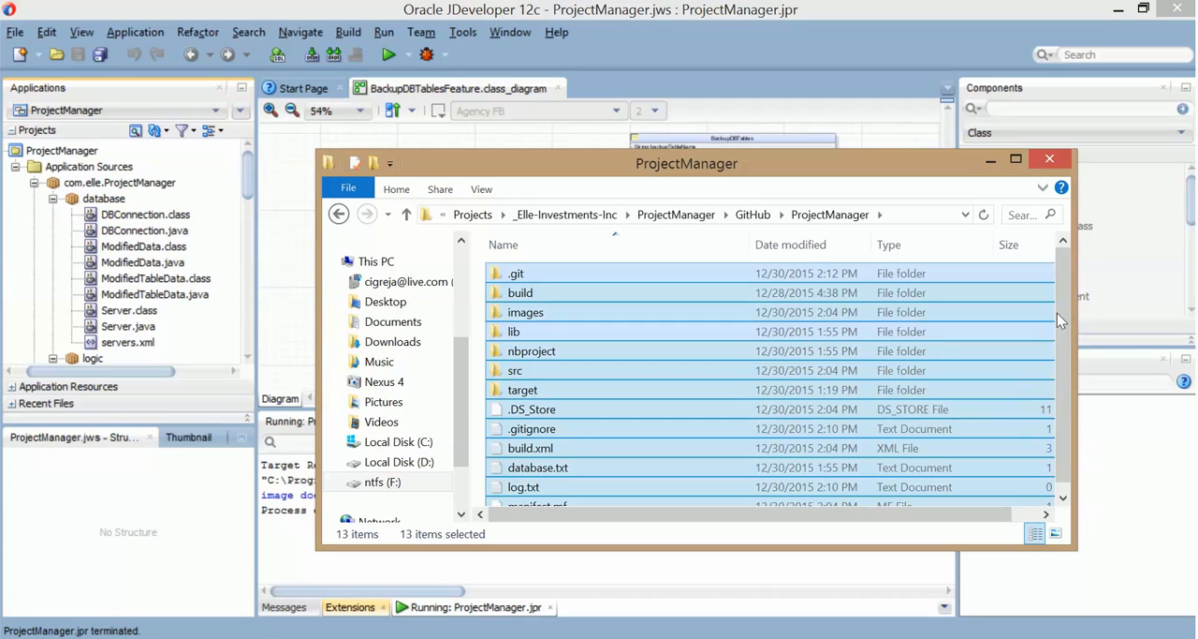
pyautogui.scroll(-3)
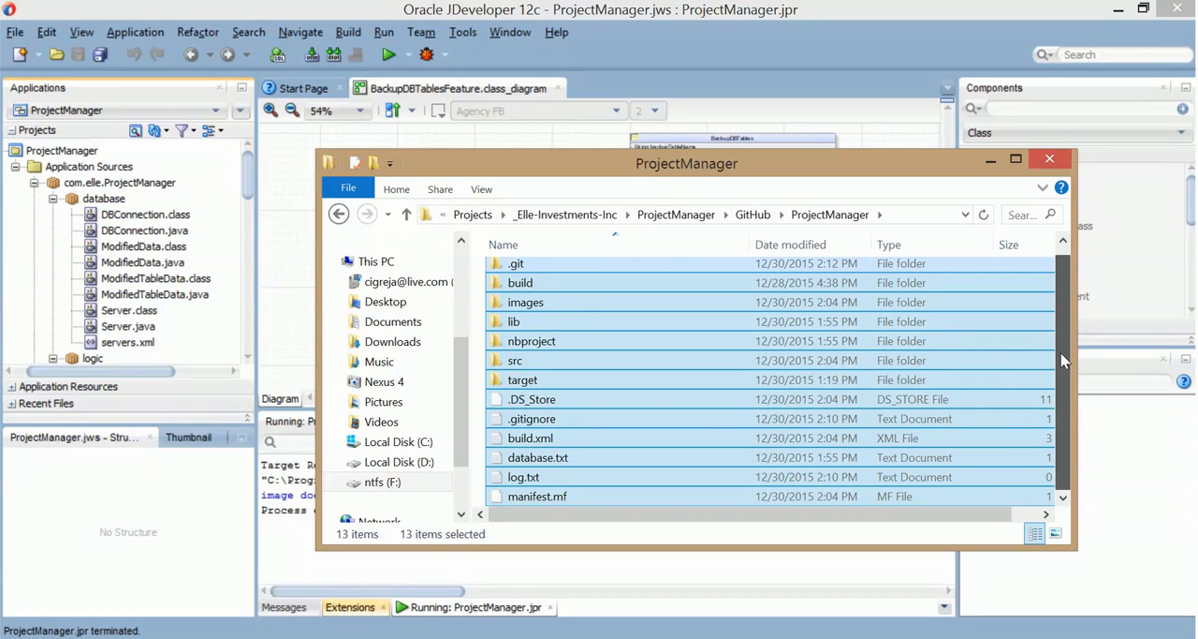
pyautogui.moveTo(1064, 318)
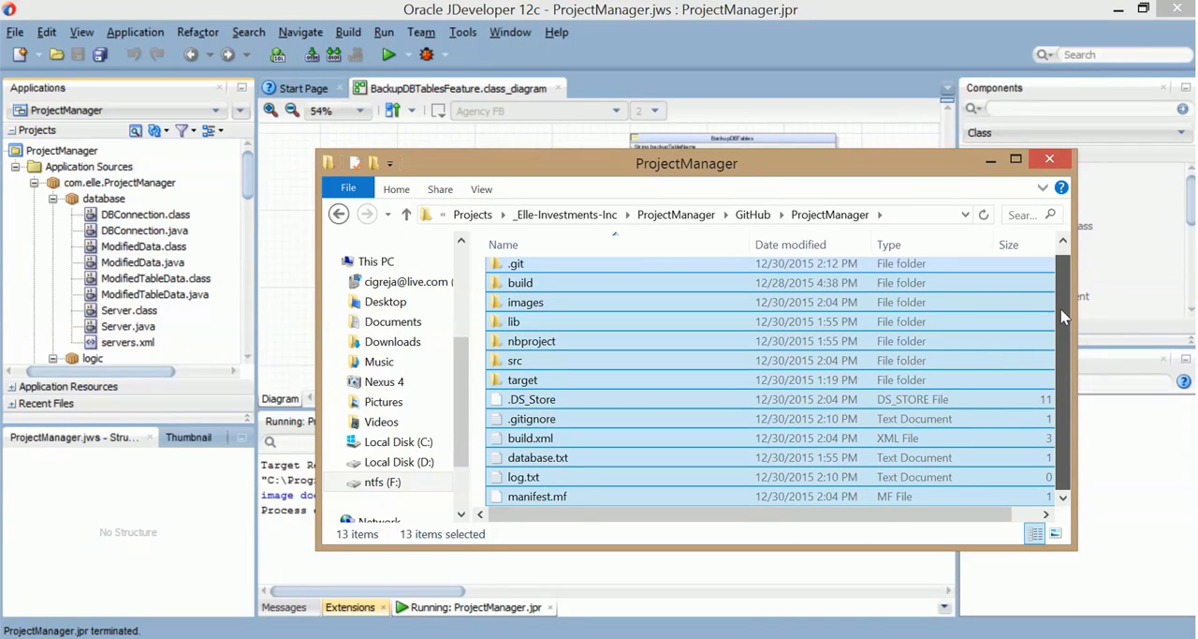
pyautogui.click(515, 371)
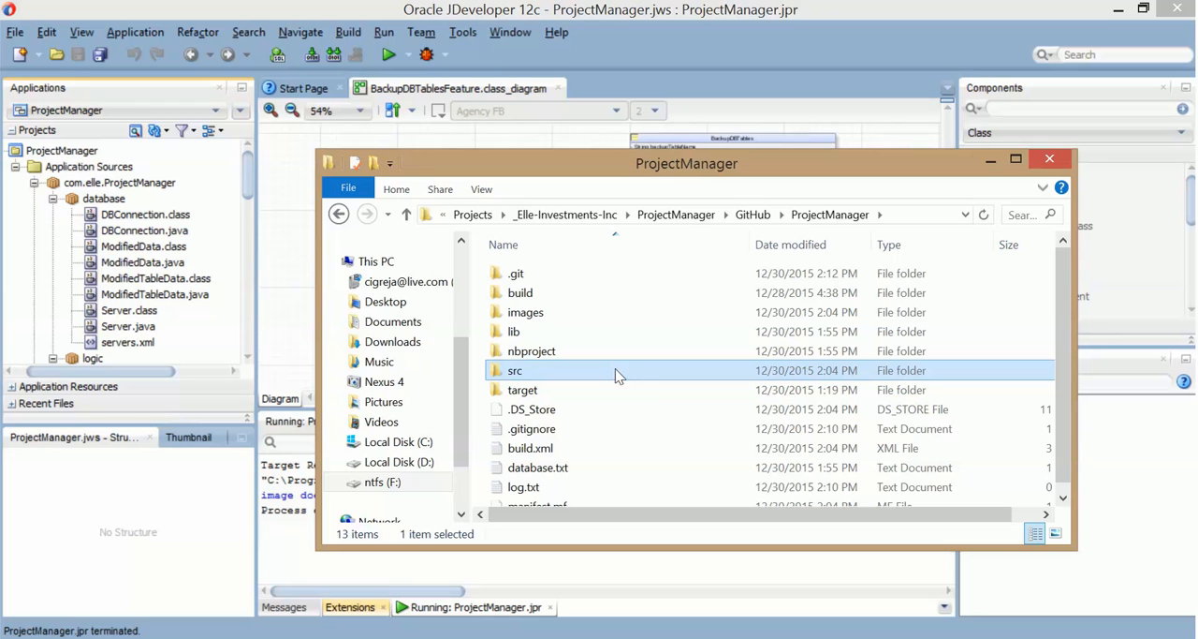
pyautogui.press('ctrl+a')
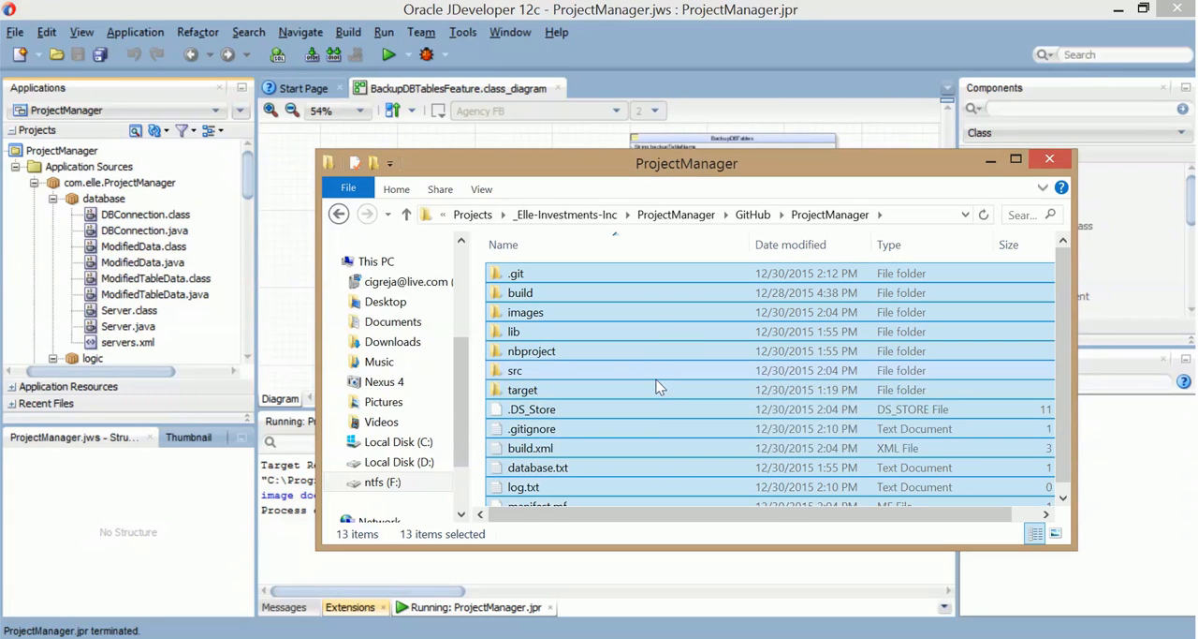
pyautogui.click(517, 370)
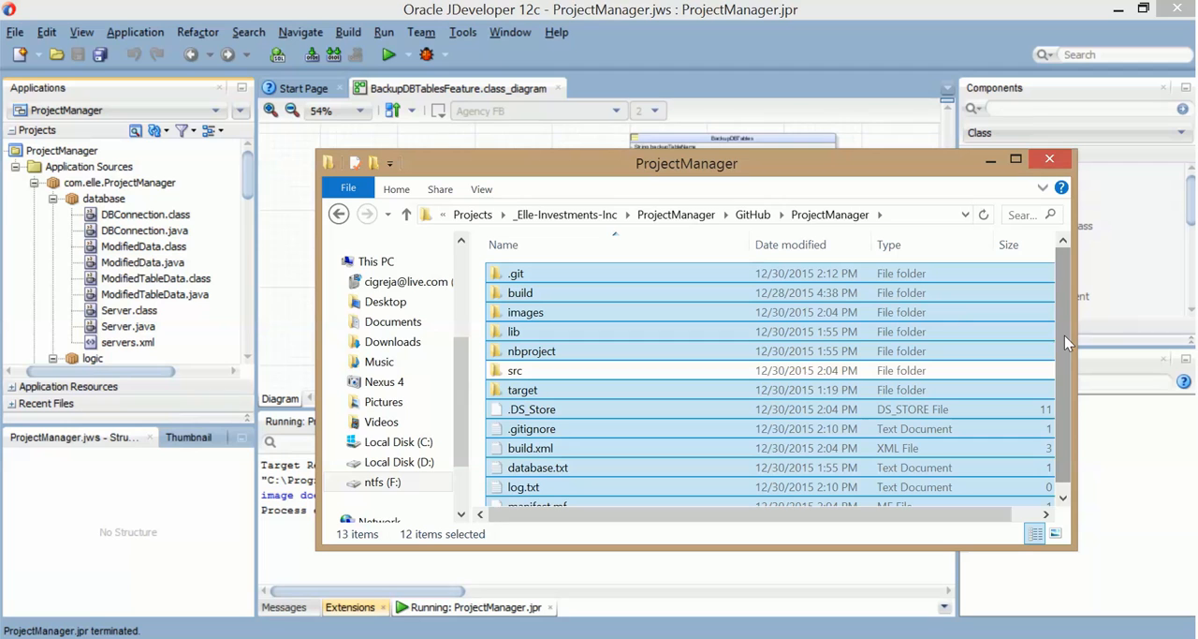
pyautogui.scroll(-3)
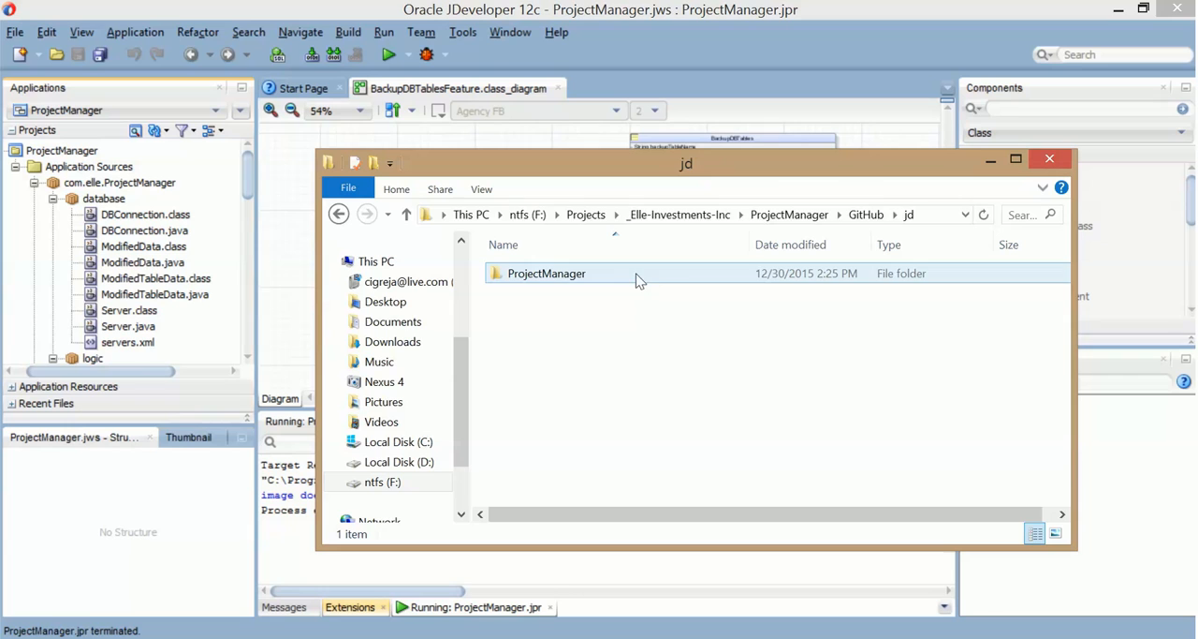
# Step: Paste the items into jd\ProjectManager, replacing log.txt, and close Explorer
pyautogui.doubleClick(546, 274)
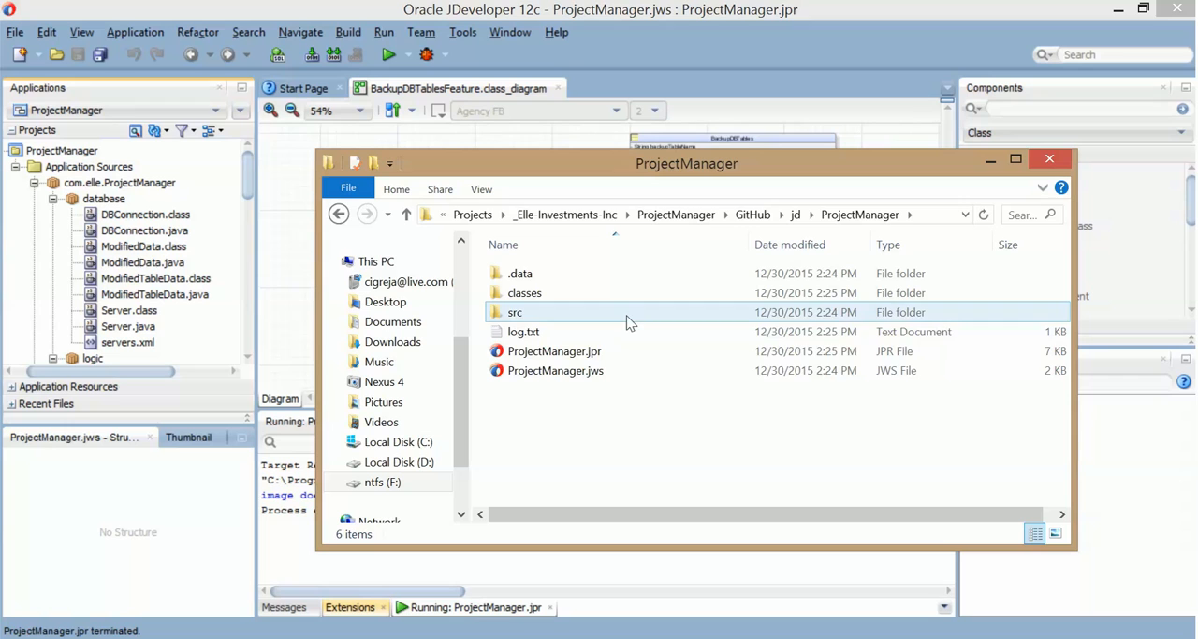
pyautogui.click(749, 438)
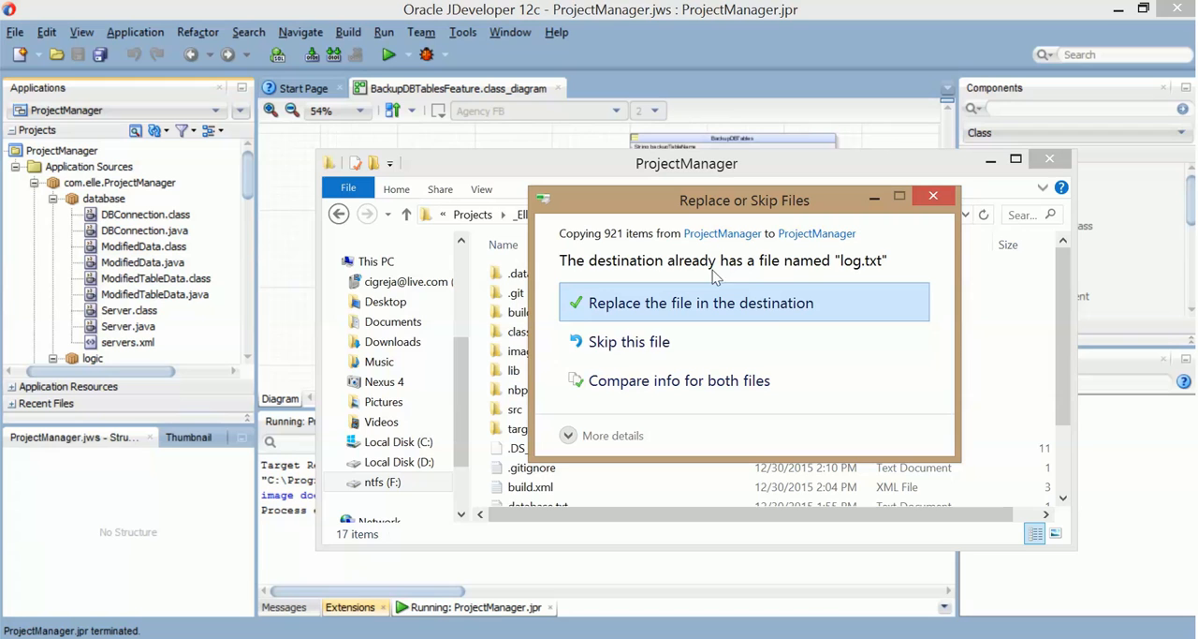
pyautogui.moveTo(757, 314)
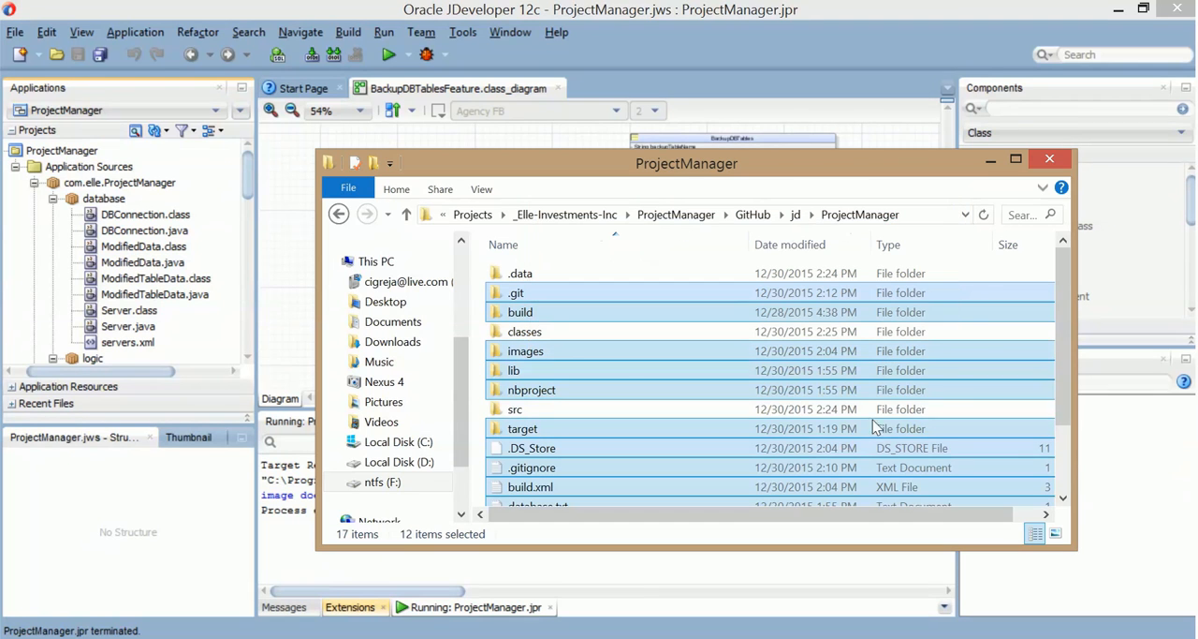
pyautogui.scroll(-3)
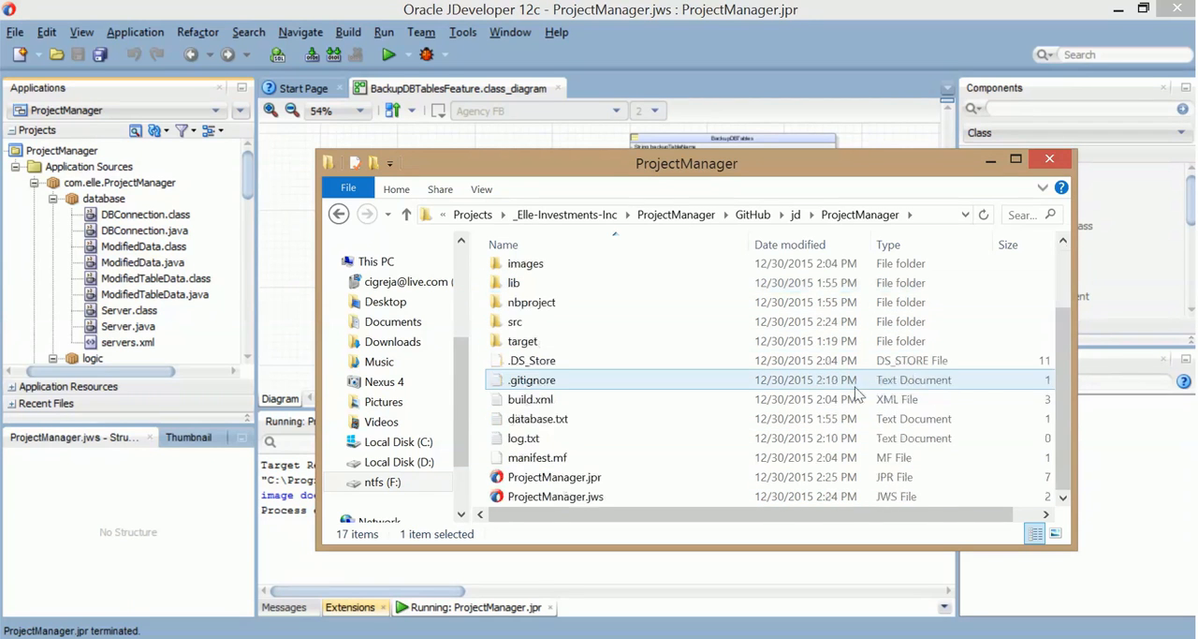
pyautogui.click(555, 476)
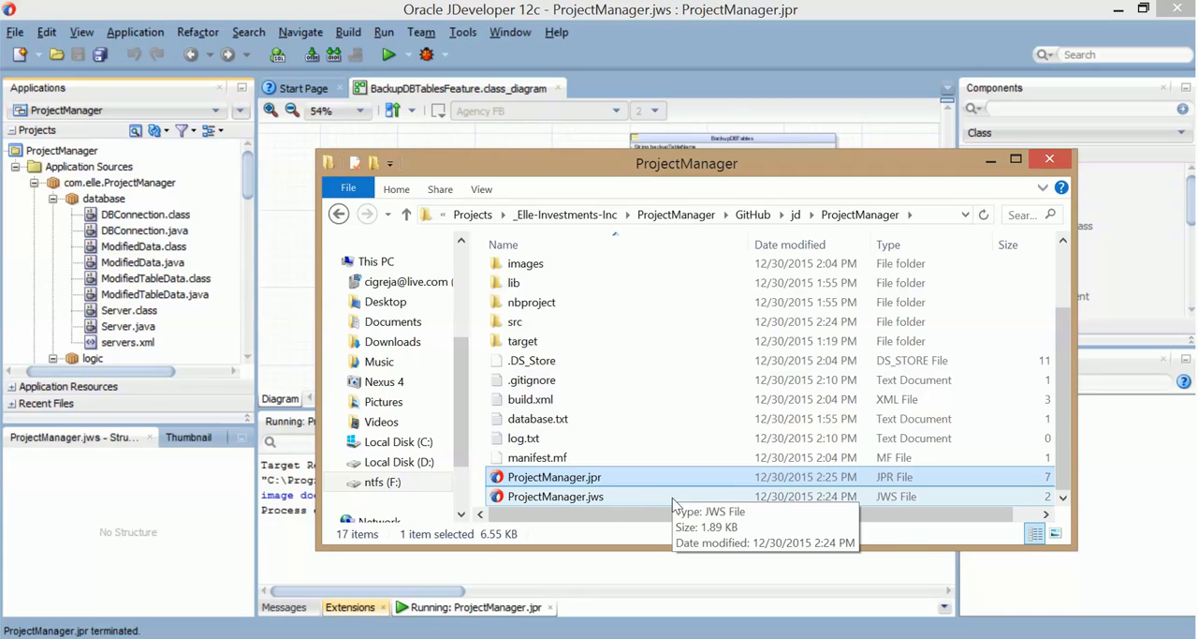
pyautogui.click(554, 496)
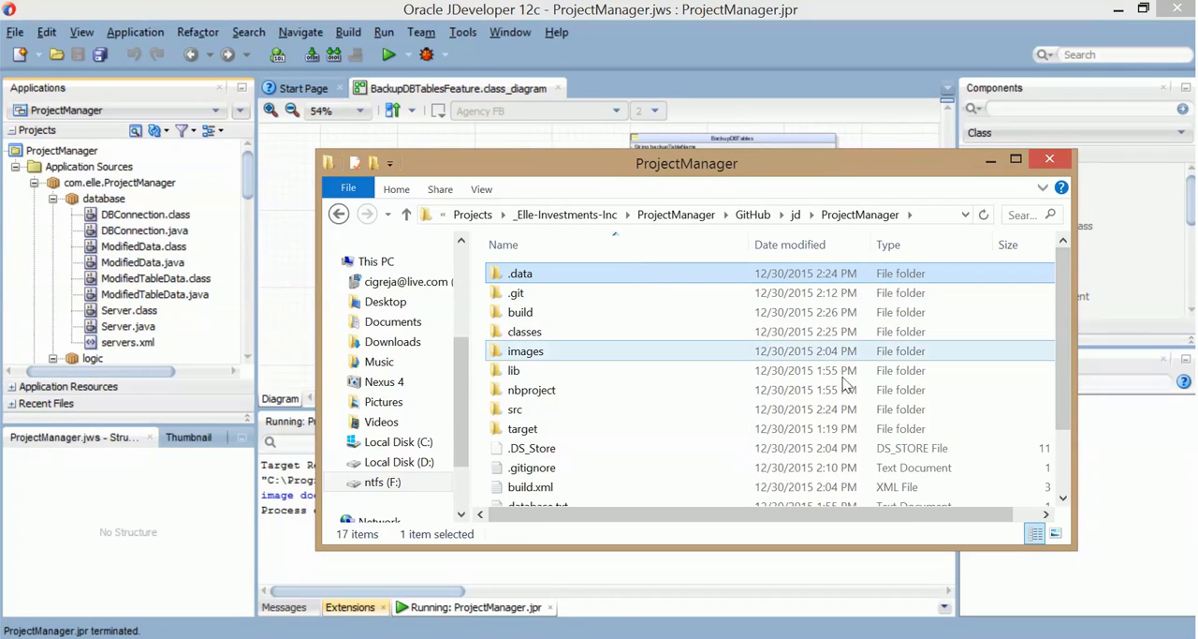
pyautogui.scroll(-3)
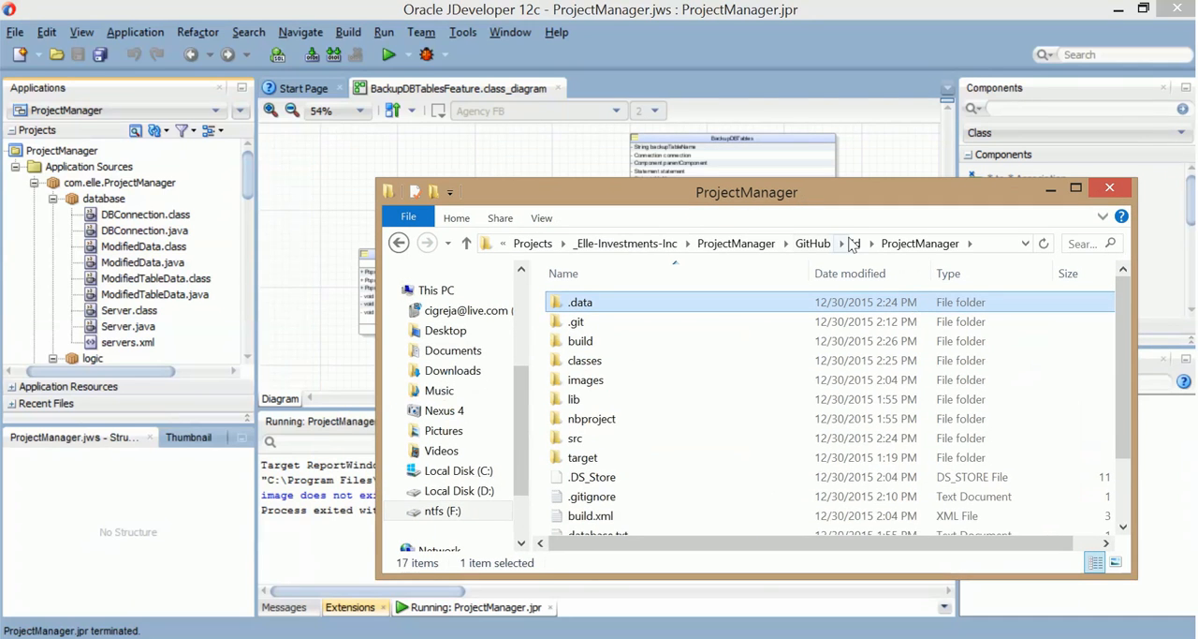
pyautogui.moveTo(577, 322)
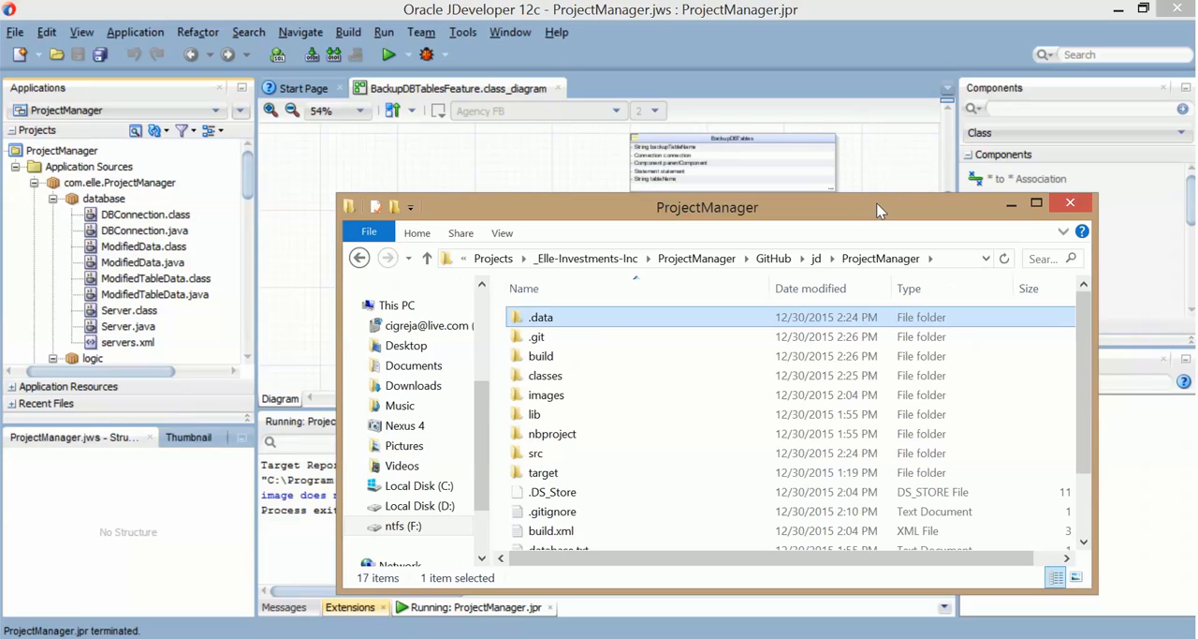
pyautogui.click(547, 374)
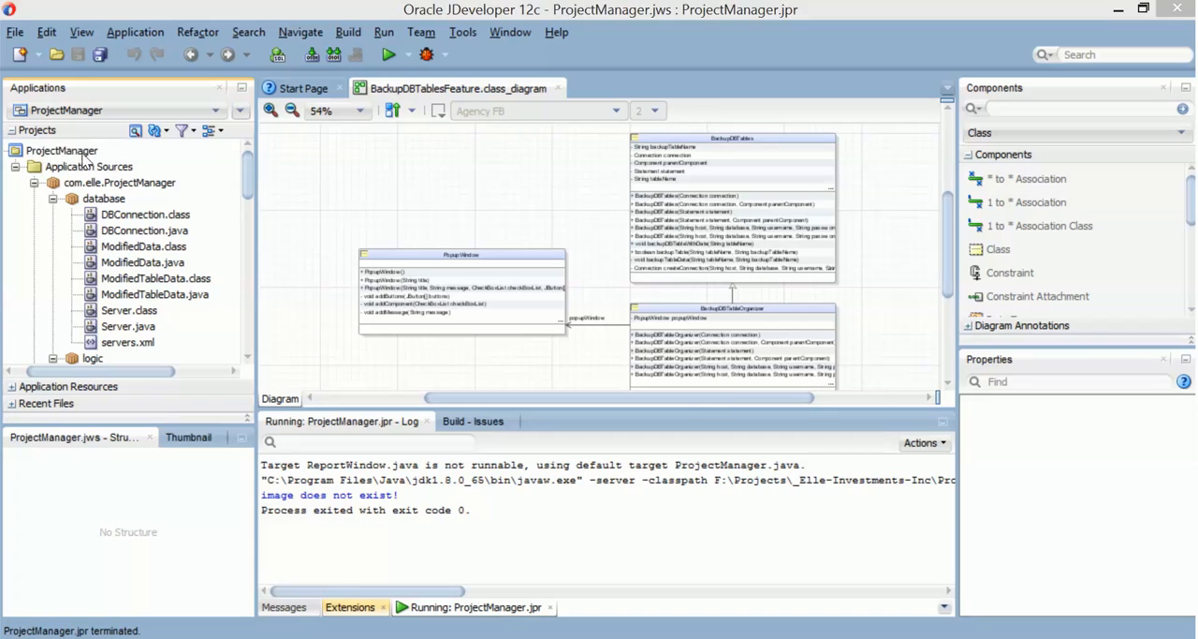
# Step: Bring up the ProjectManager project's Libraries and Classpath properties
pyautogui.rightClick(62, 149)
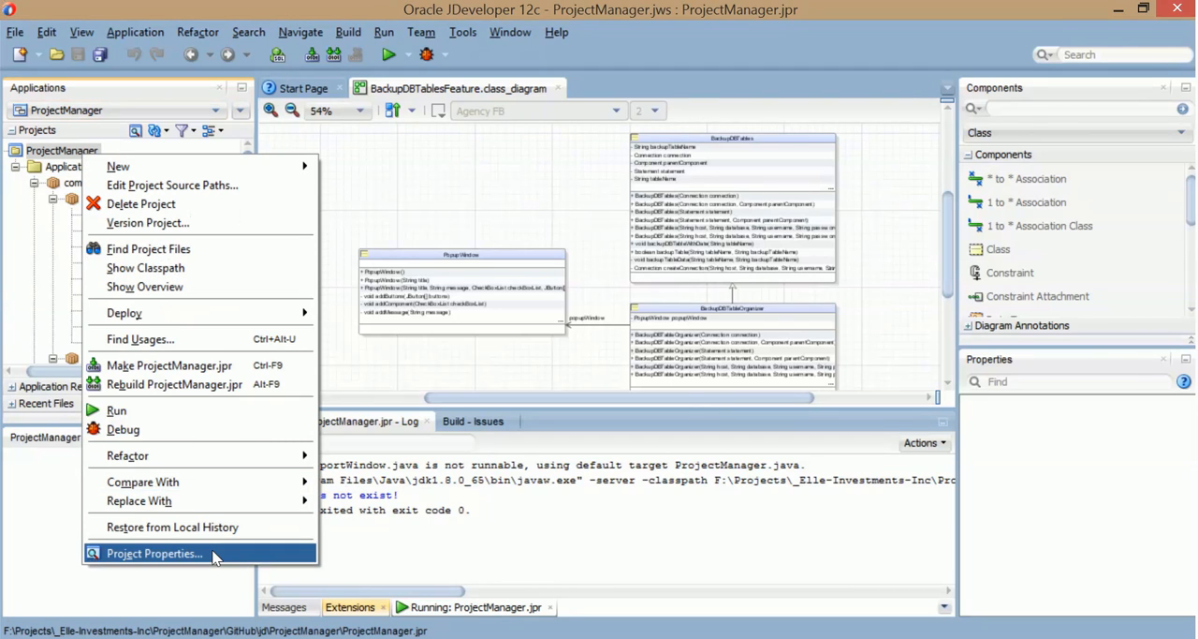
pyautogui.click(154, 552)
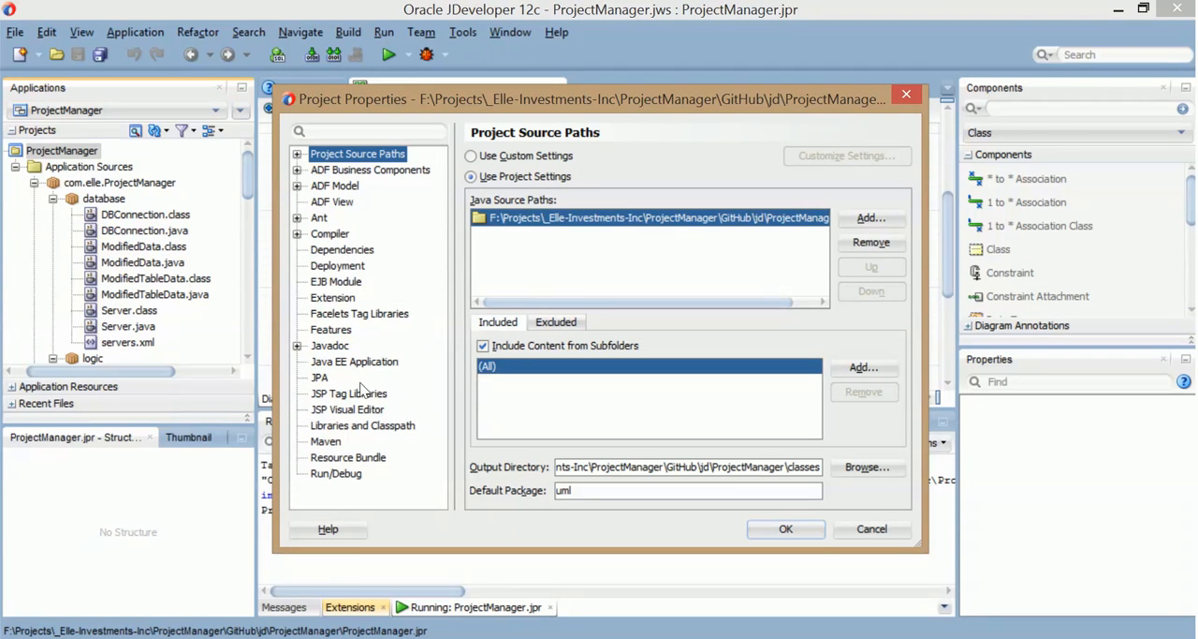
pyautogui.moveTo(371, 412)
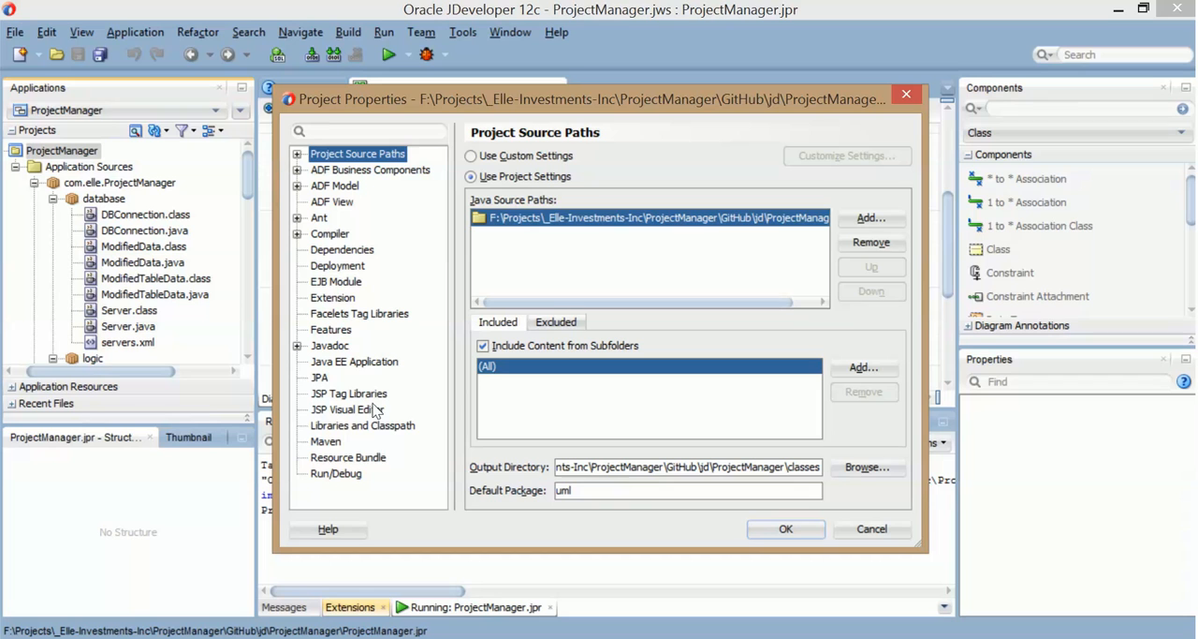
pyautogui.click(363, 425)
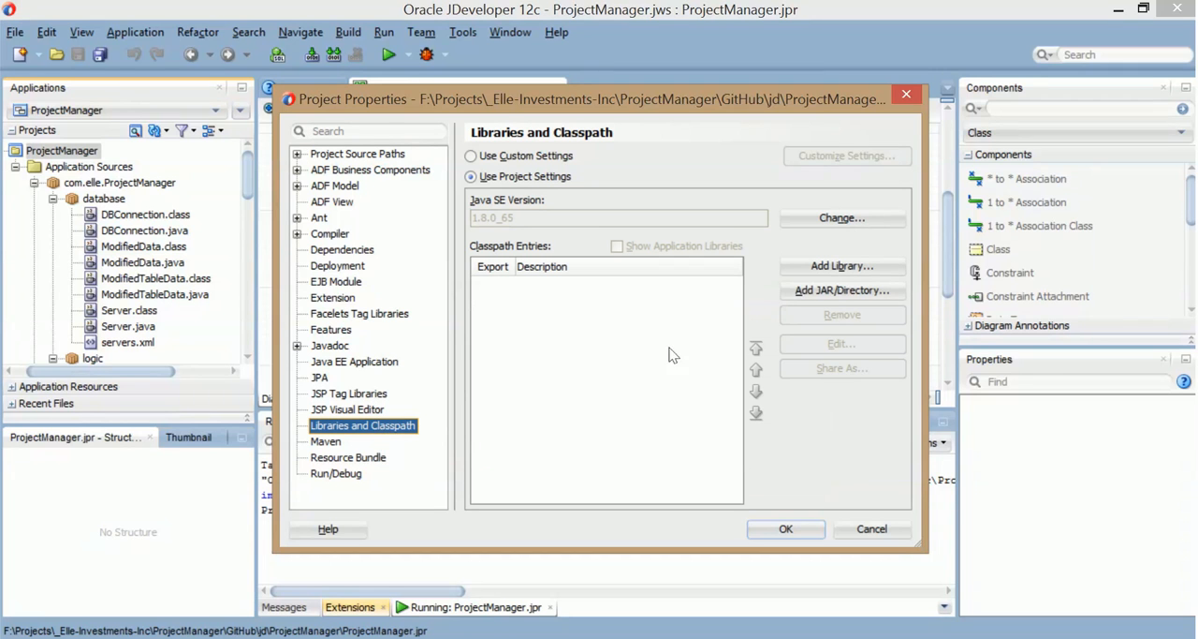
# Step: Add mysql-connector-java-5.1.23-bin.jar to the classpath and save the properties
pyautogui.click(840, 288)
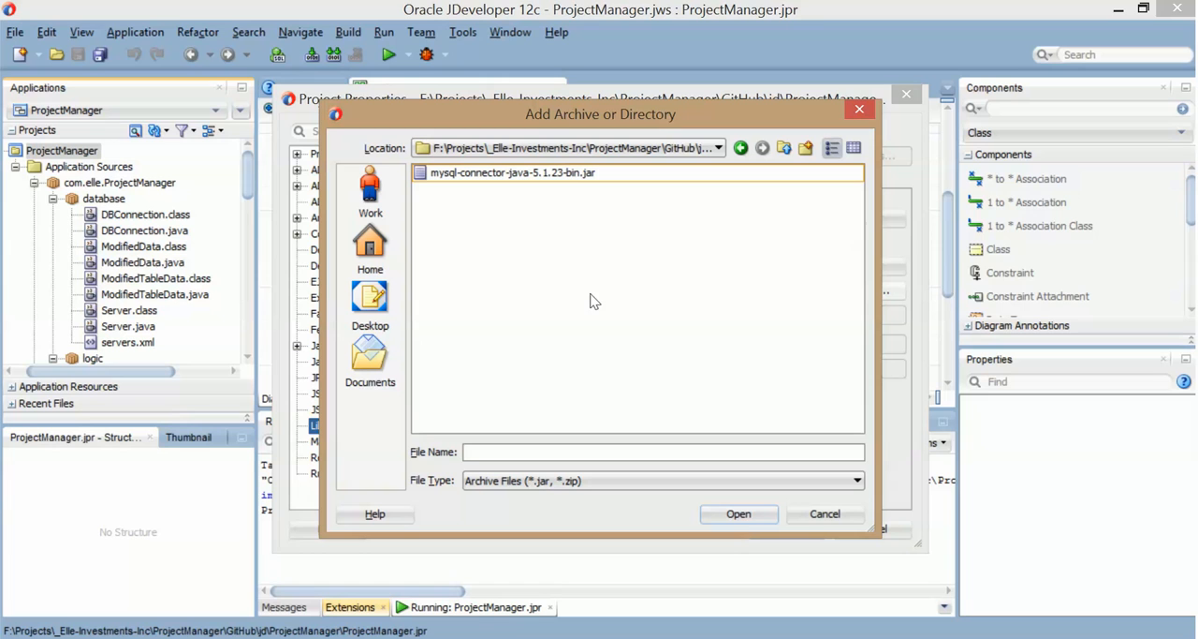
pyautogui.click(513, 172)
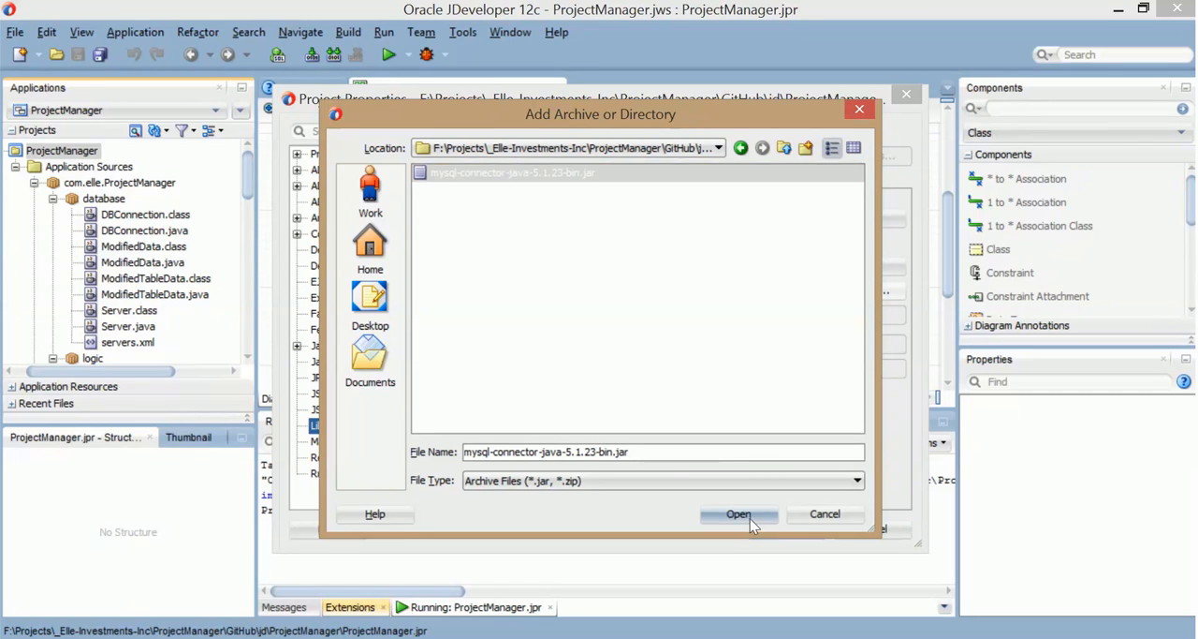
pyautogui.click(737, 513)
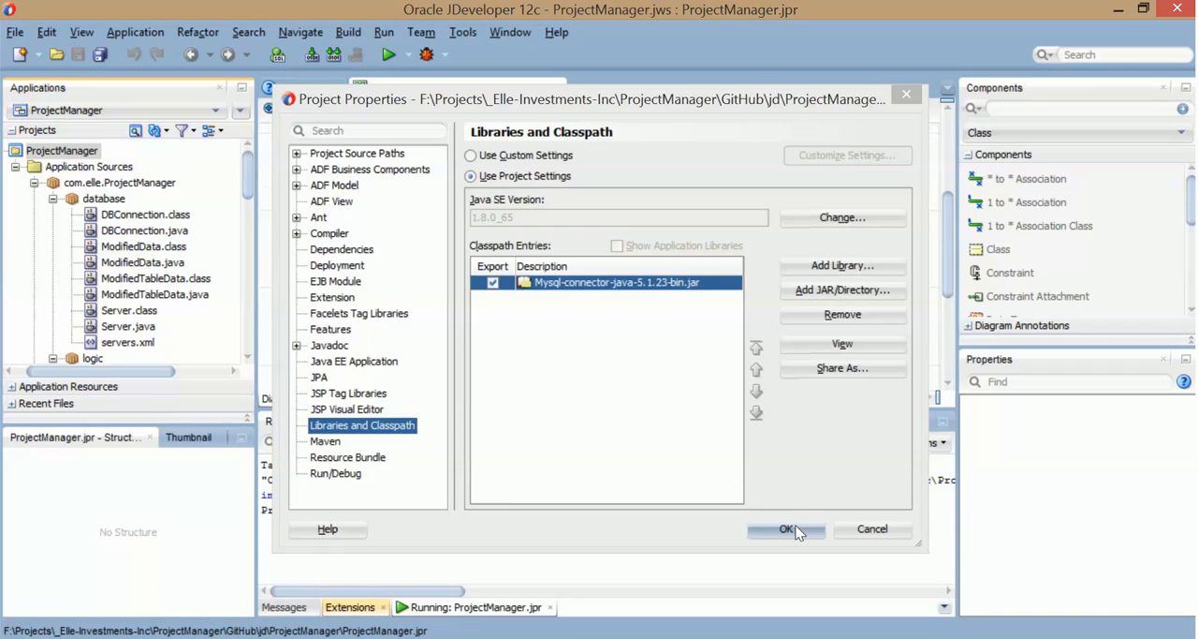
pyautogui.click(787, 528)
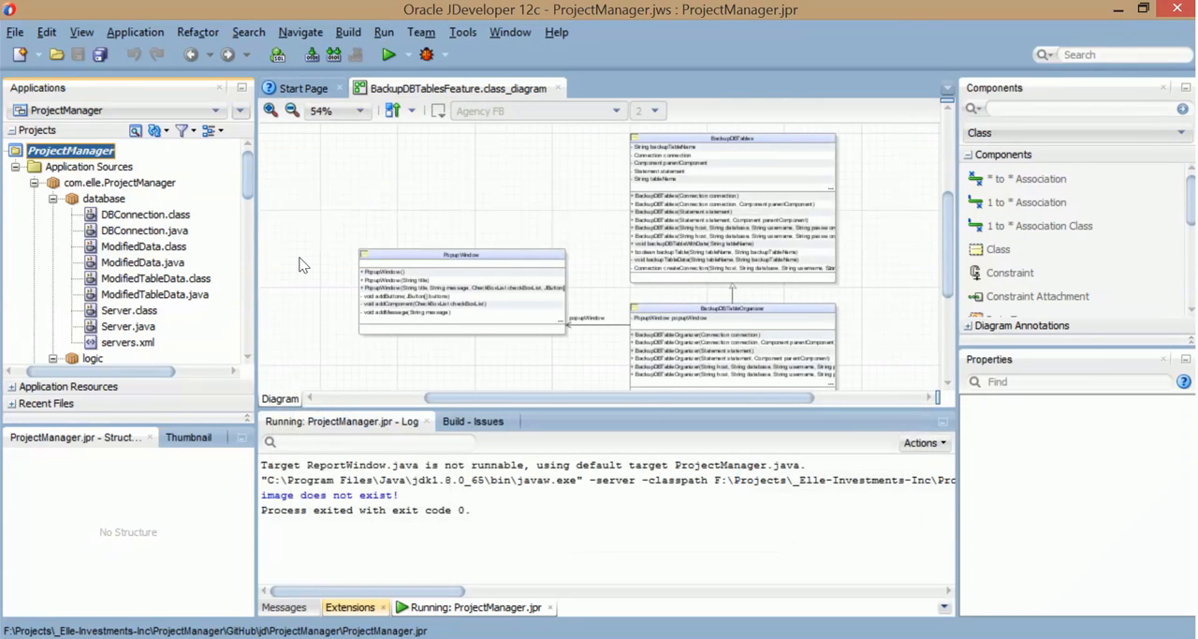
pyautogui.moveTo(253, 180)
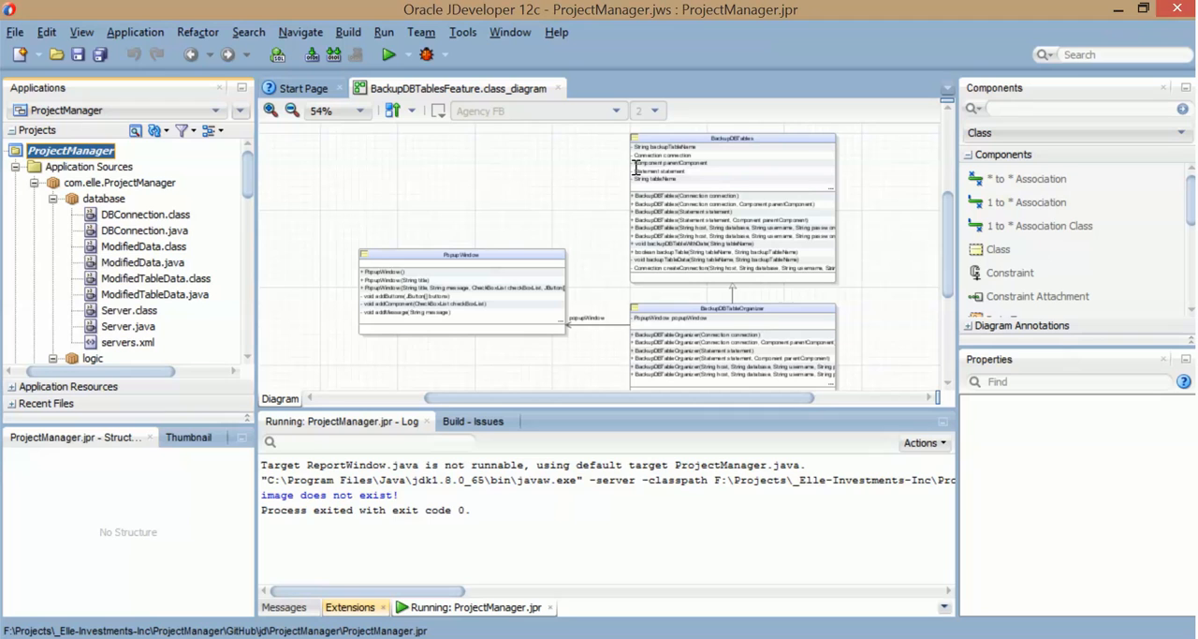
# Step: Run the app and log in as pupone_Carlos to load the issues table
pyautogui.click(389, 53)
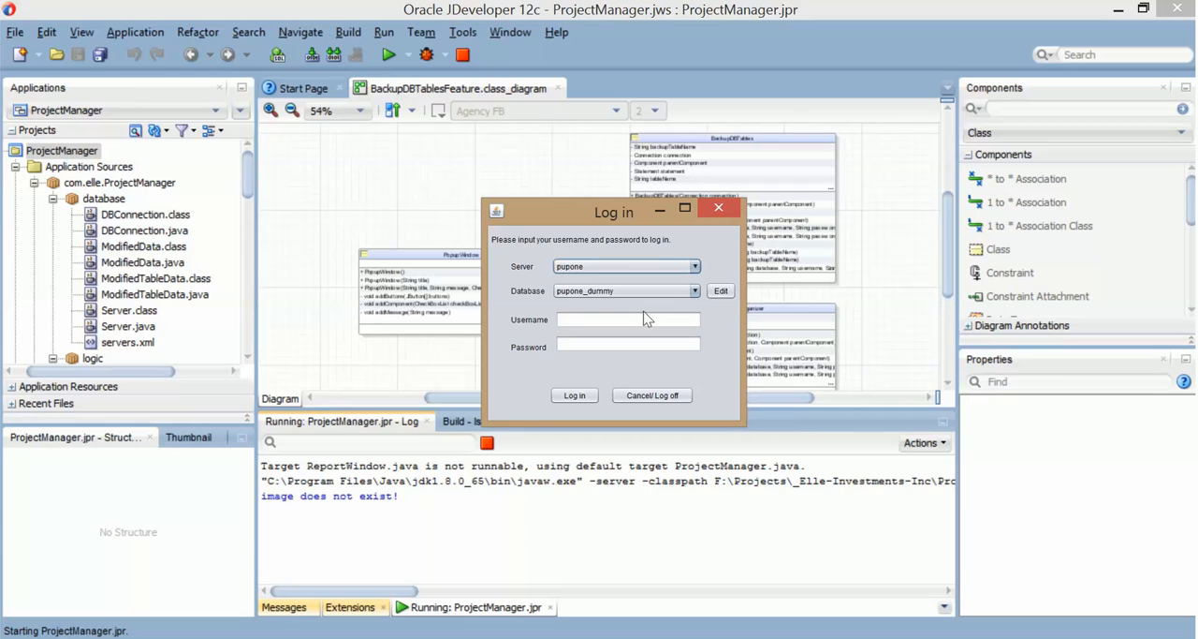
pyautogui.click(628, 319)
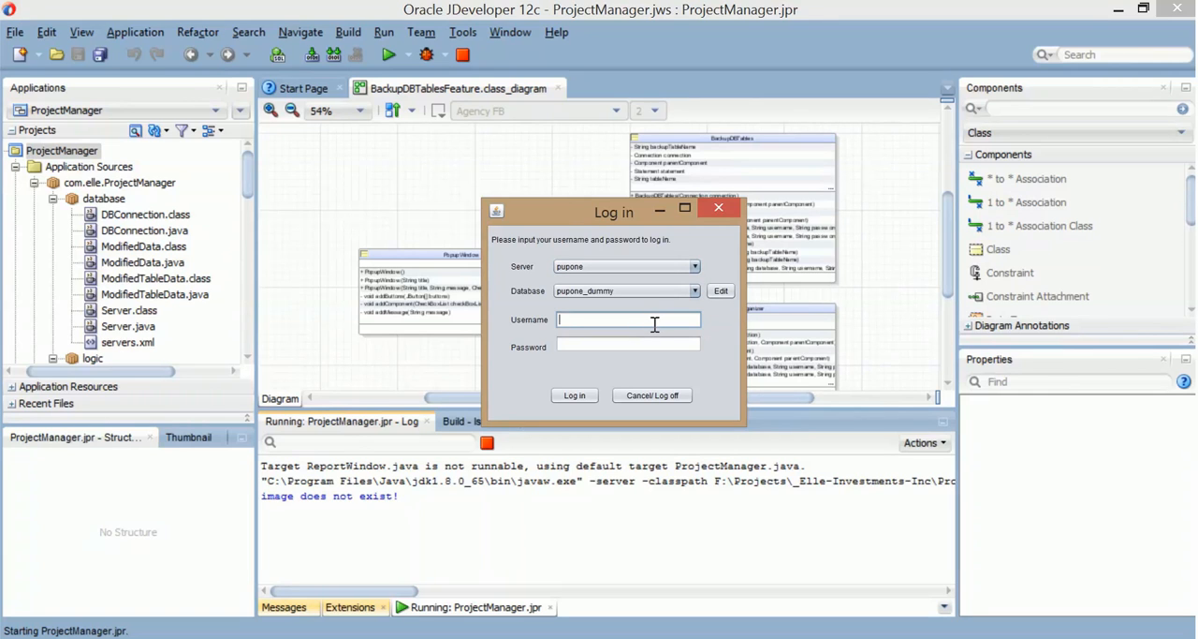
pyautogui.write('pupone')
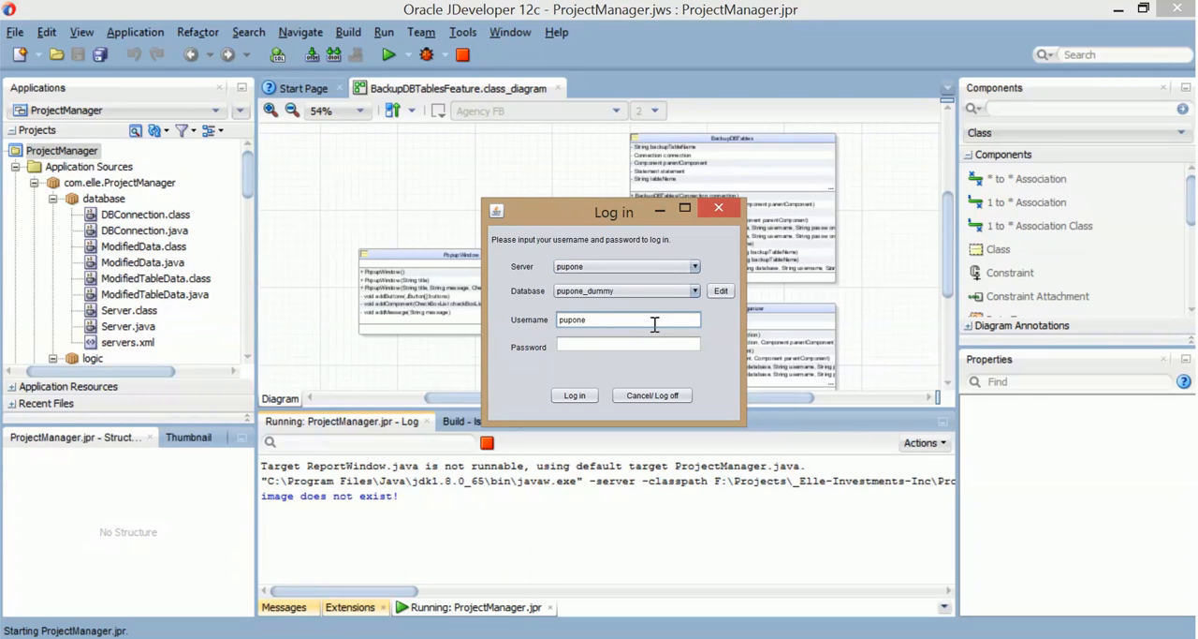
pyautogui.write('_Carlos')
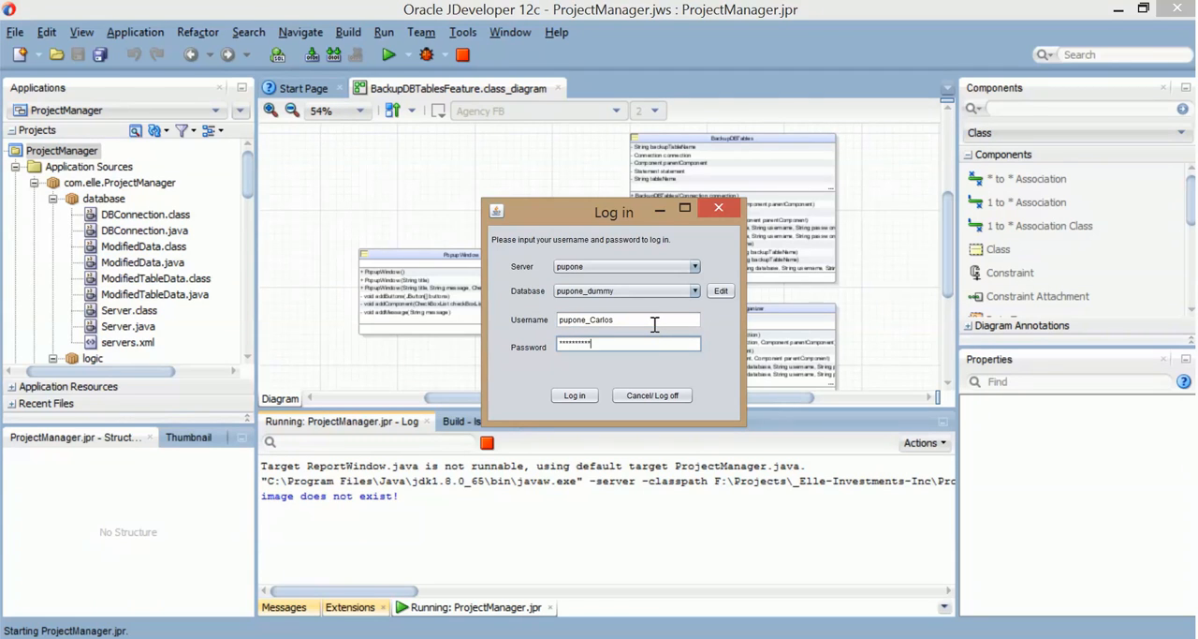
pyautogui.click(573, 393)
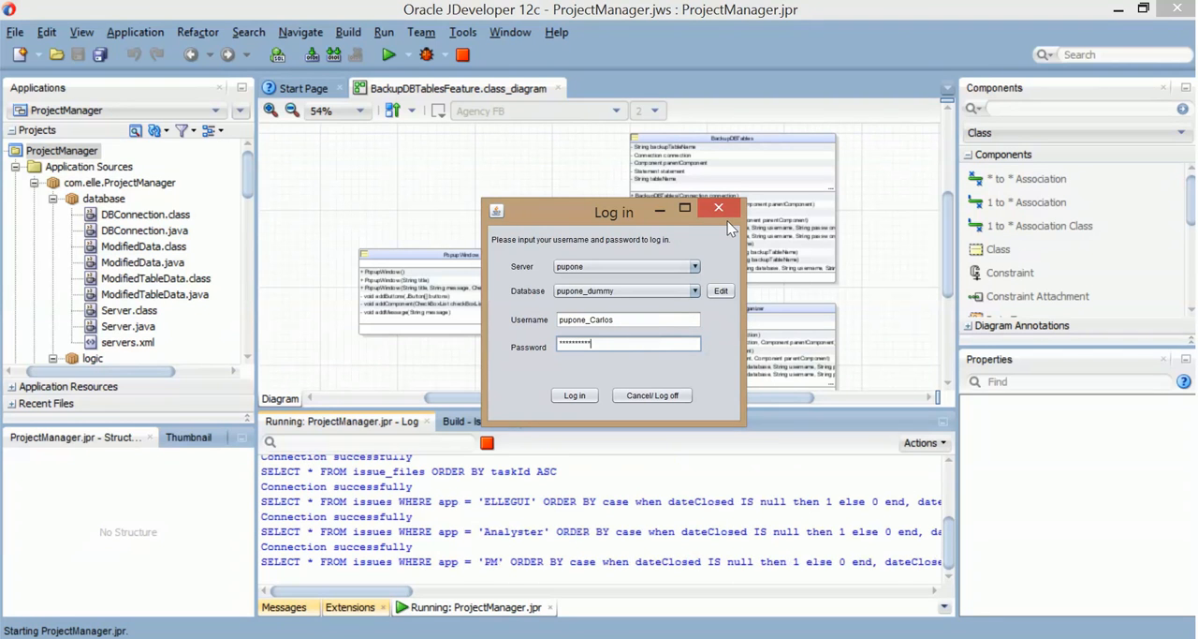
# Step: Dismiss the login dialog and close the running Project Manager application
pyautogui.click(573, 393)
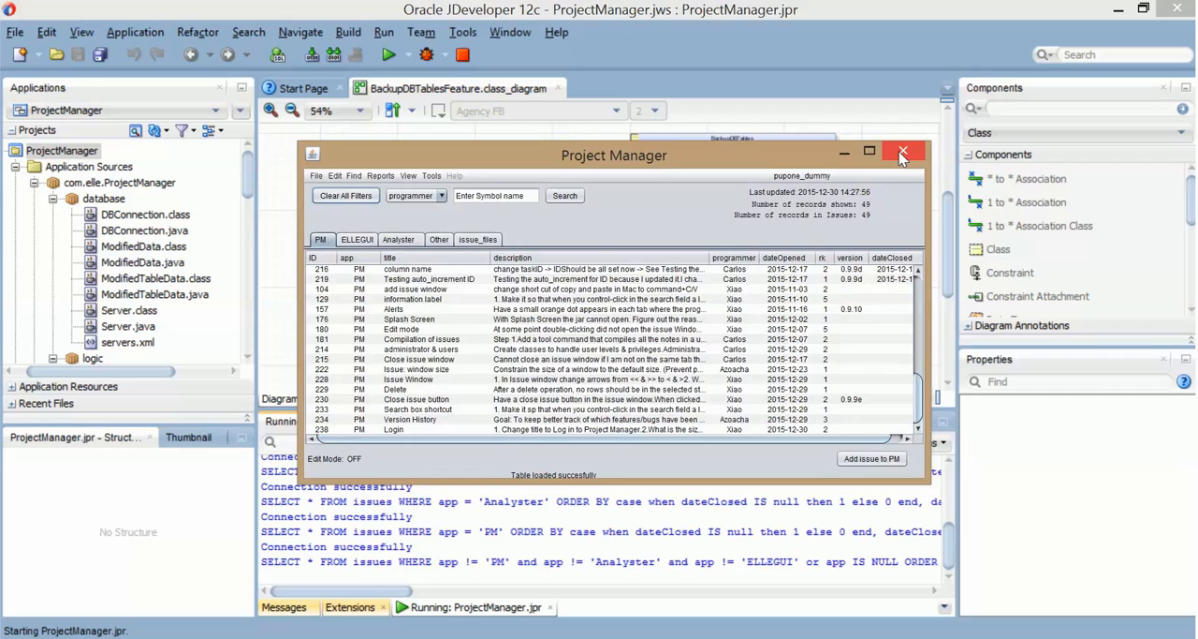
pyautogui.click(903, 152)
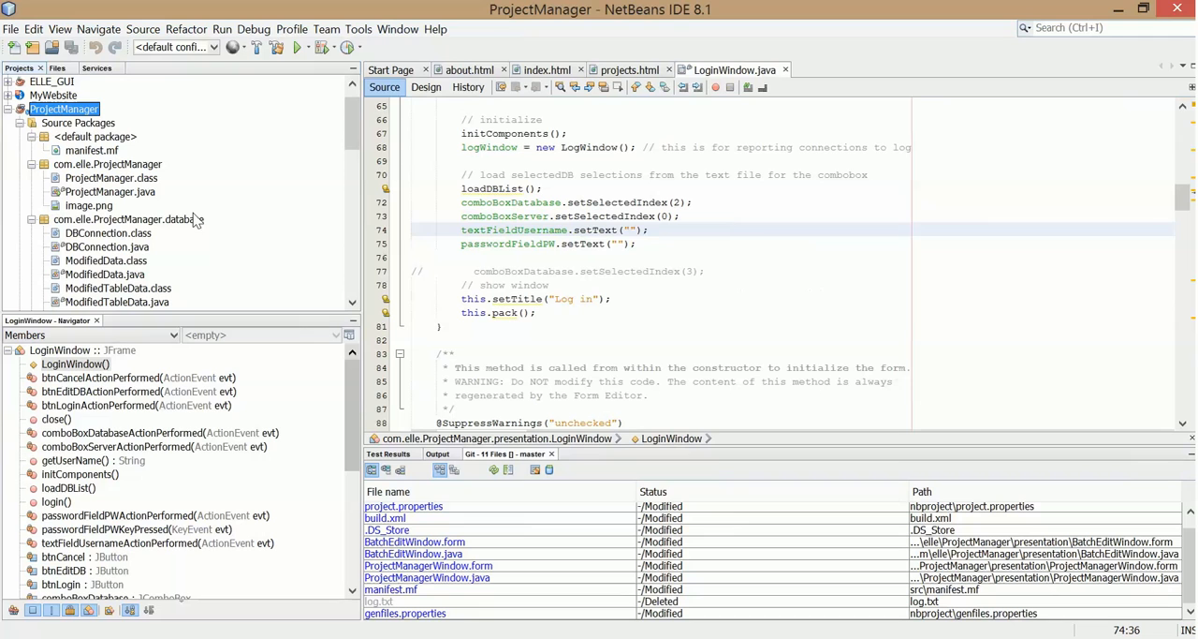
# Step: Close the old ProjectManager project and open ProjectManager from the GitHub\jd folder
pyautogui.rightClick(64, 108)
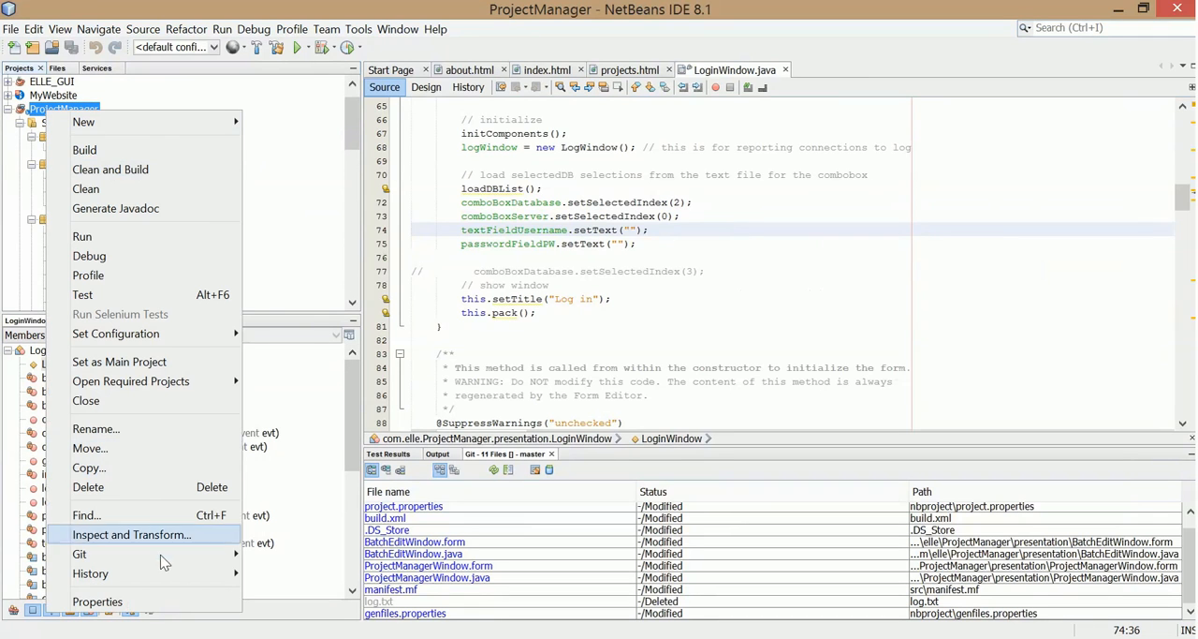
pyautogui.moveTo(138, 404)
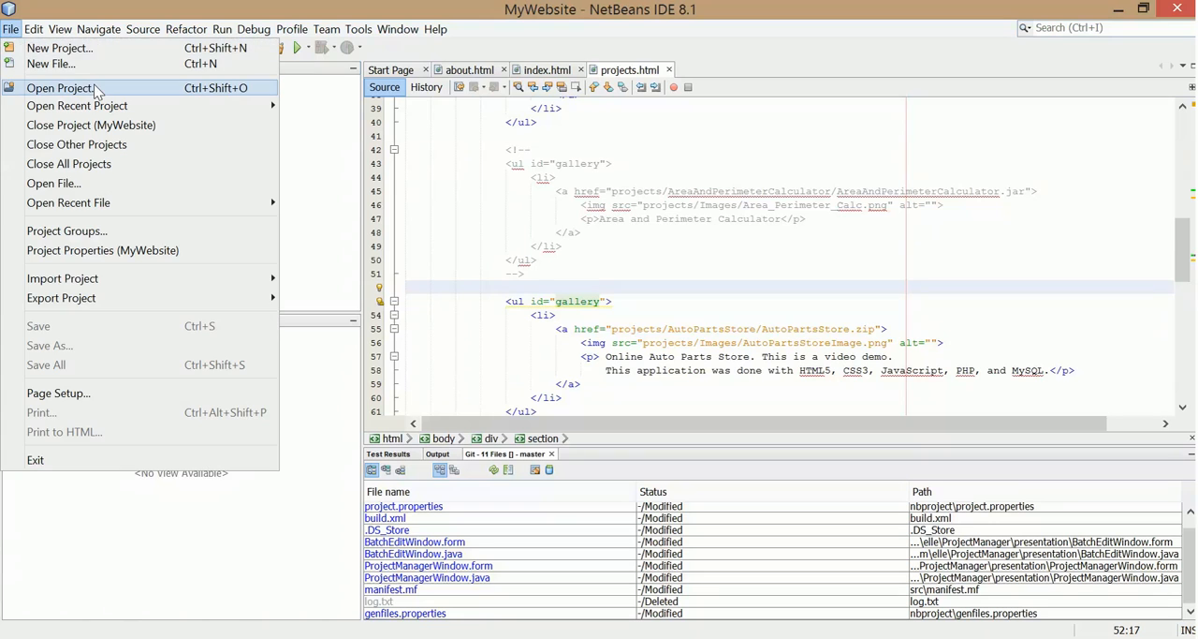
pyautogui.click(60, 86)
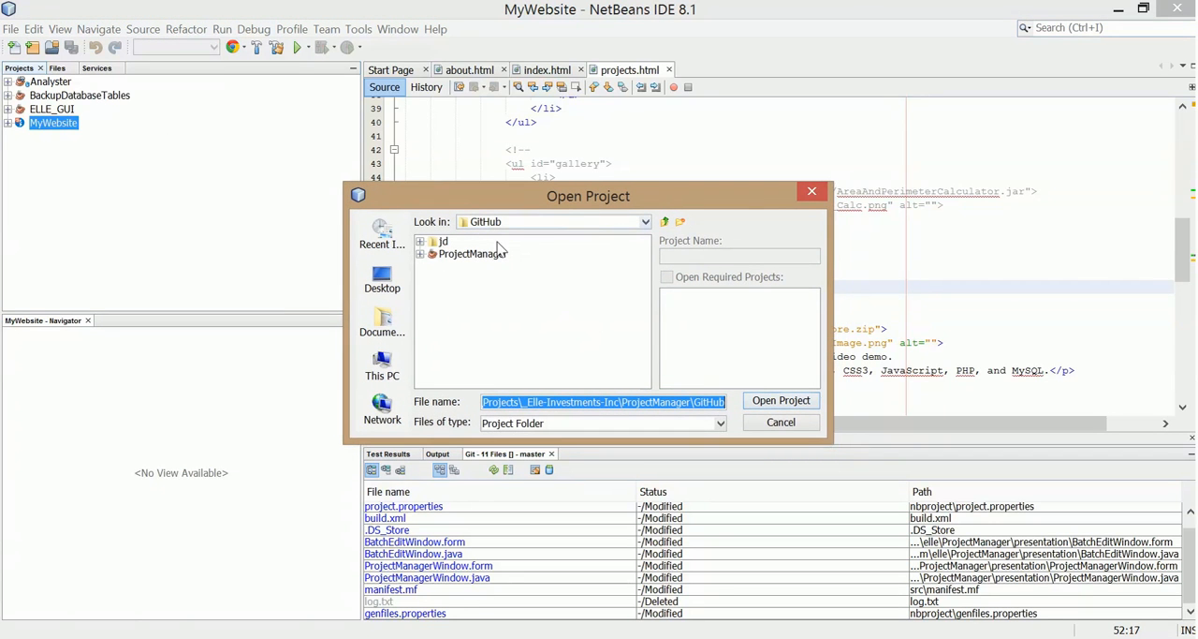
pyautogui.doubleClick(442, 239)
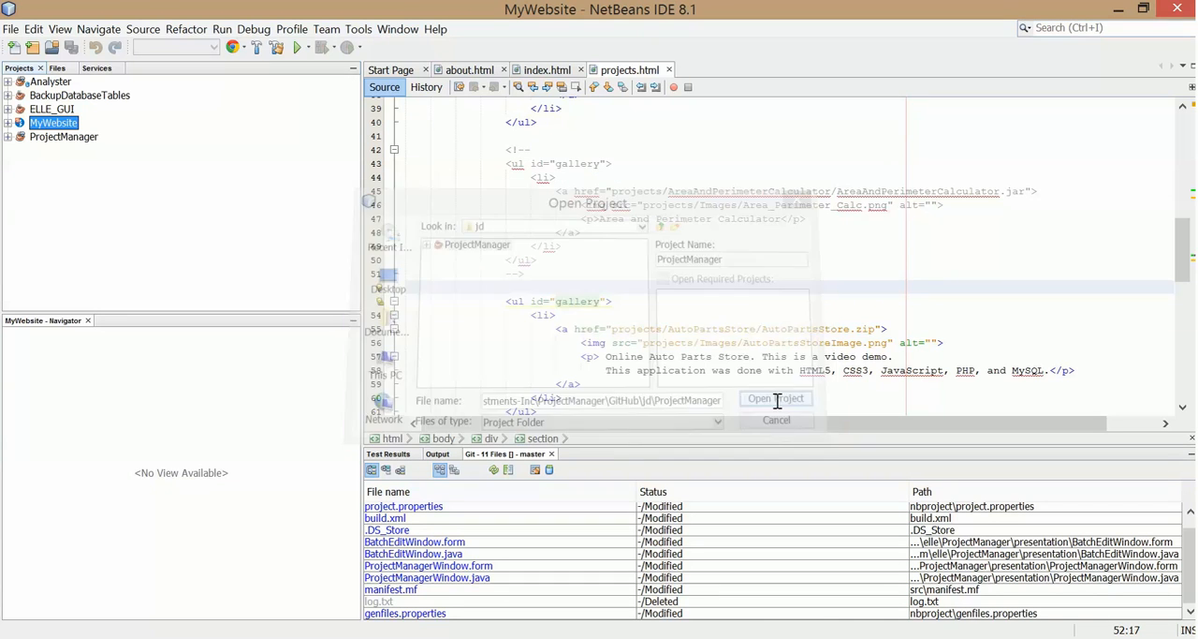
pyautogui.click(776, 397)
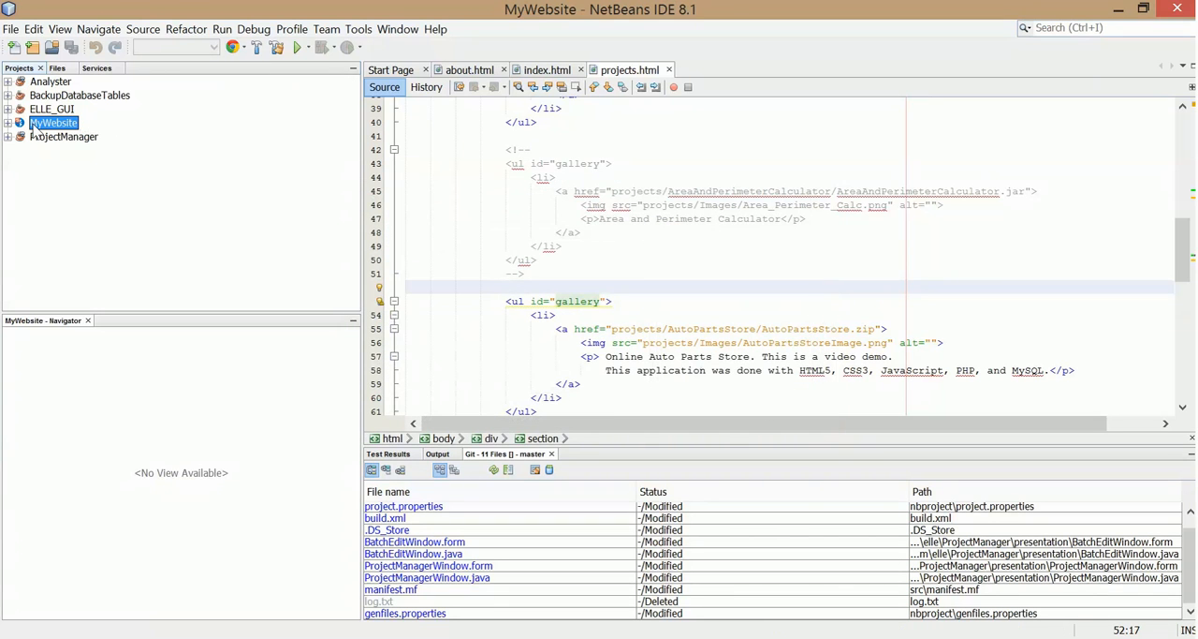
pyautogui.moveTo(64, 134)
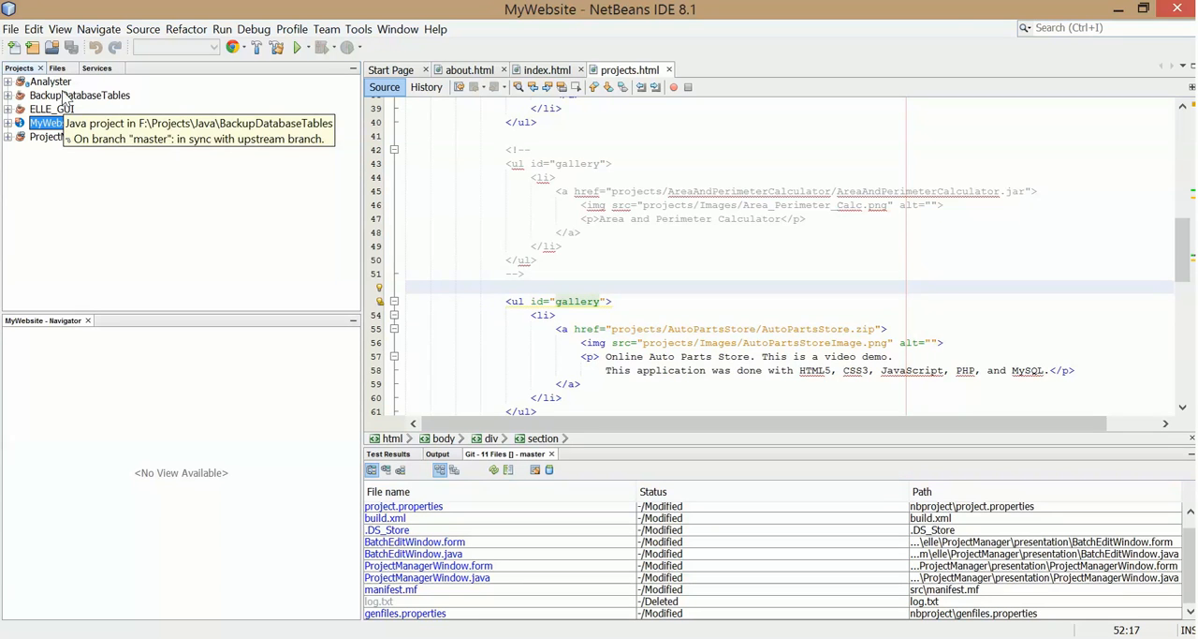
# Step: Expand the new ProjectManager project to show its Source Packages and Libraries
pyautogui.click(7, 123)
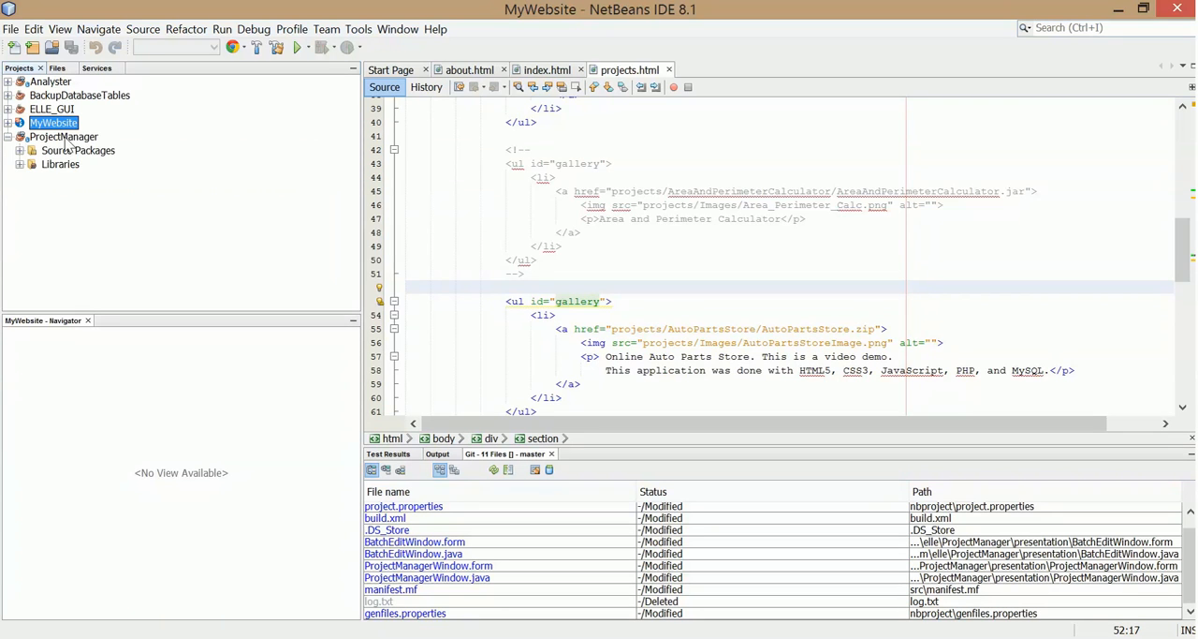
pyautogui.click(64, 135)
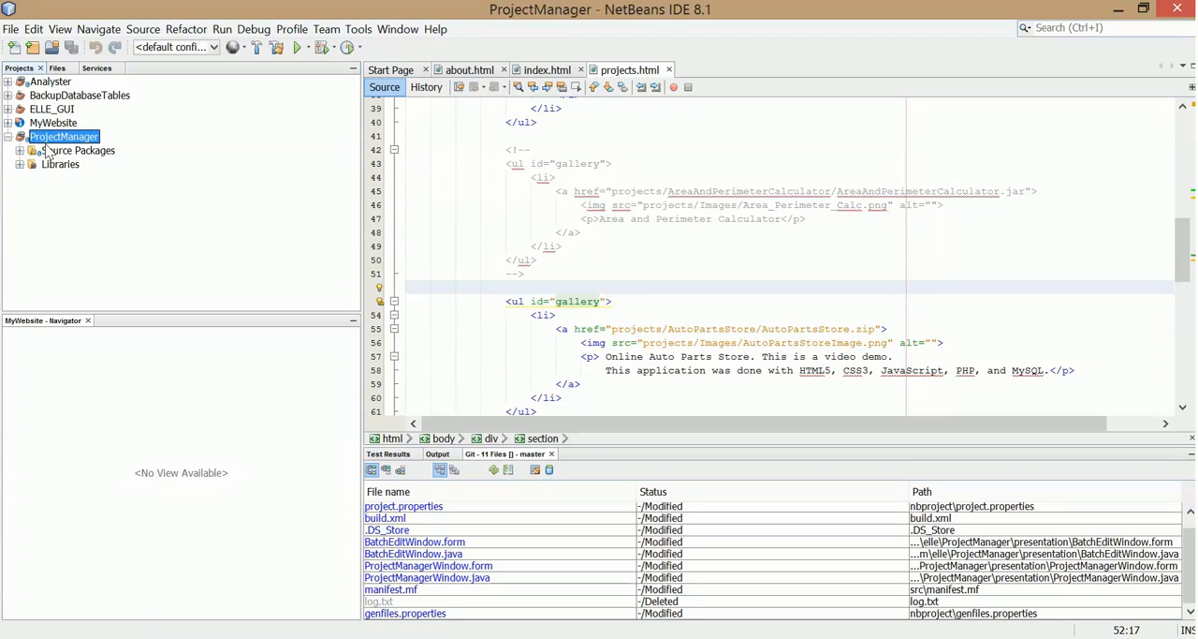
pyautogui.click(21, 150)
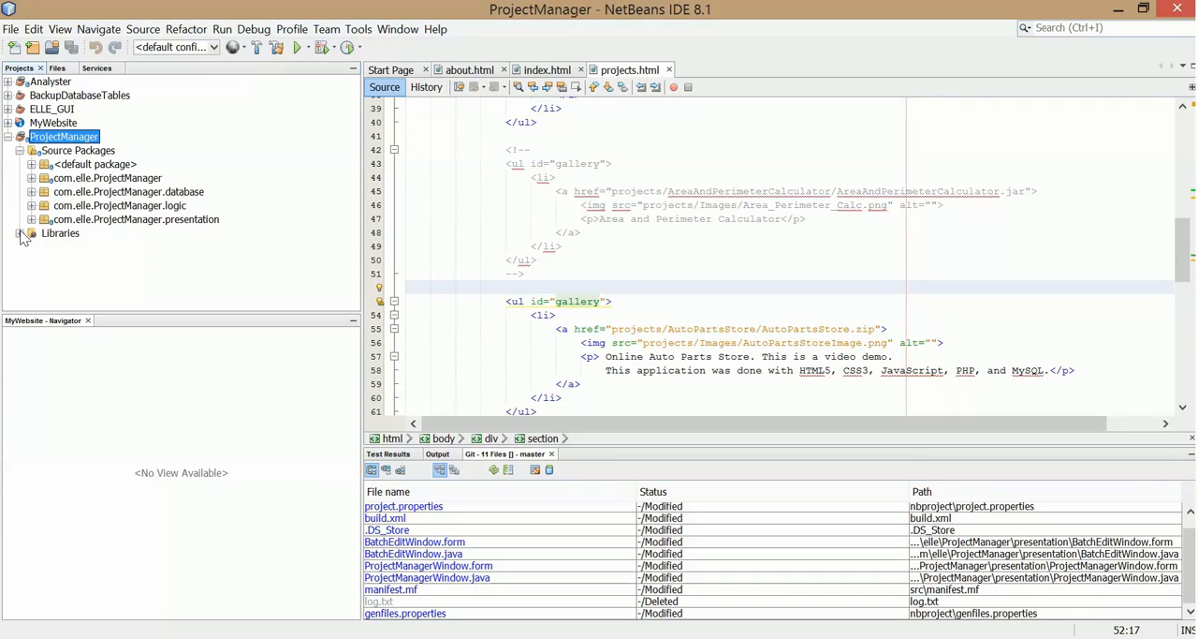
pyautogui.click(22, 233)
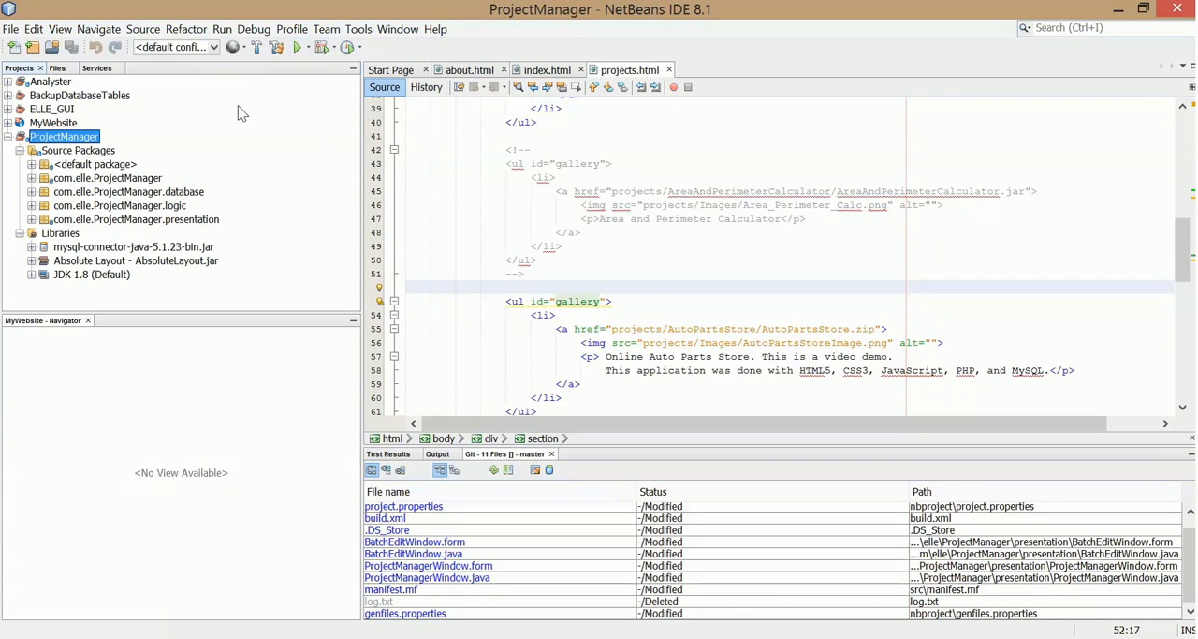
# Step: Run ProjectManager, dismiss its Log in window, and select the com.elle.ProjectManager package
pyautogui.rightClick(64, 135)
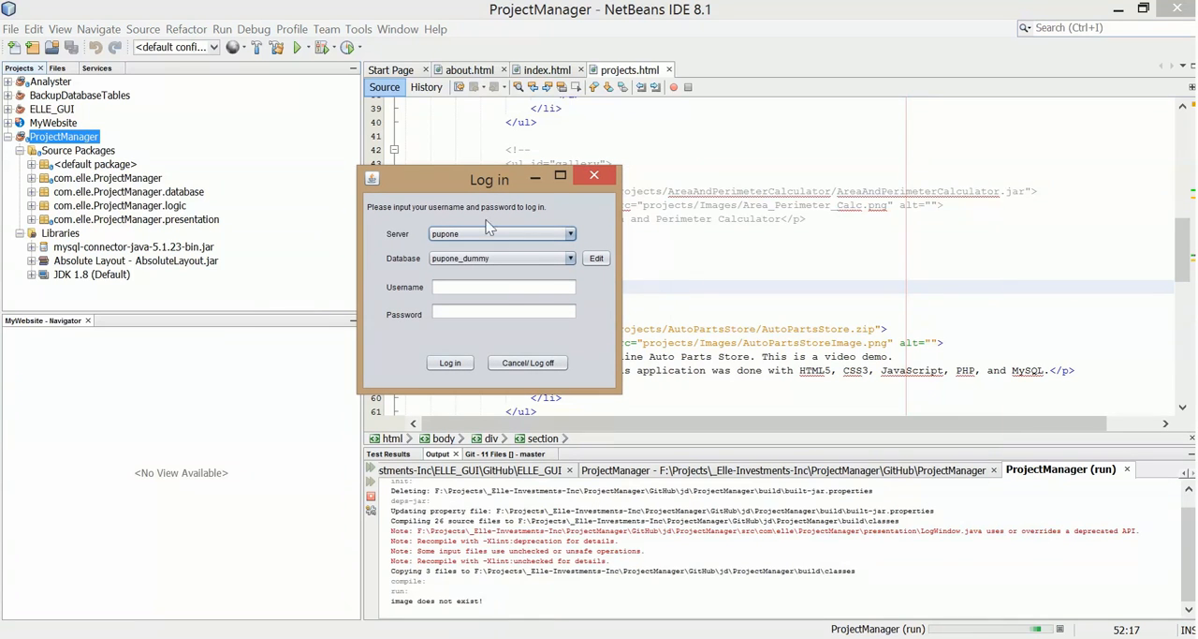
pyautogui.click(528, 364)
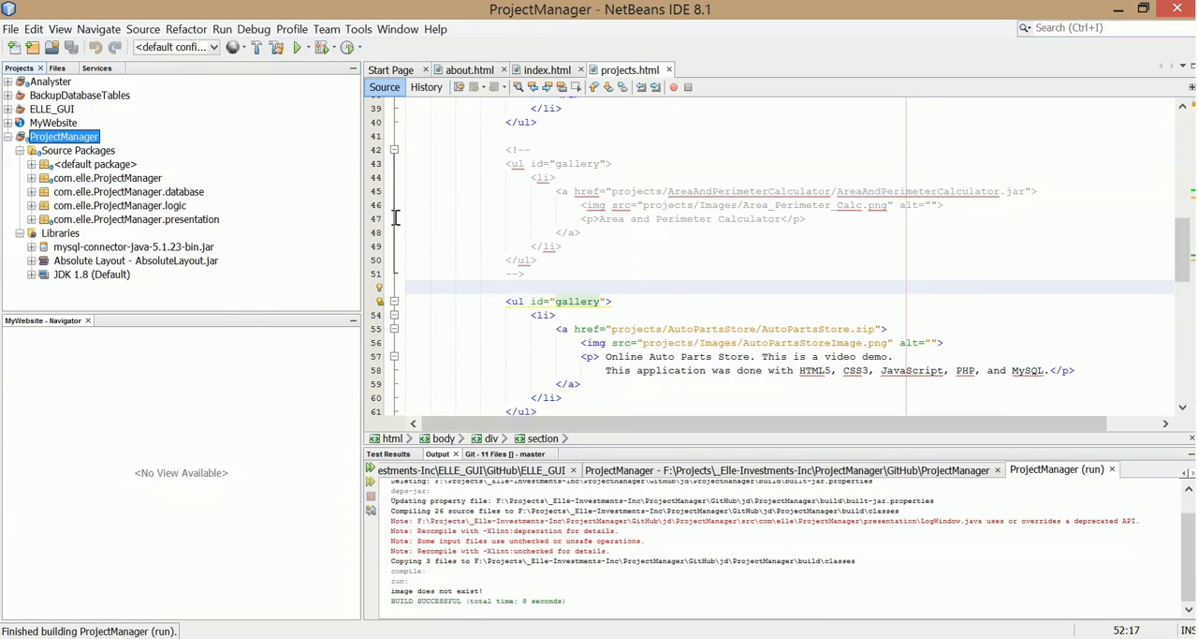
pyautogui.moveTo(243, 220)
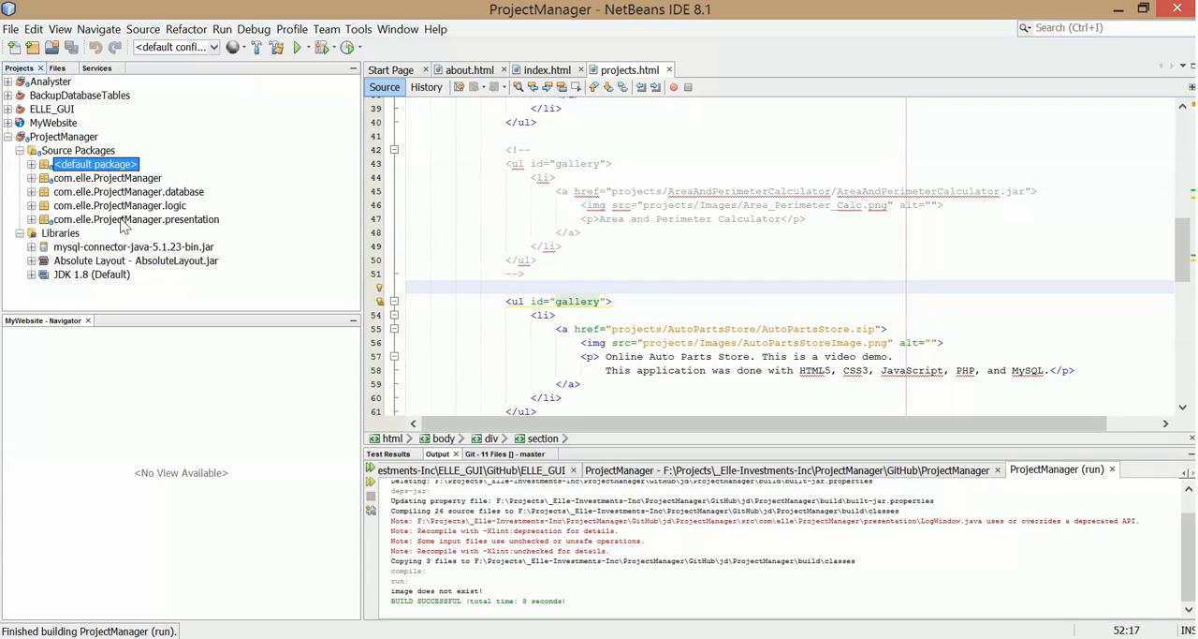
pyautogui.click(128, 191)
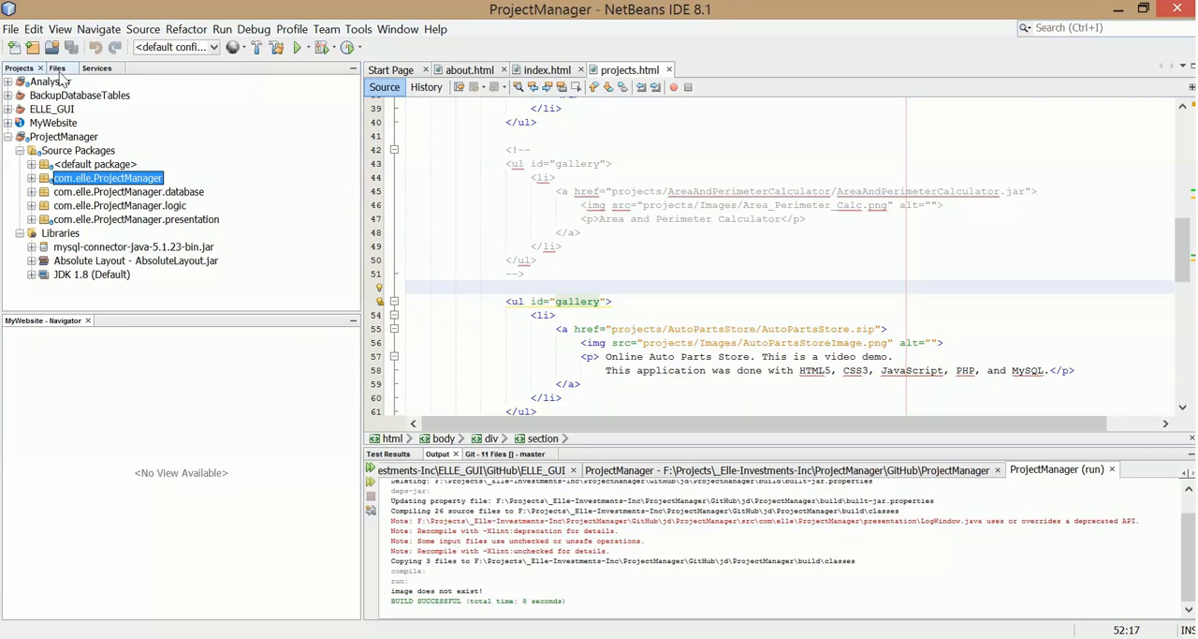
# Step: Browse ProjectManager's files on disk in the Files view, checking .data and selecting .gitignore
pyautogui.click(53, 124)
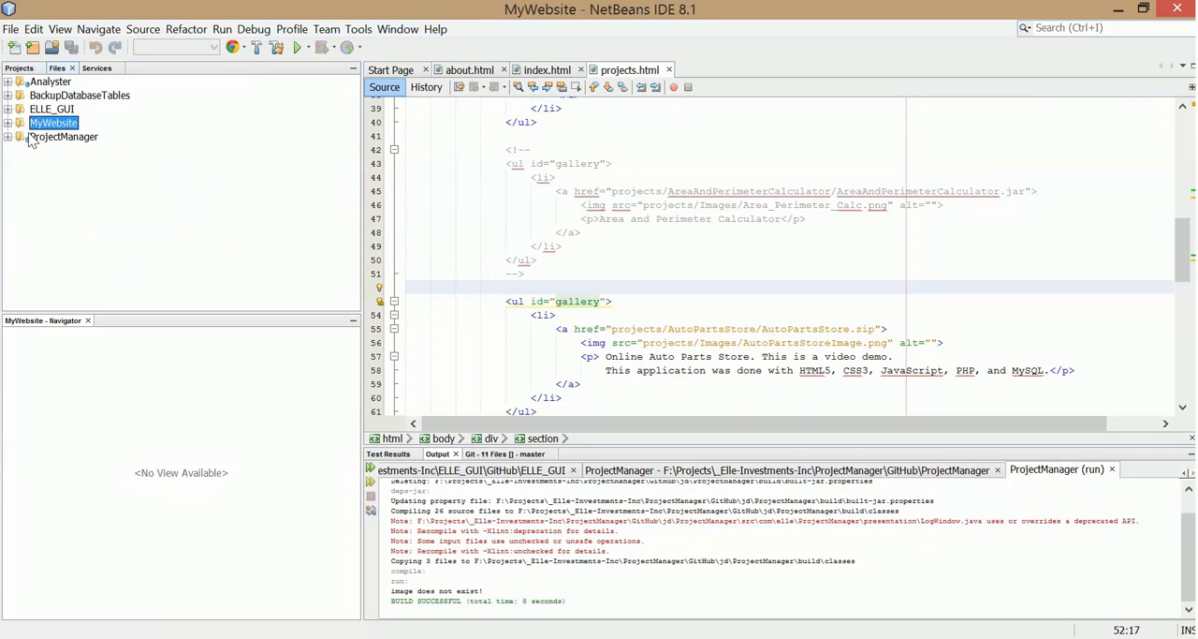
pyautogui.click(7, 124)
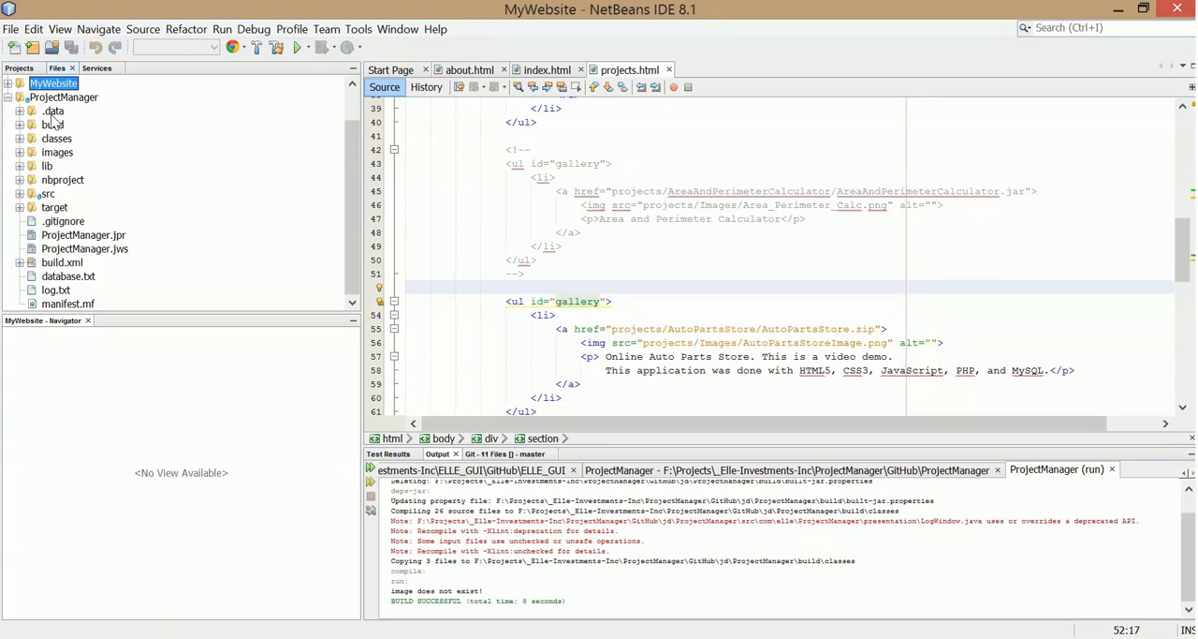
pyautogui.click(52, 110)
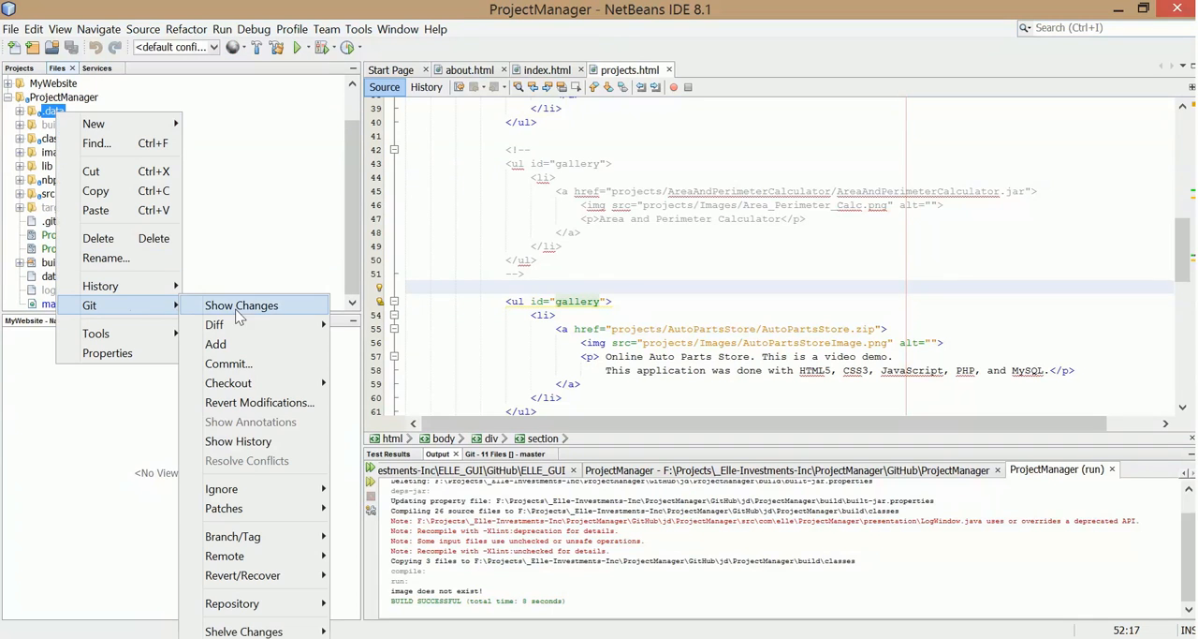
pyautogui.moveTo(221, 487)
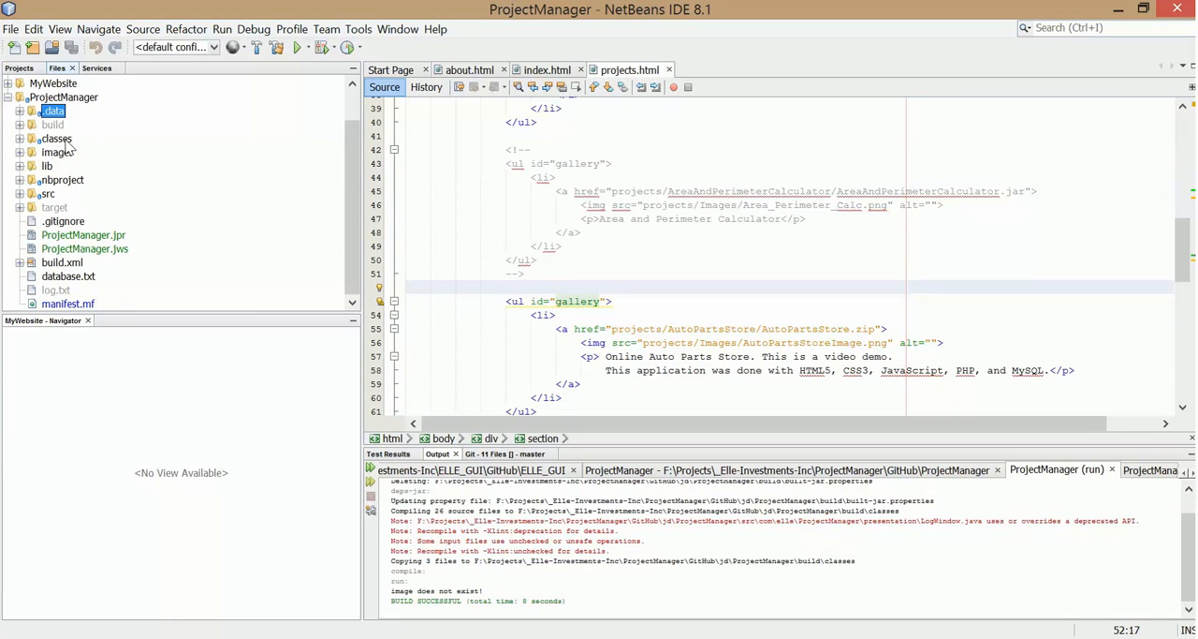
pyautogui.click(52, 124)
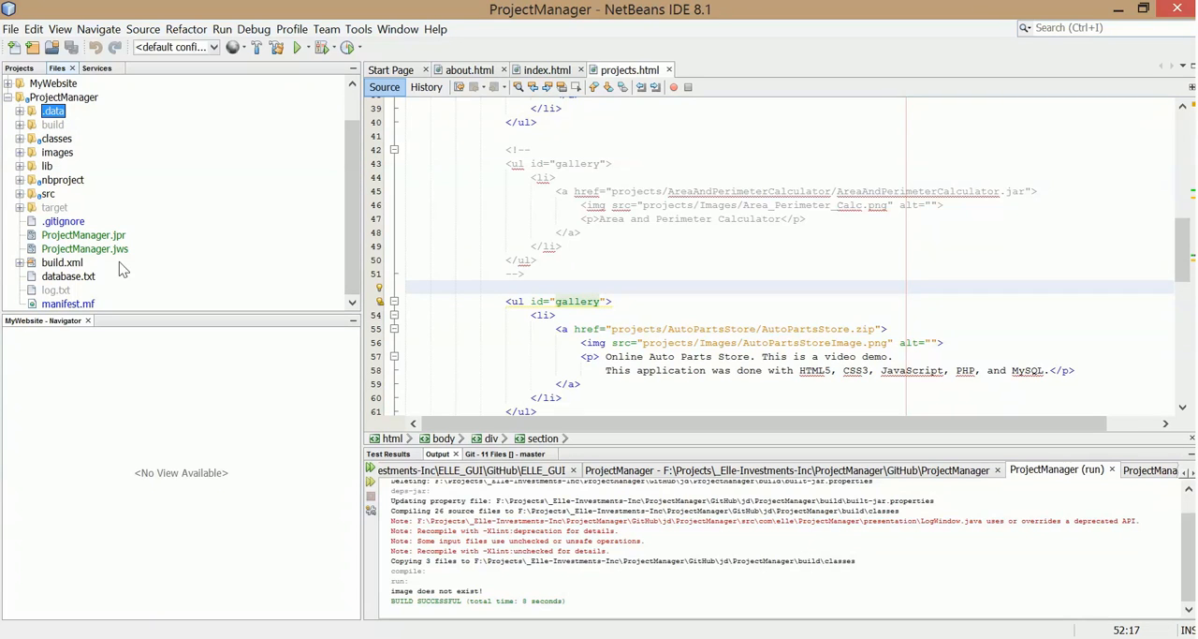
pyautogui.click(64, 221)
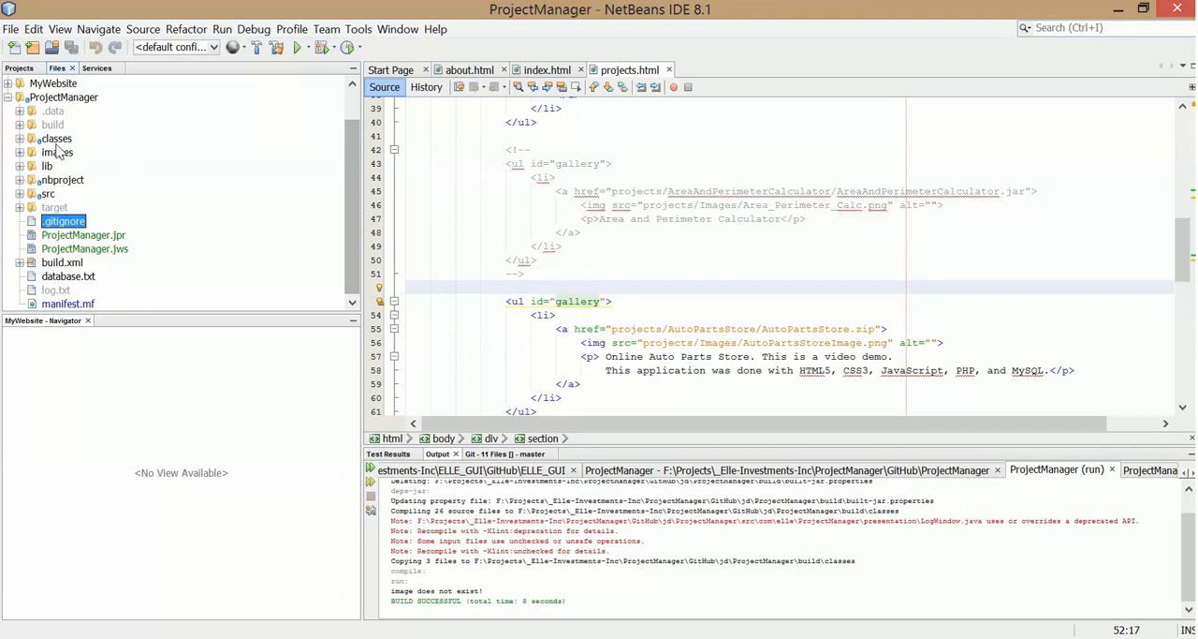
# Step: Expand build > classes > com > elle > ProjectManager, inspecting the .data folder along the way
pyautogui.click(18, 139)
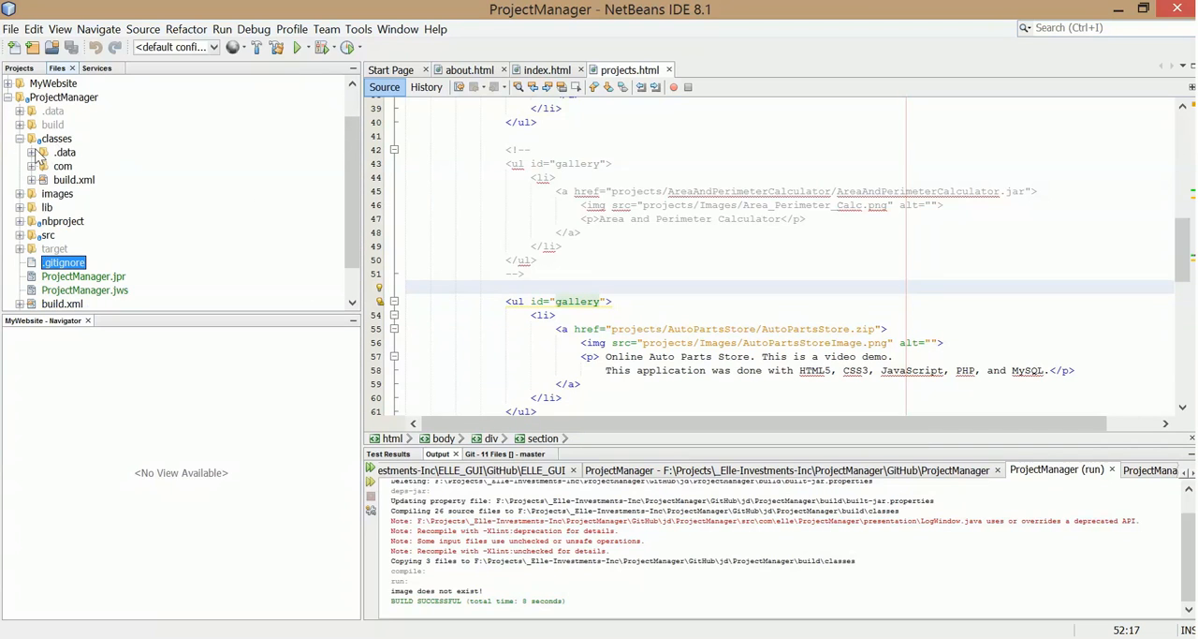
pyautogui.click(34, 165)
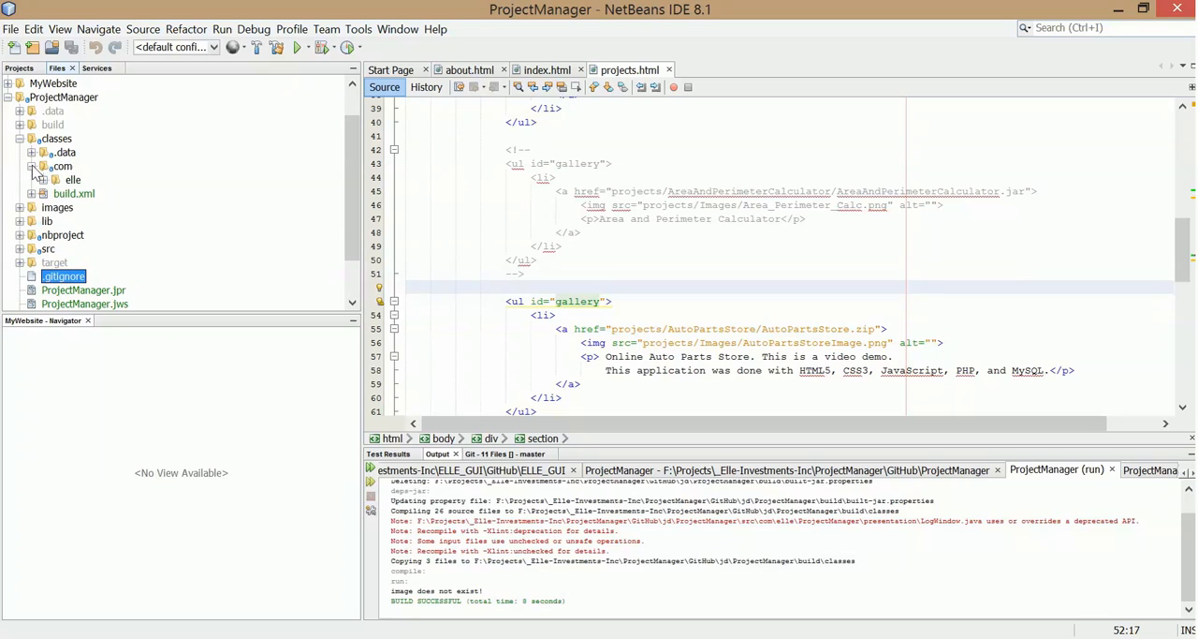
pyautogui.click(64, 152)
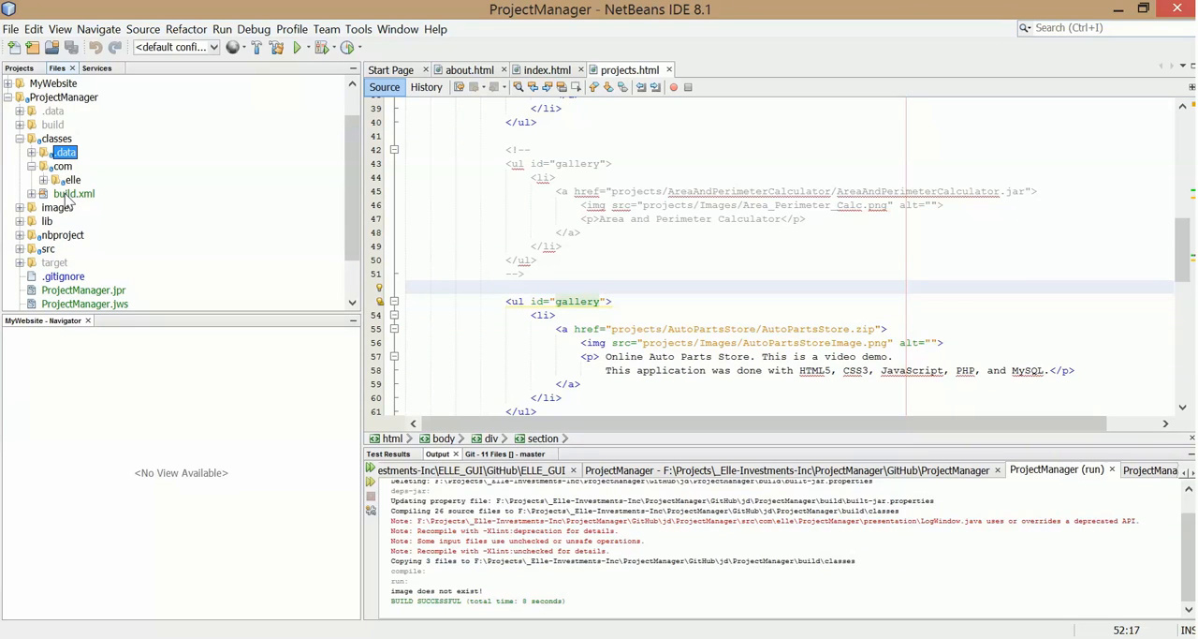
pyautogui.moveTo(65, 152)
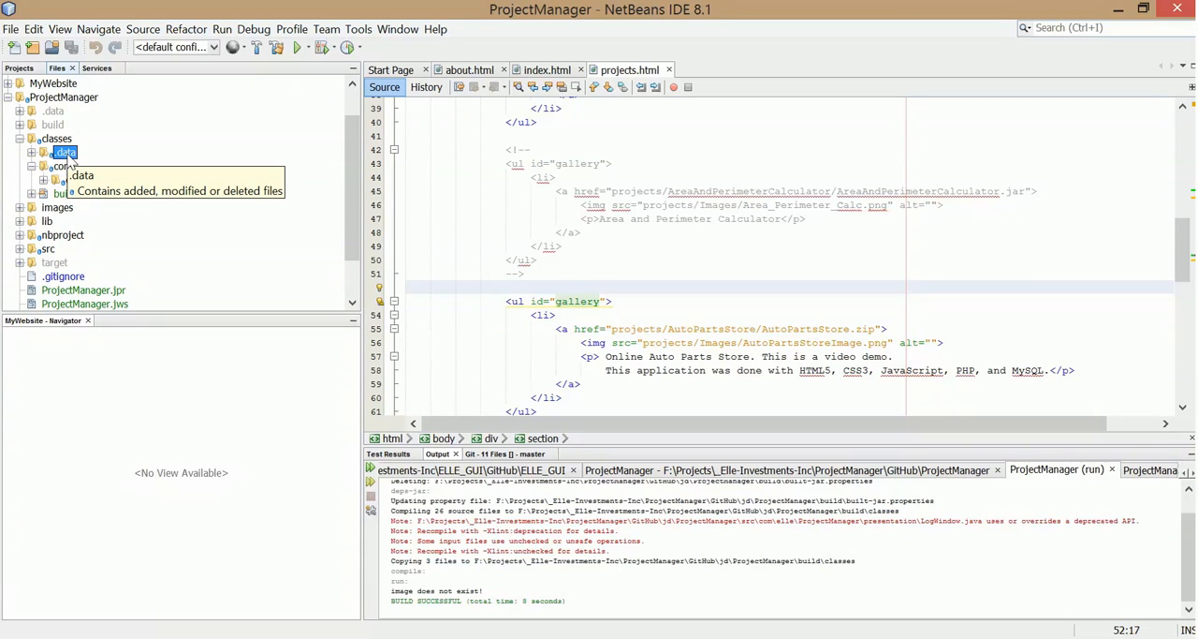
pyautogui.rightClick(64, 152)
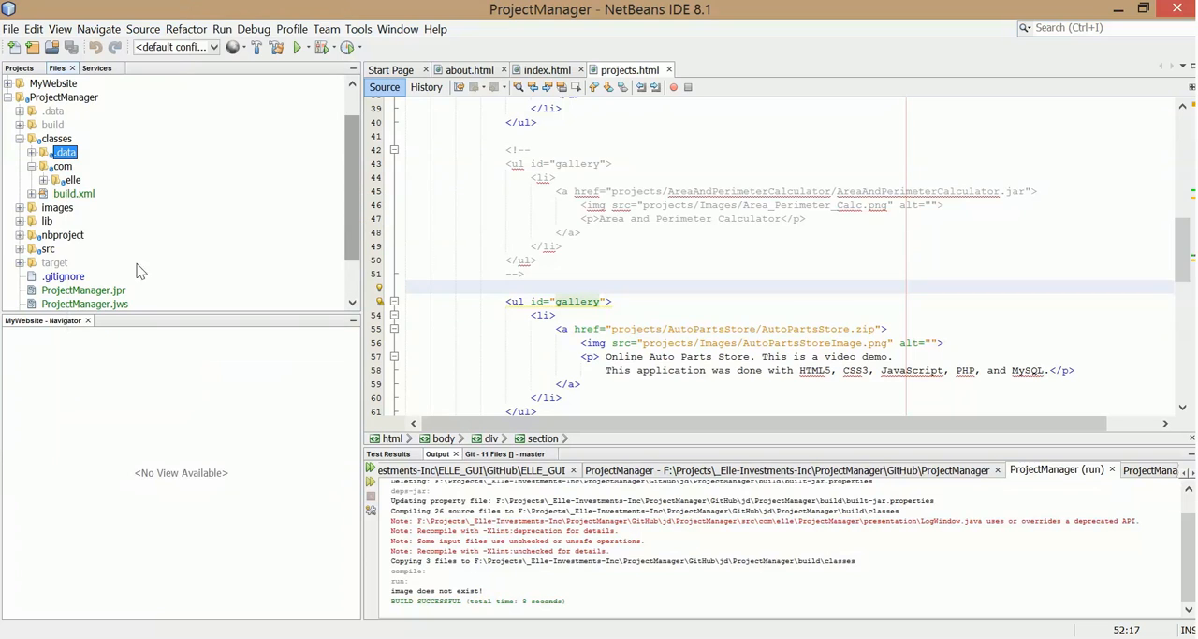
pyautogui.click(61, 164)
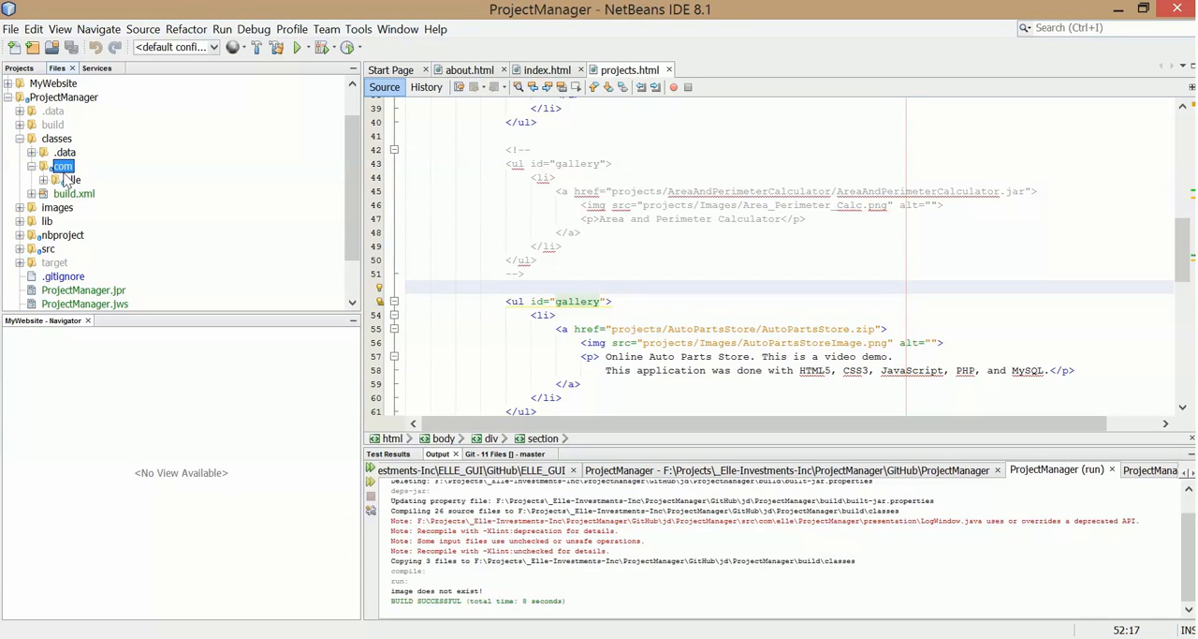
pyautogui.moveTo(64, 180)
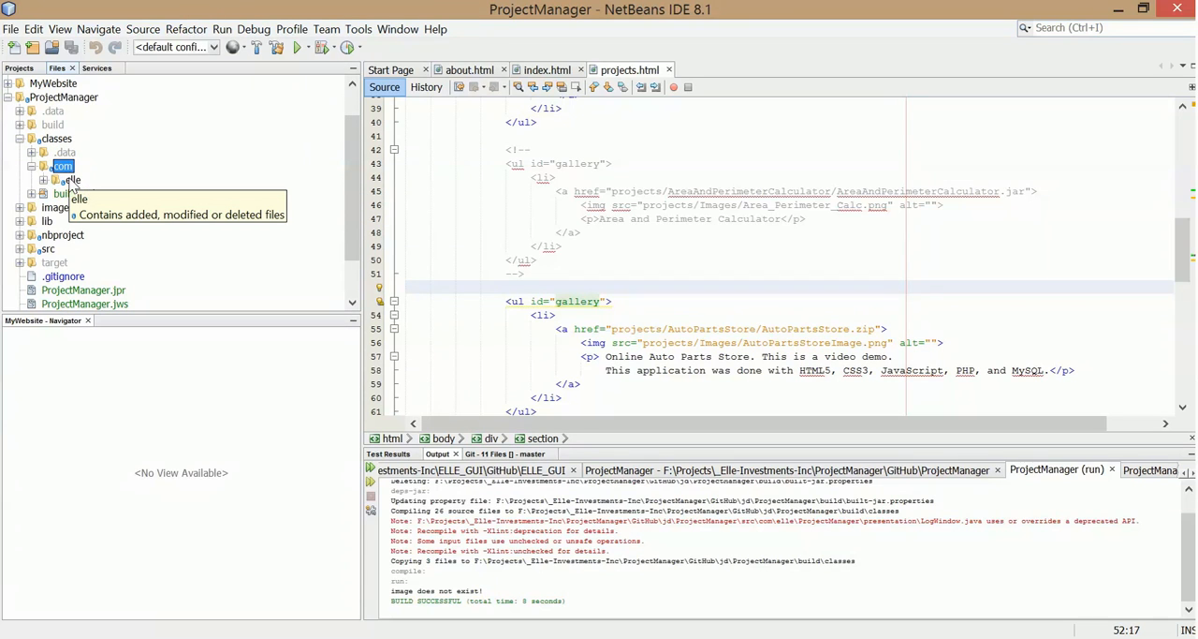
pyautogui.moveTo(41, 187)
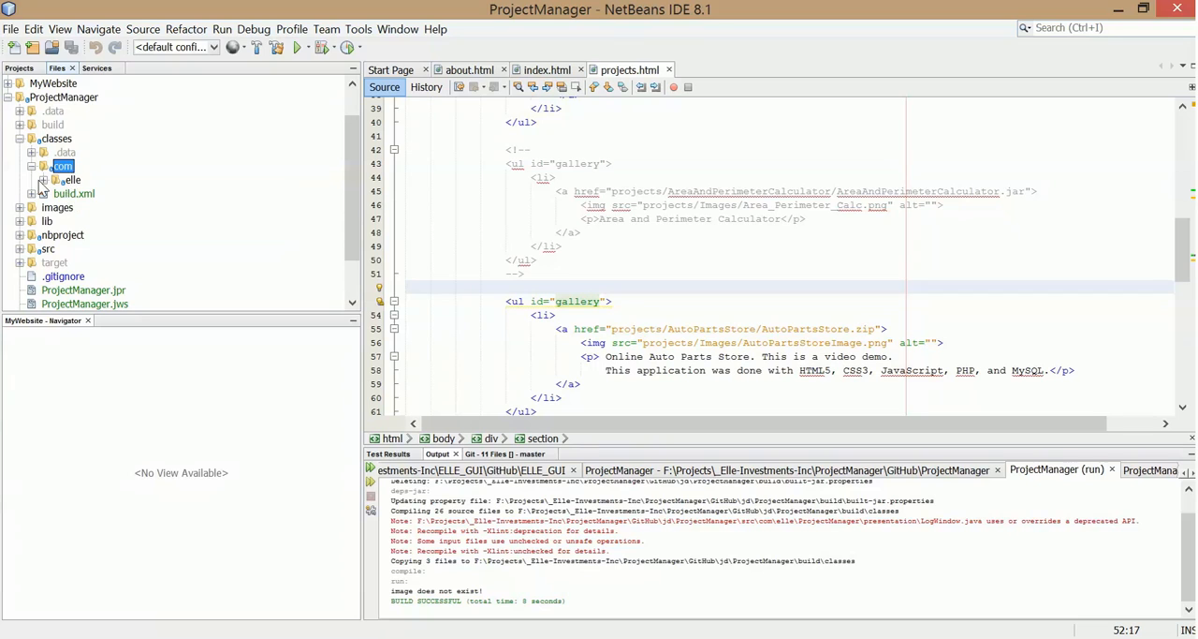
pyautogui.click(43, 178)
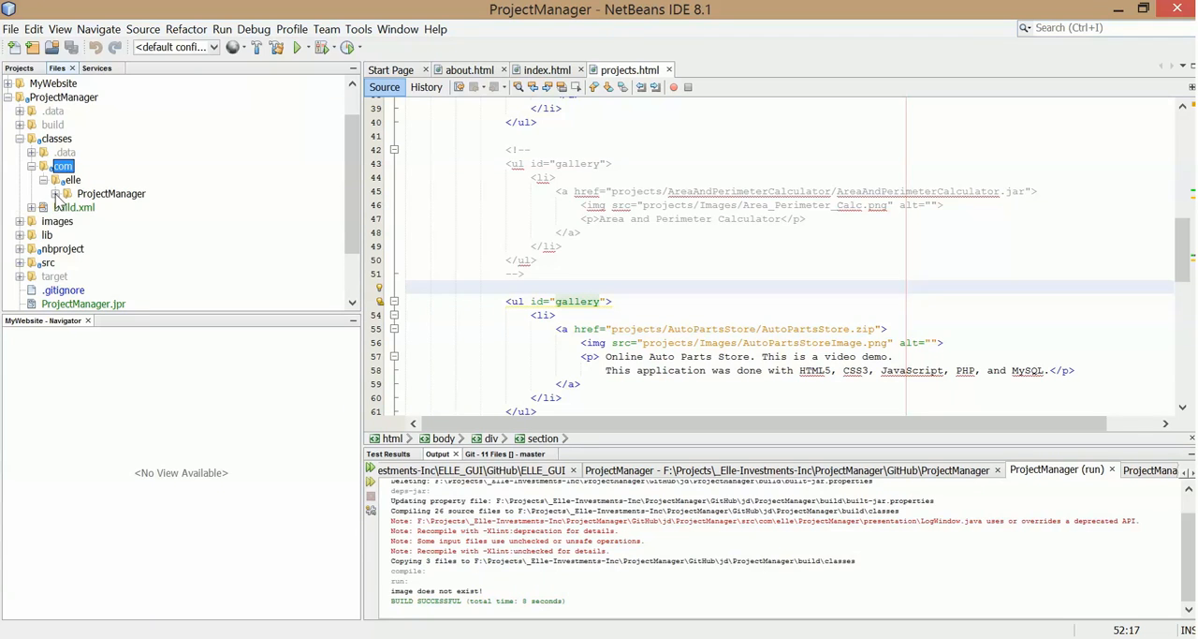
pyautogui.click(56, 179)
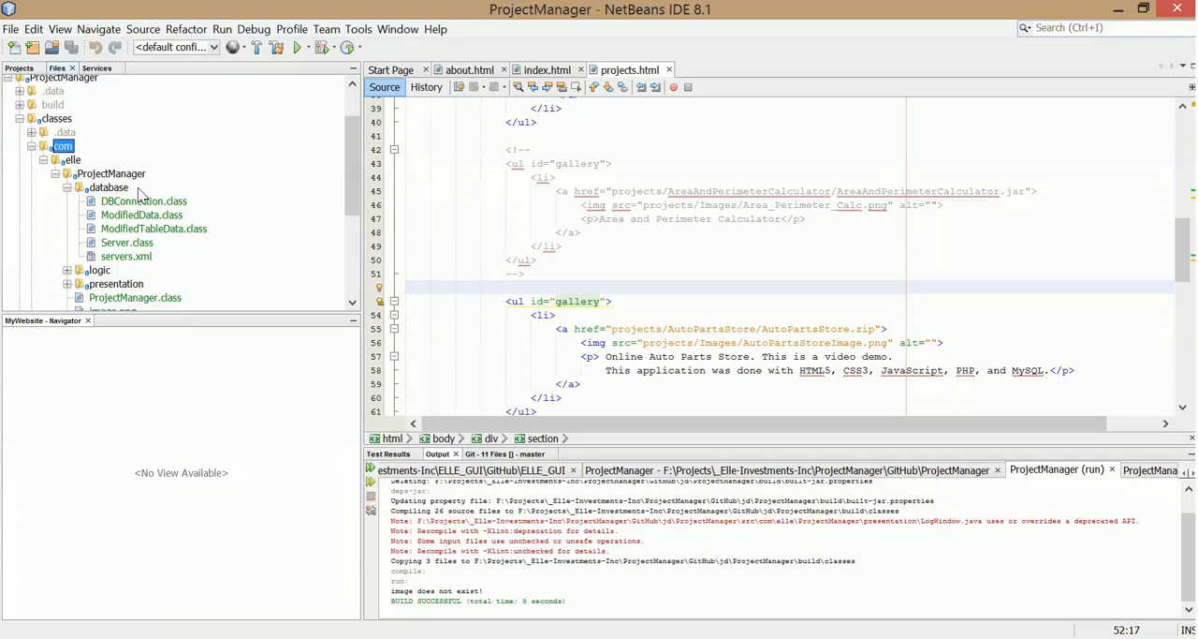
pyautogui.moveTo(109, 187)
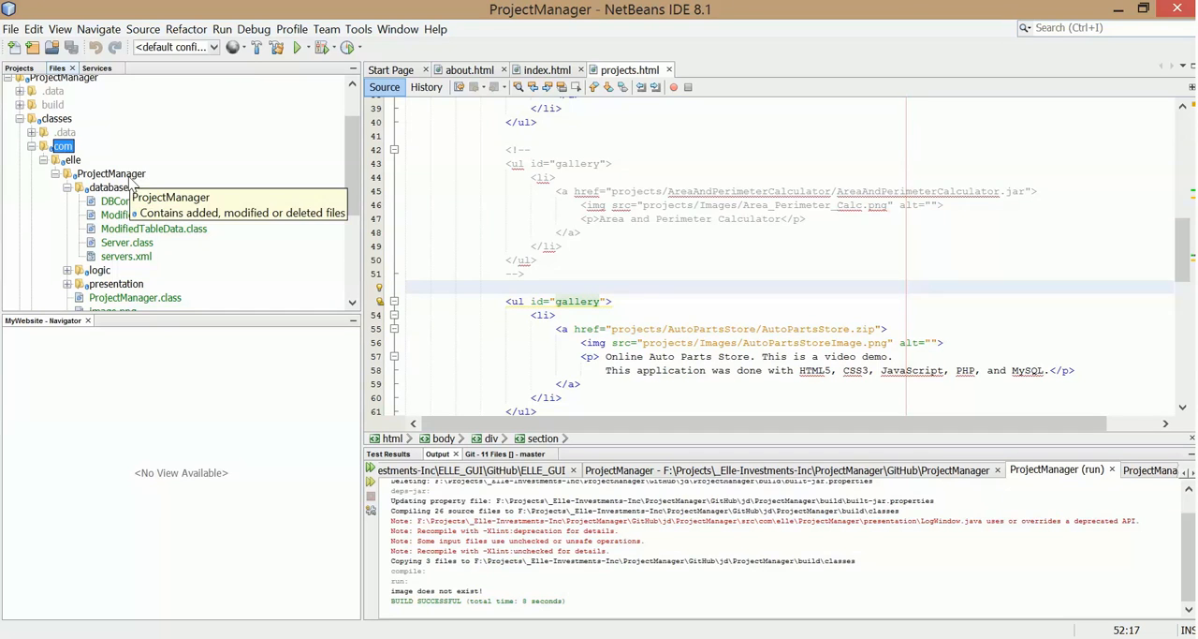
pyautogui.moveTo(348, 152)
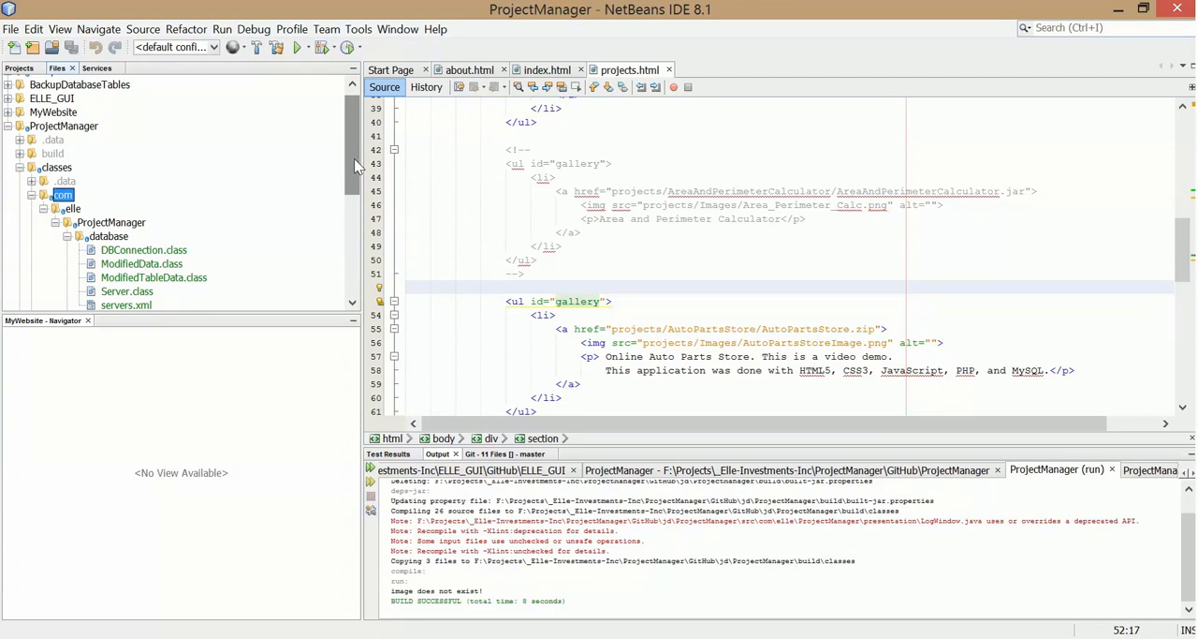
# Step: Inspect servers.xml and list Server.class members getName, getUrl, setName and setUrl
pyautogui.scroll(-3)
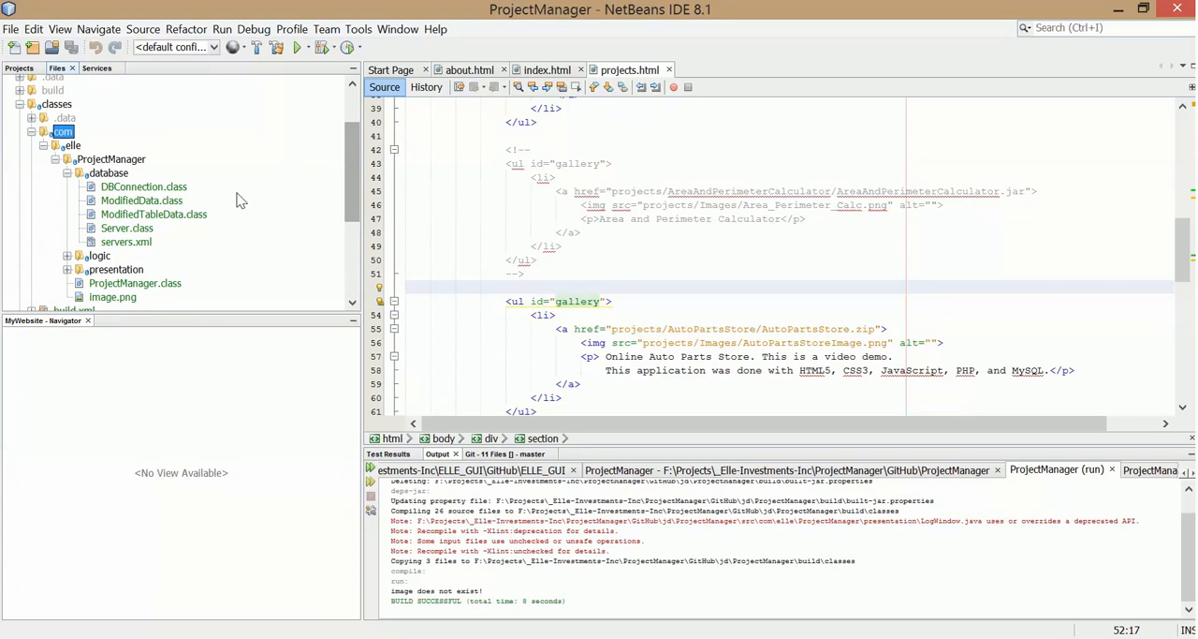
pyautogui.moveTo(284, 206)
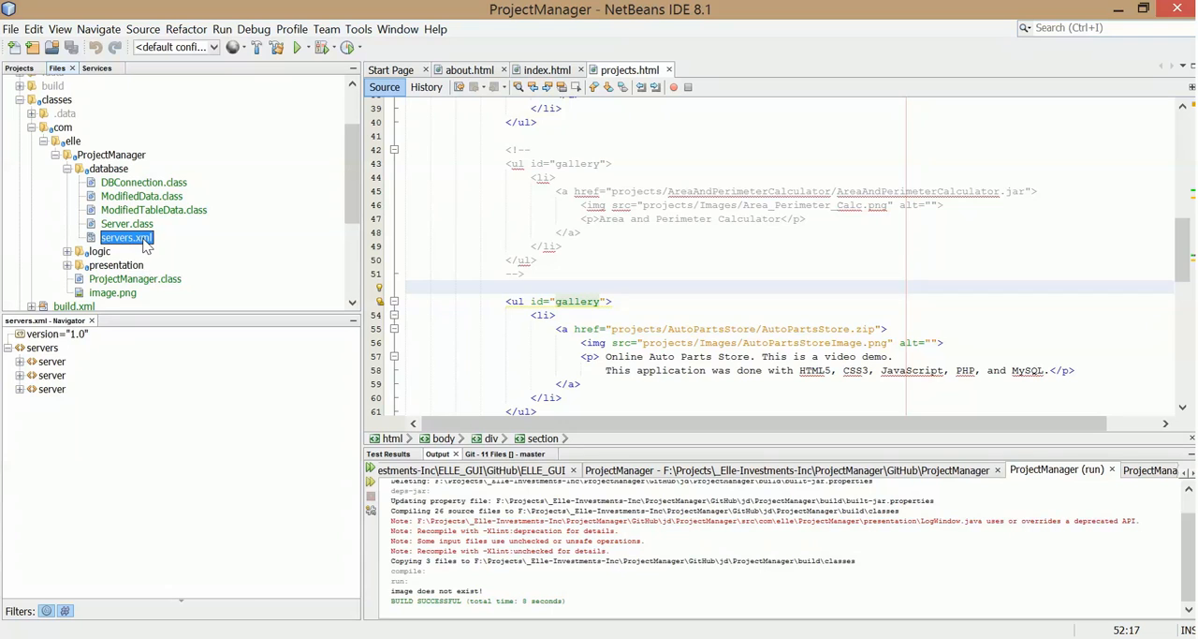
pyautogui.rightClick(127, 236)
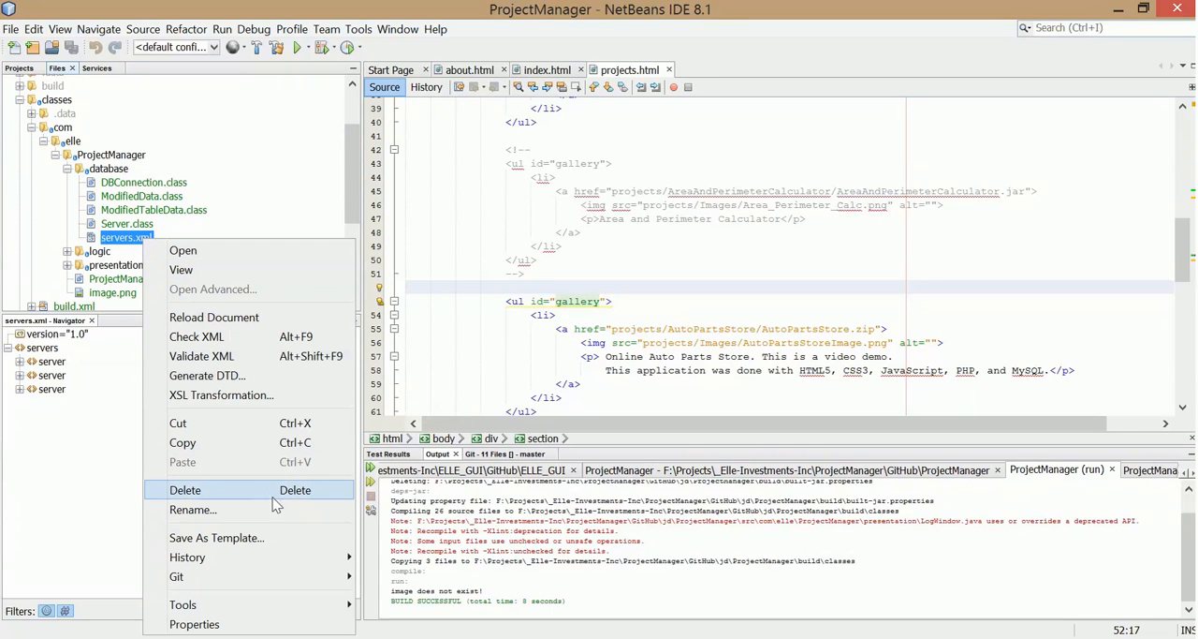
pyautogui.moveTo(282, 494)
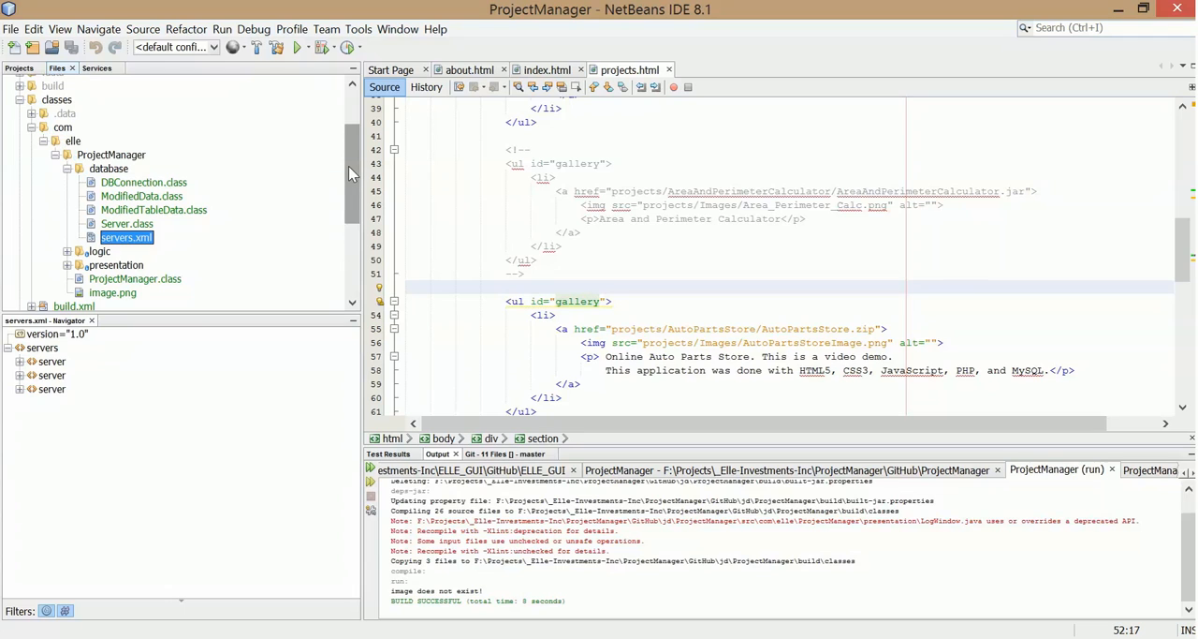
pyautogui.moveTo(348, 172)
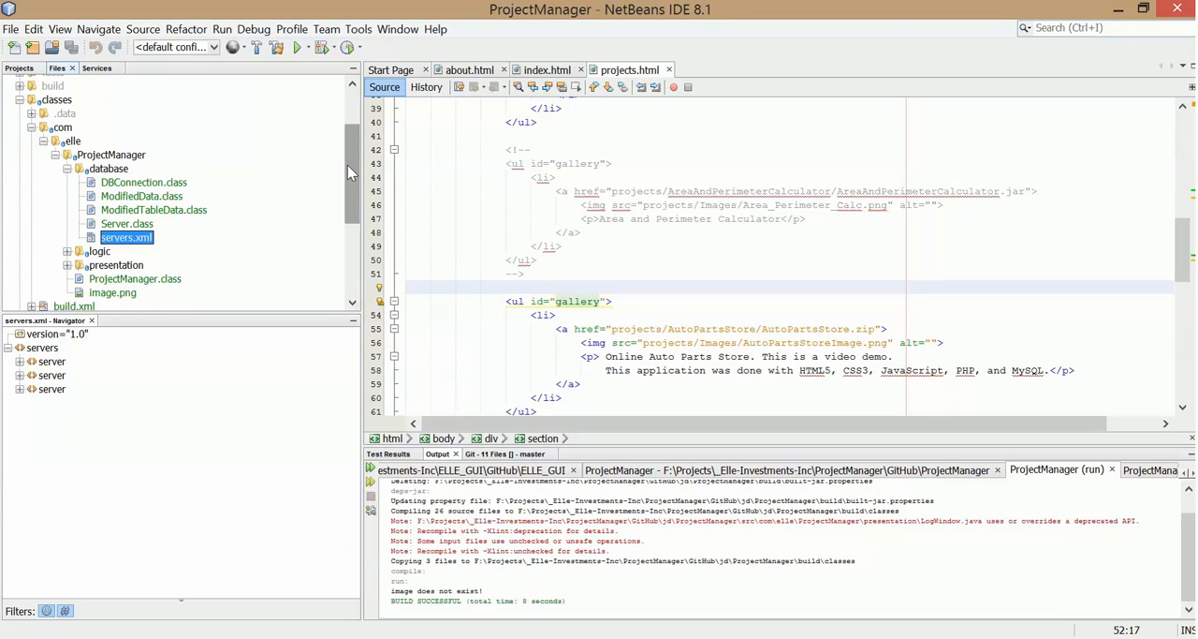
pyautogui.click(127, 222)
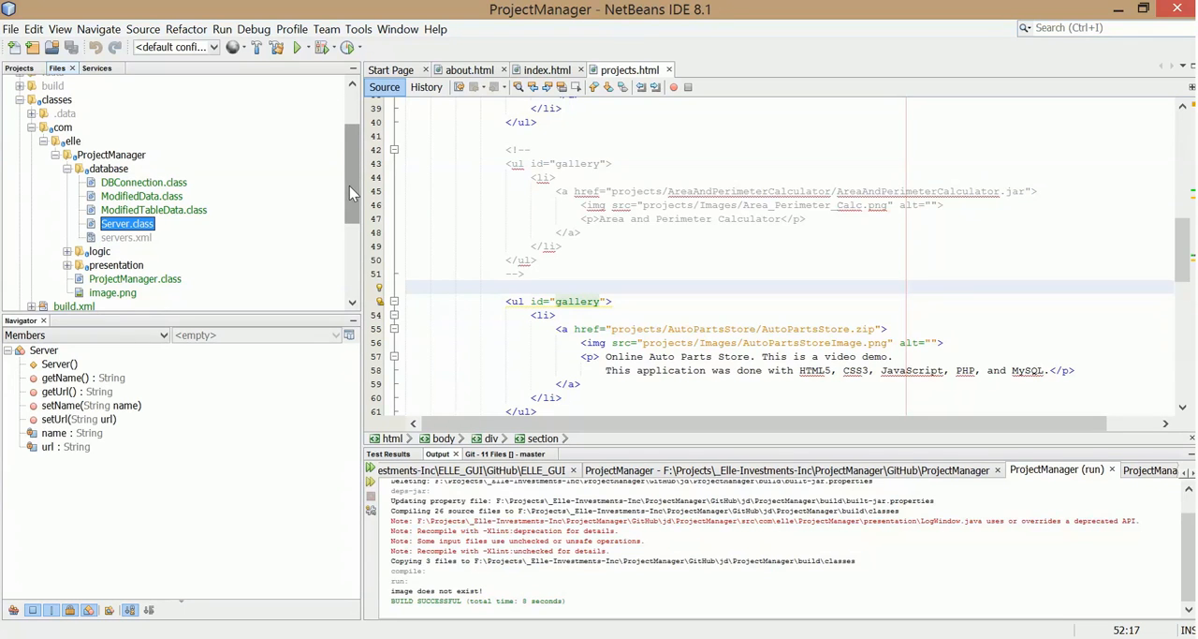
pyautogui.scroll(-3)
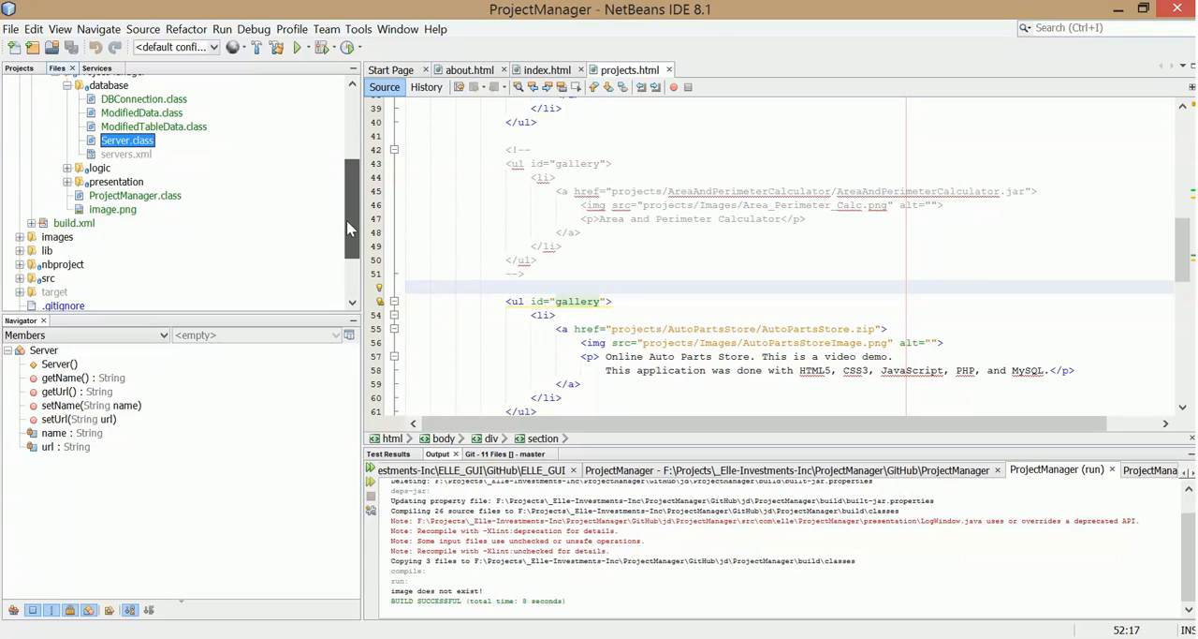
pyautogui.scroll(-3)
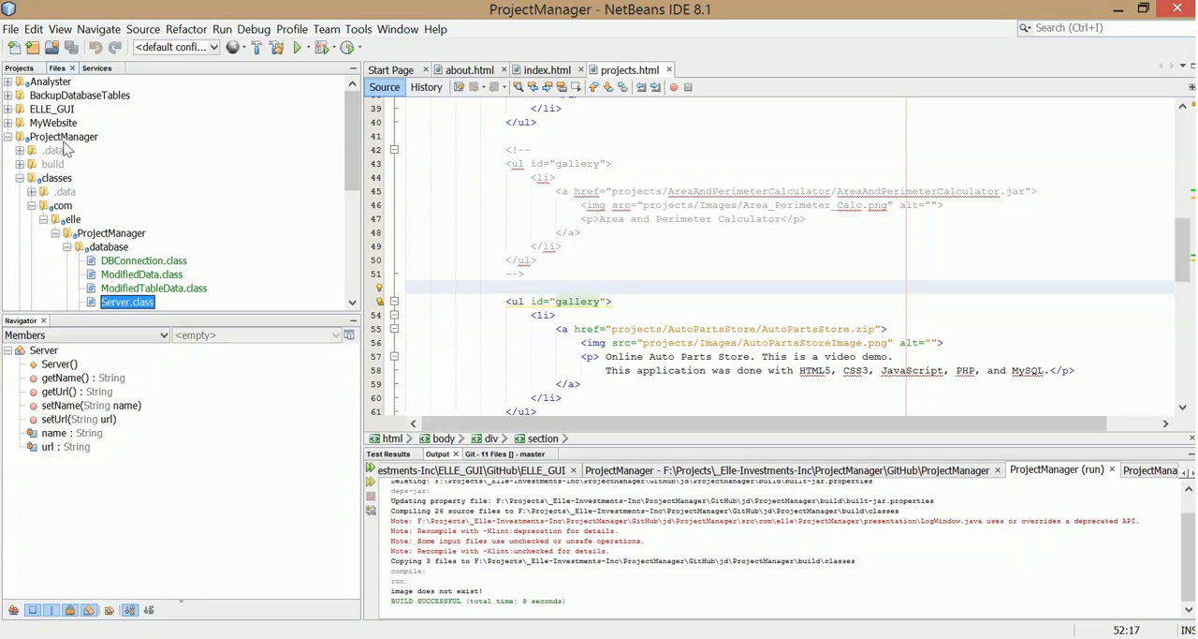
# Step: Bring up Git > Commit for the ProjectManager repository on master
pyautogui.rightClick(63, 135)
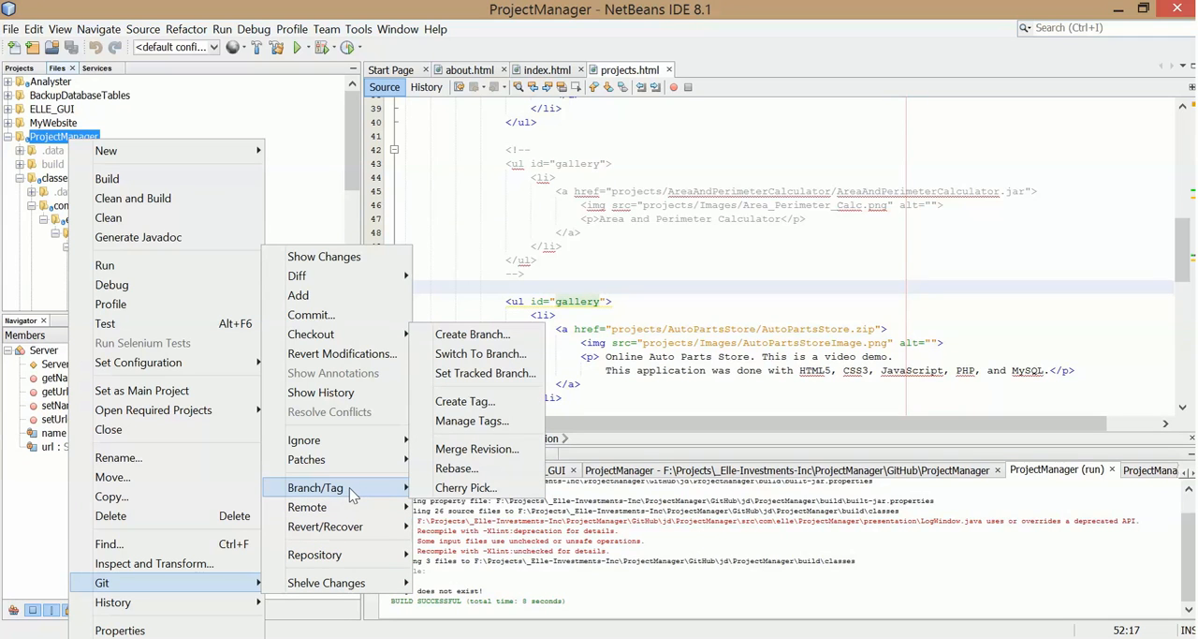
pyautogui.moveTo(303, 440)
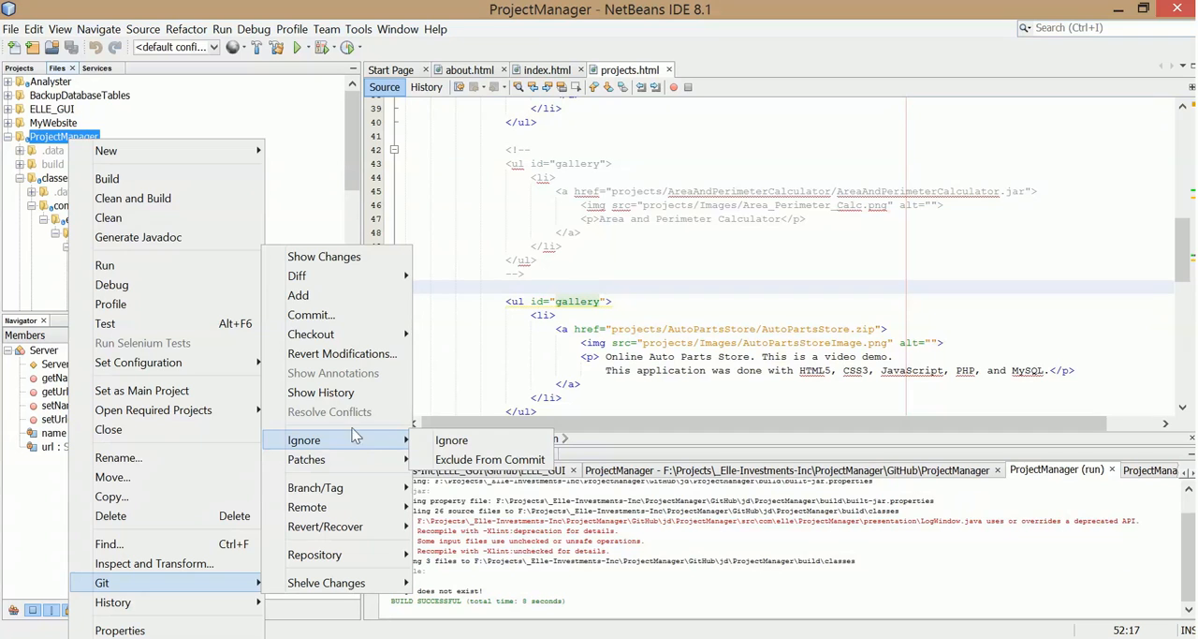
pyautogui.click(311, 315)
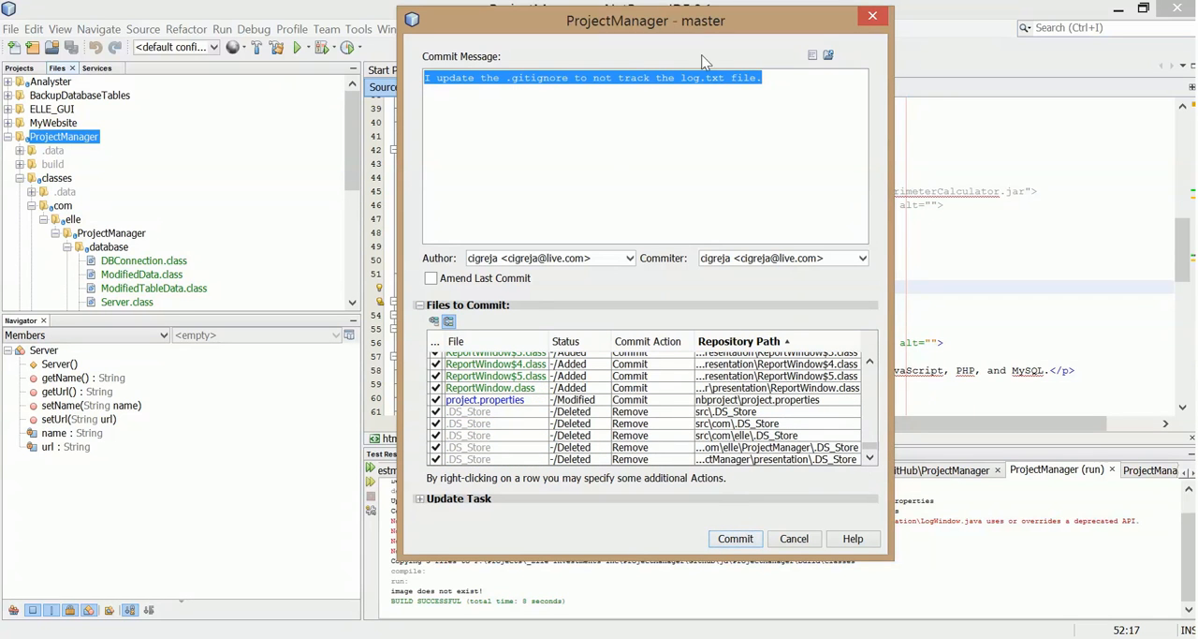
# Step: Commit with a message about implementing JDeveloper and ignoring log.txt and server.xml
pyautogui.click(764, 78)
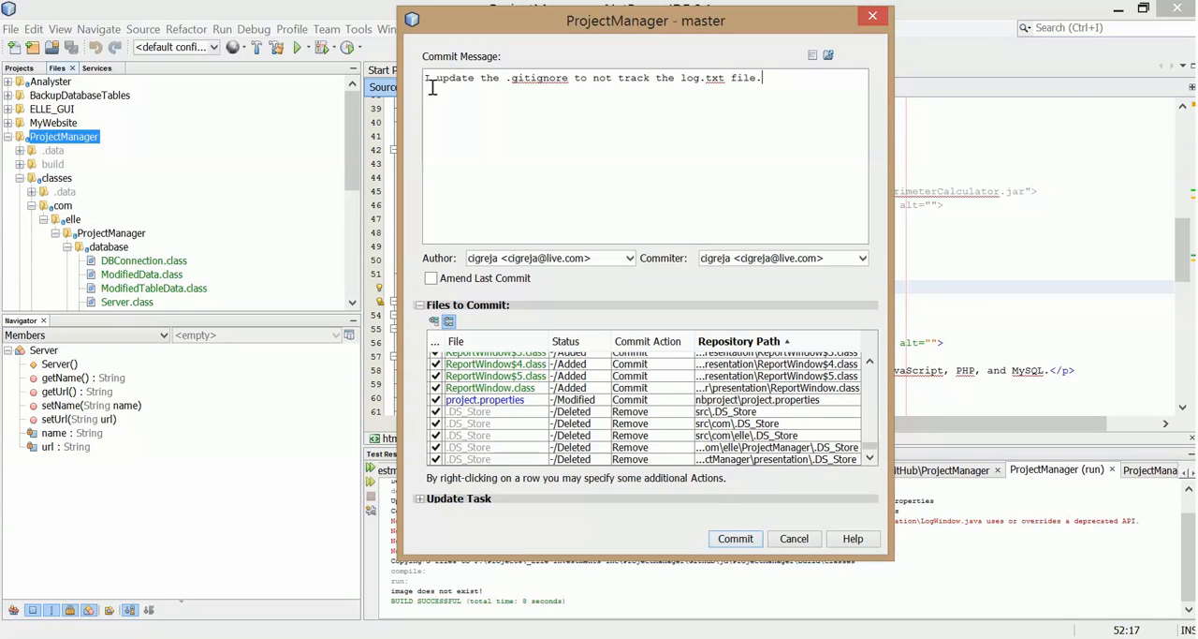
pyautogui.click(784, 79)
pyautogui.write('d')
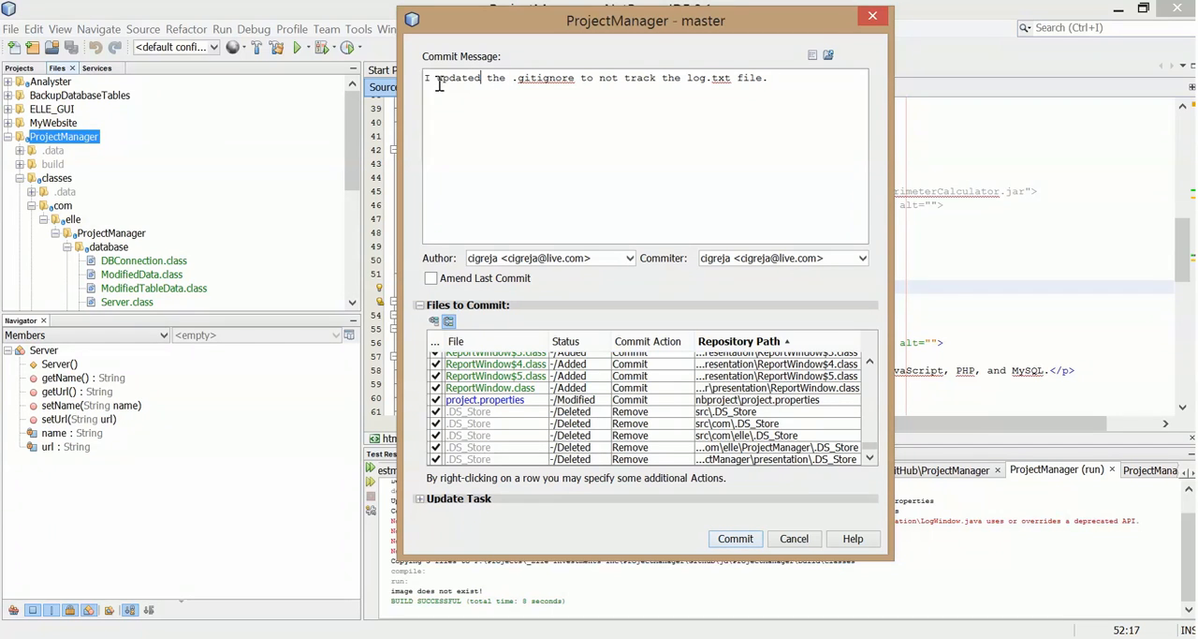
pyautogui.moveTo(734, 78)
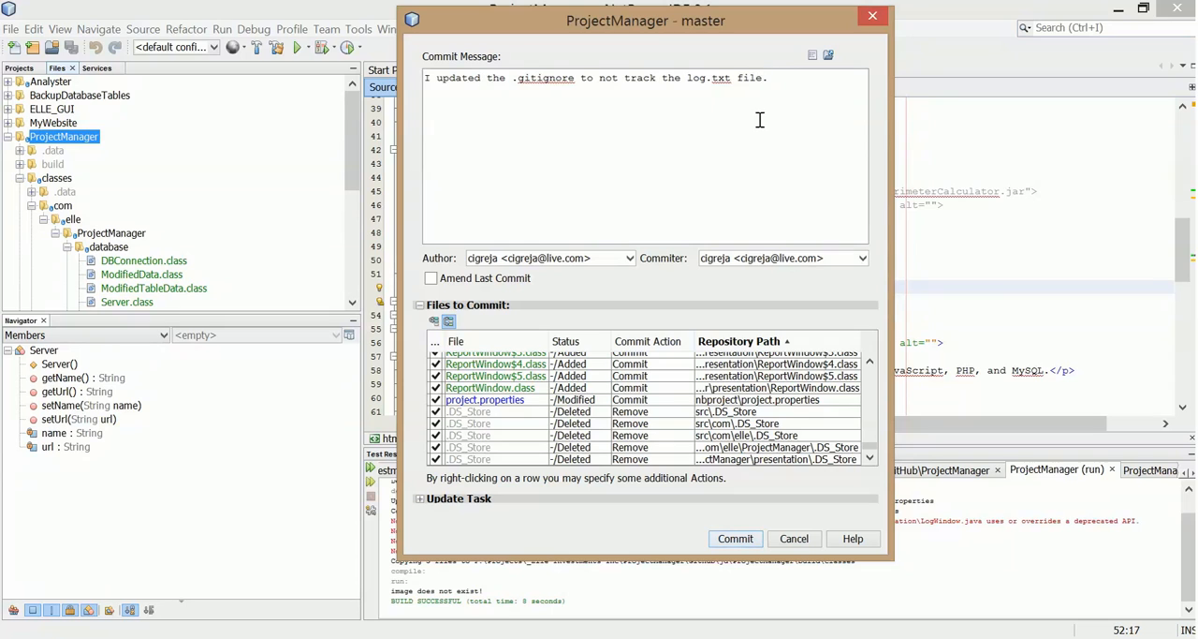
pyautogui.write(', and server')
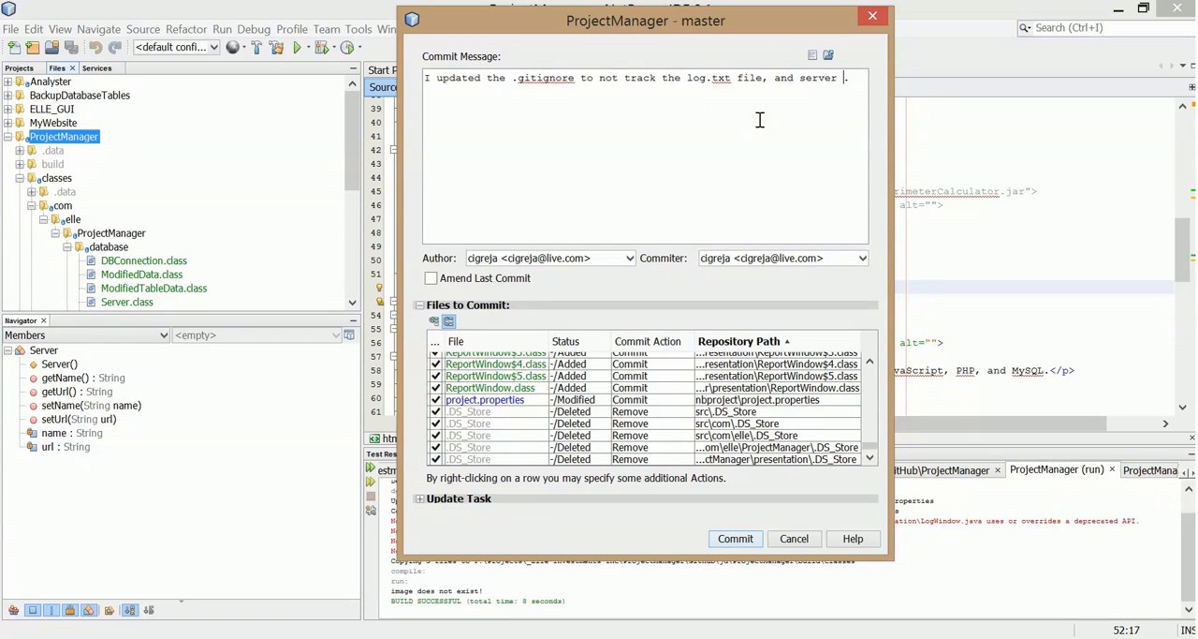
pyautogui.write('.xml files.')
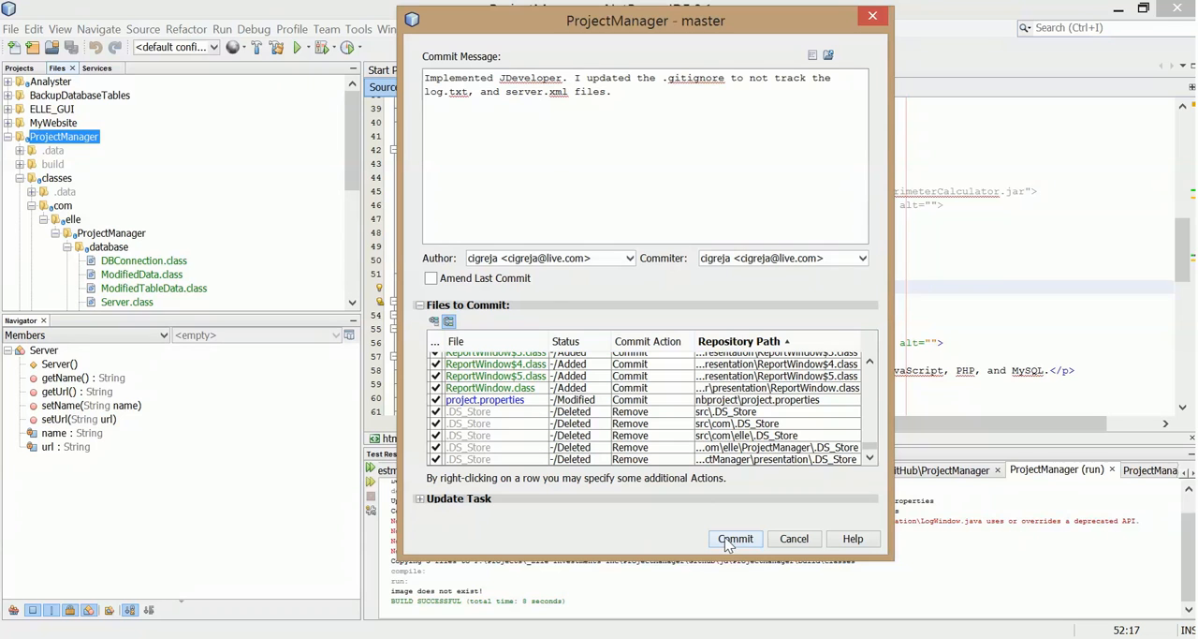
pyautogui.click(734, 539)
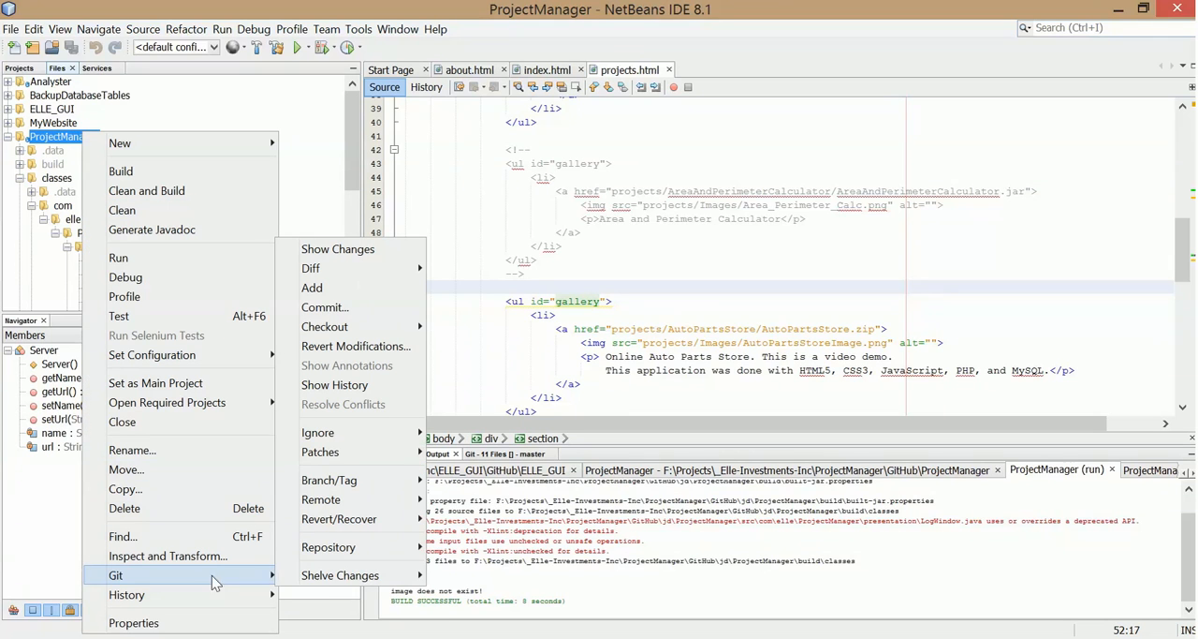
pyautogui.moveTo(329, 547)
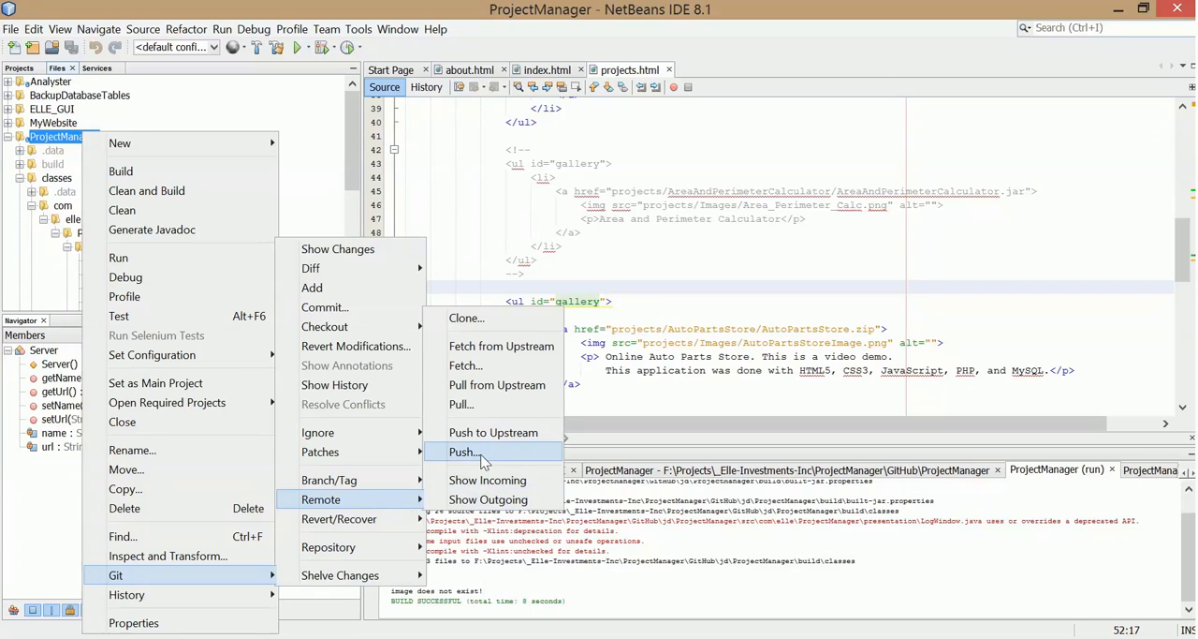
# Step: Push the local master branch to the origin repository on GitHub through the Push wizard
pyautogui.click(465, 452)
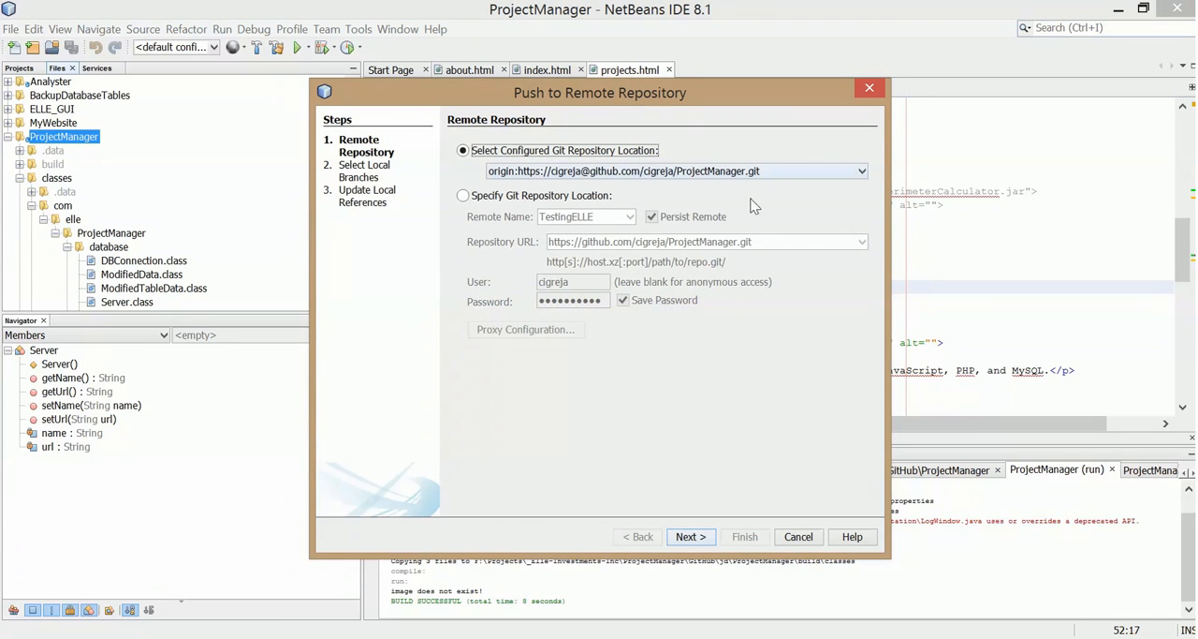
pyautogui.click(691, 535)
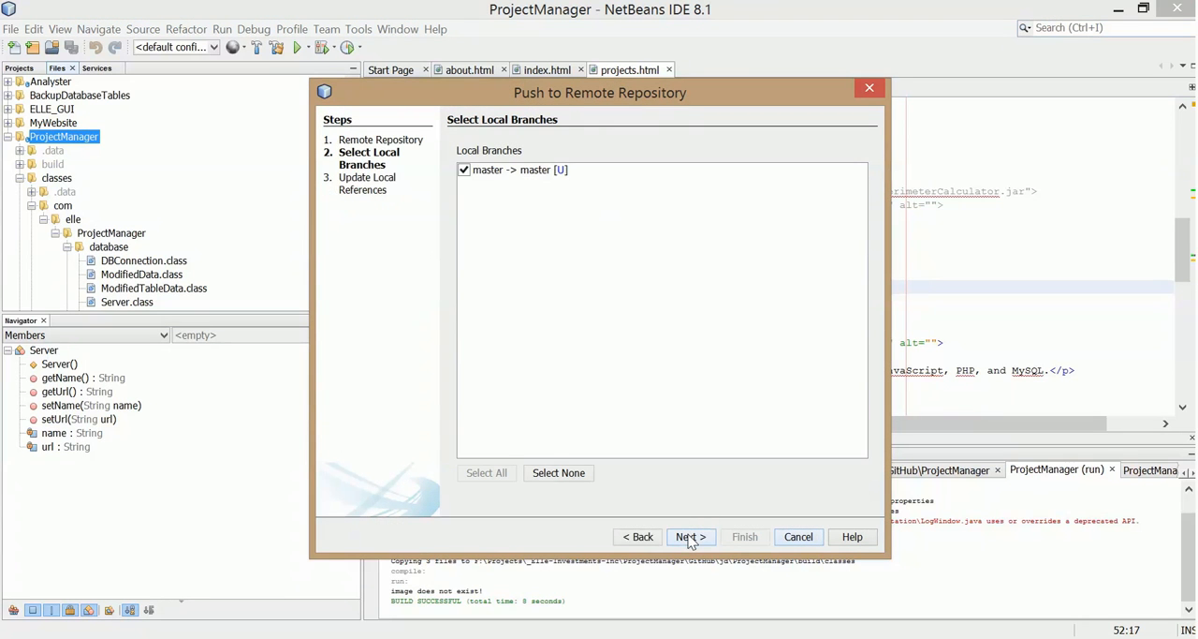
pyautogui.click(689, 536)
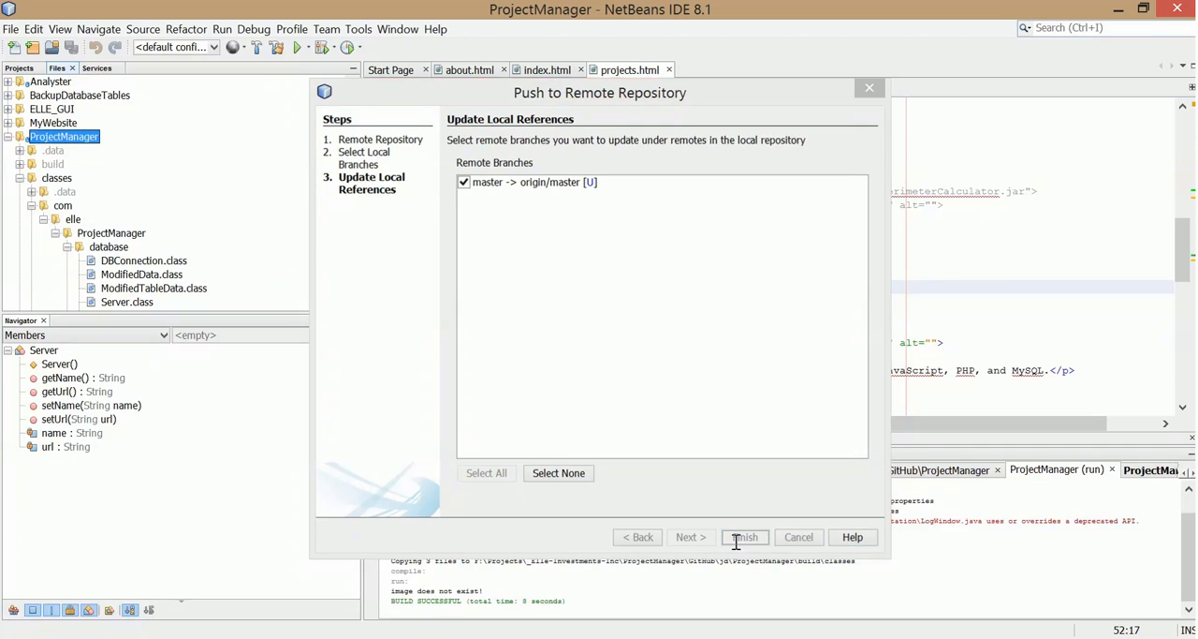
pyautogui.click(743, 536)
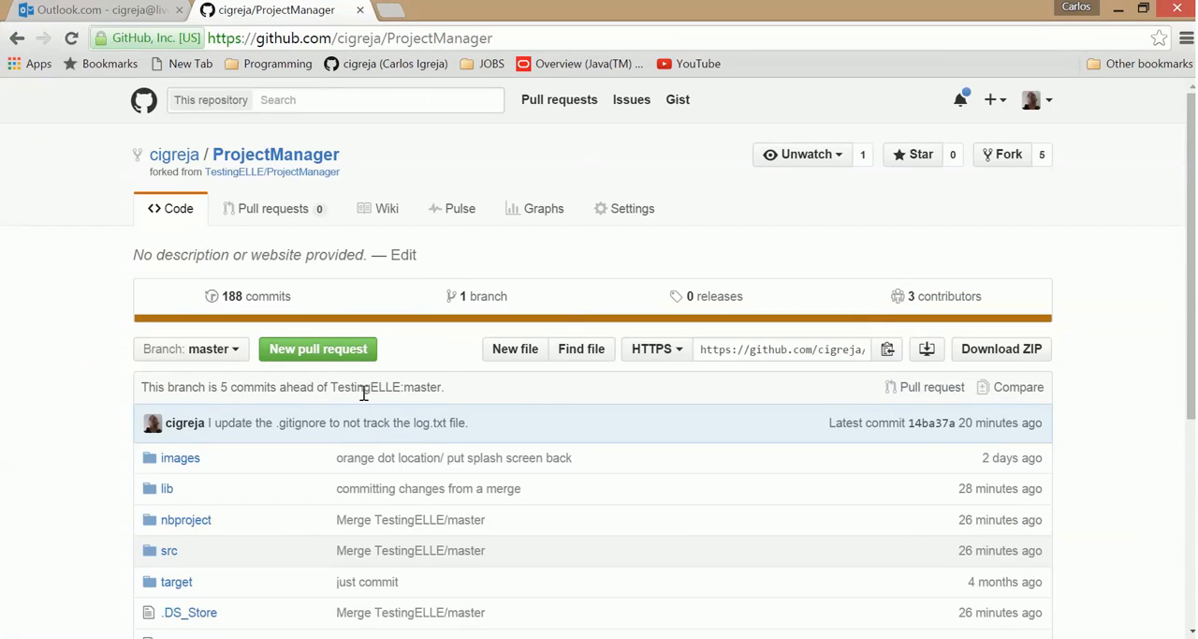
# Step: Refresh the fork to see the JDeveloper commit and start a New pull request against TestingELLE
pyautogui.click(71, 37)
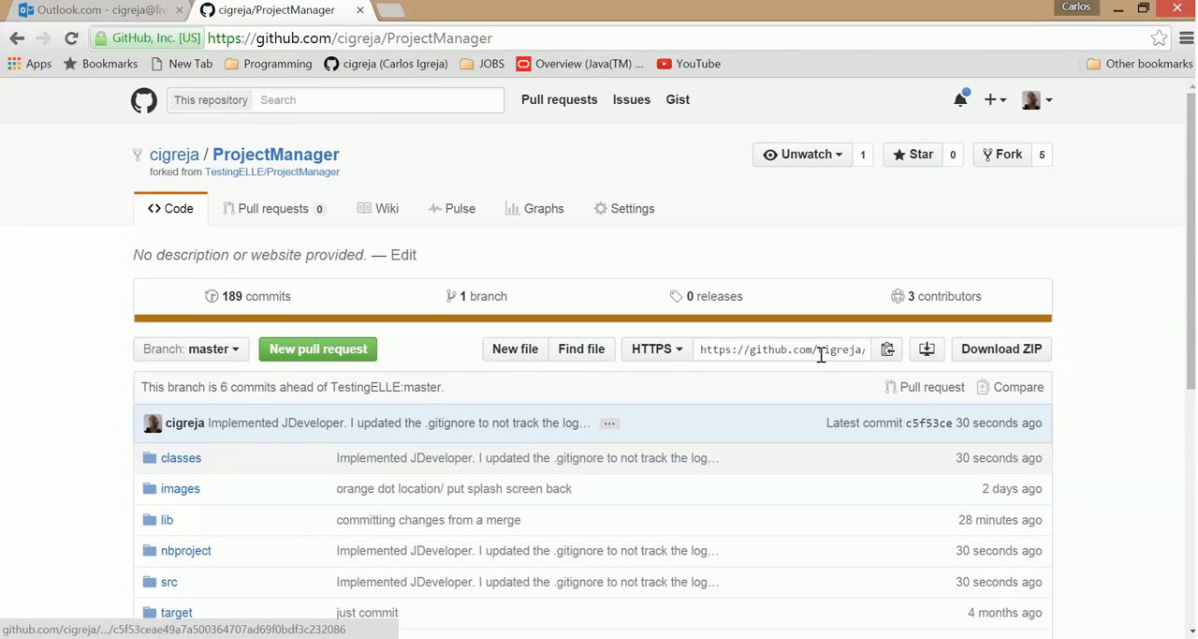
pyautogui.scroll(-3)
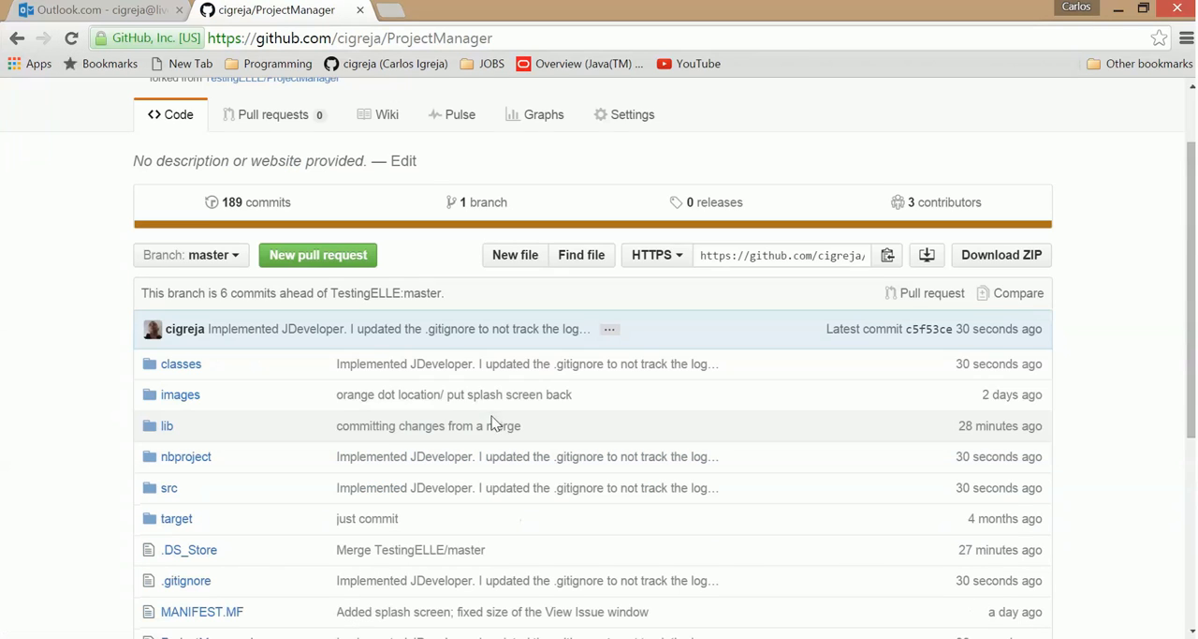
pyautogui.moveTo(346, 329)
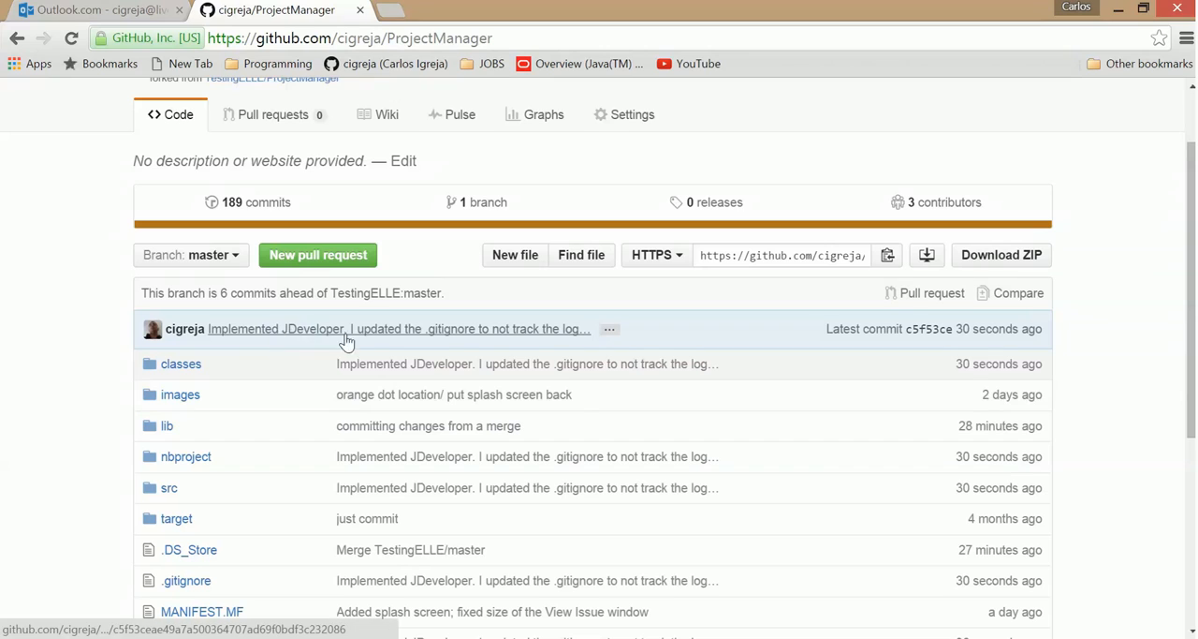
pyautogui.moveTo(618, 341)
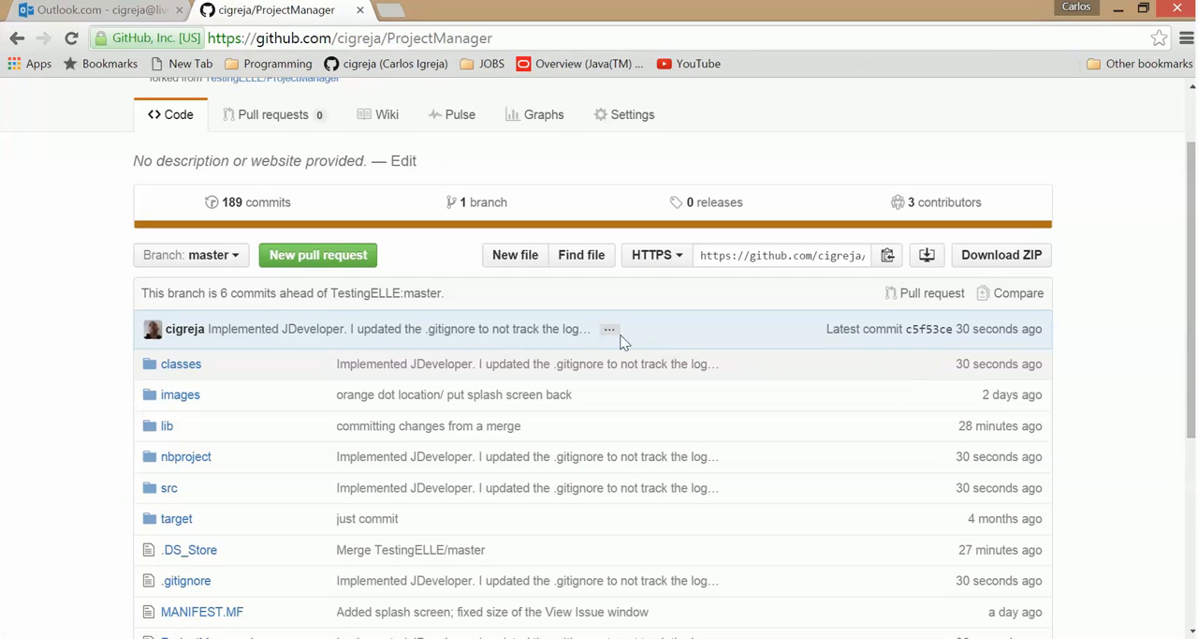
pyautogui.click(318, 255)
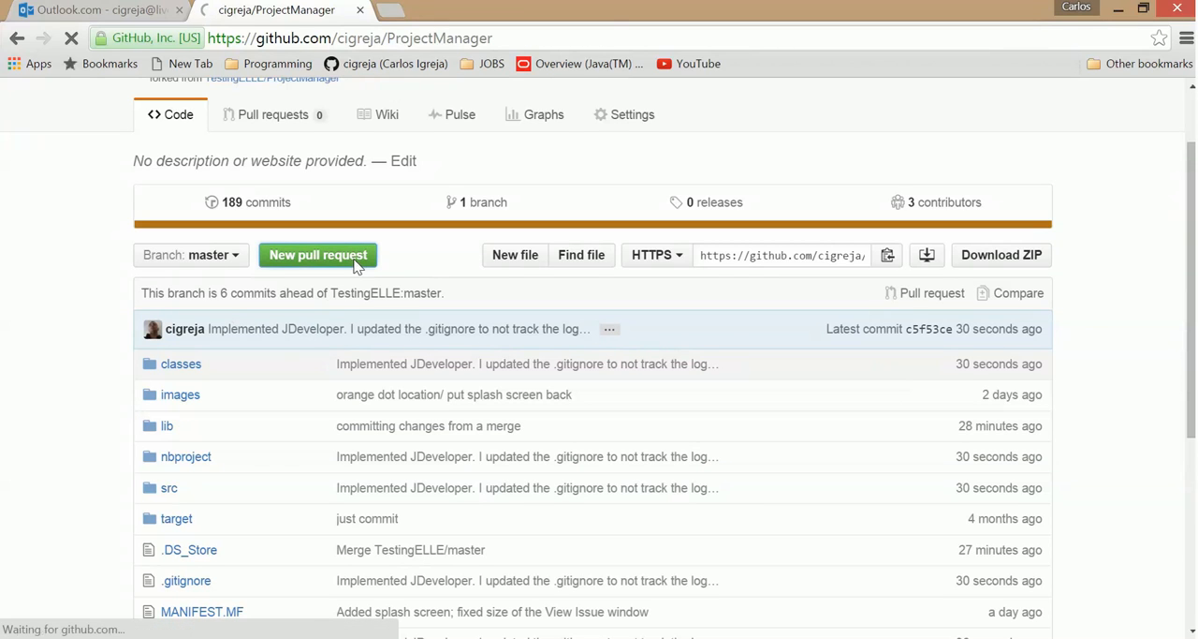
pyautogui.click(318, 254)
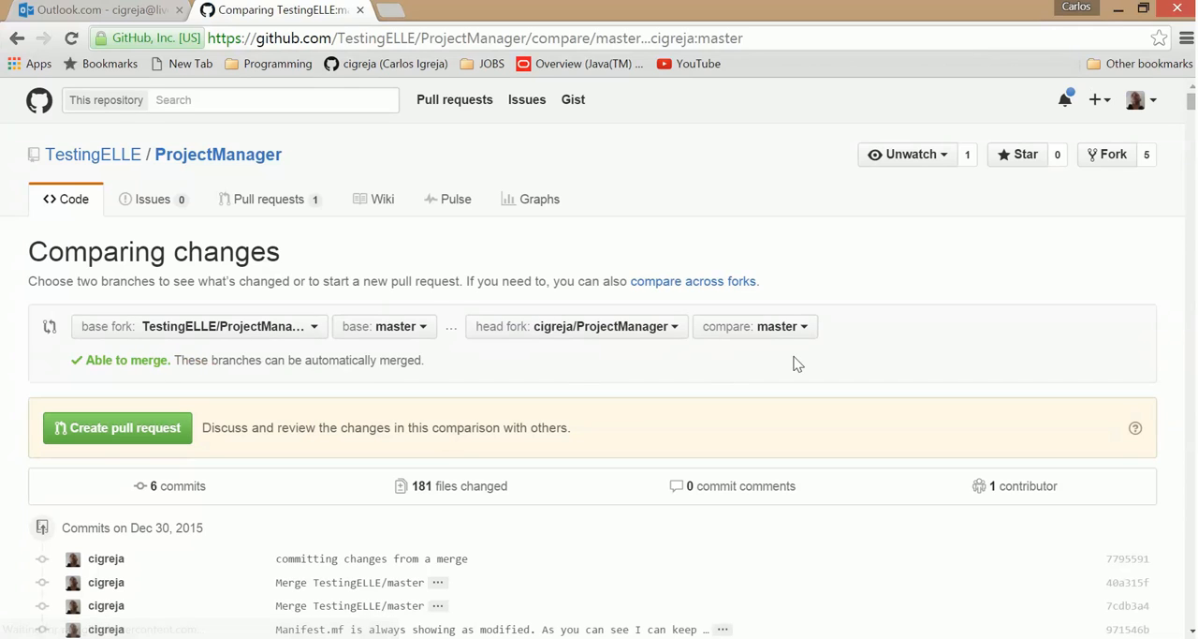
# Step: Create the pull request from cigreja master to TestingELLE master on the Comparing changes page
pyautogui.scroll(-3)
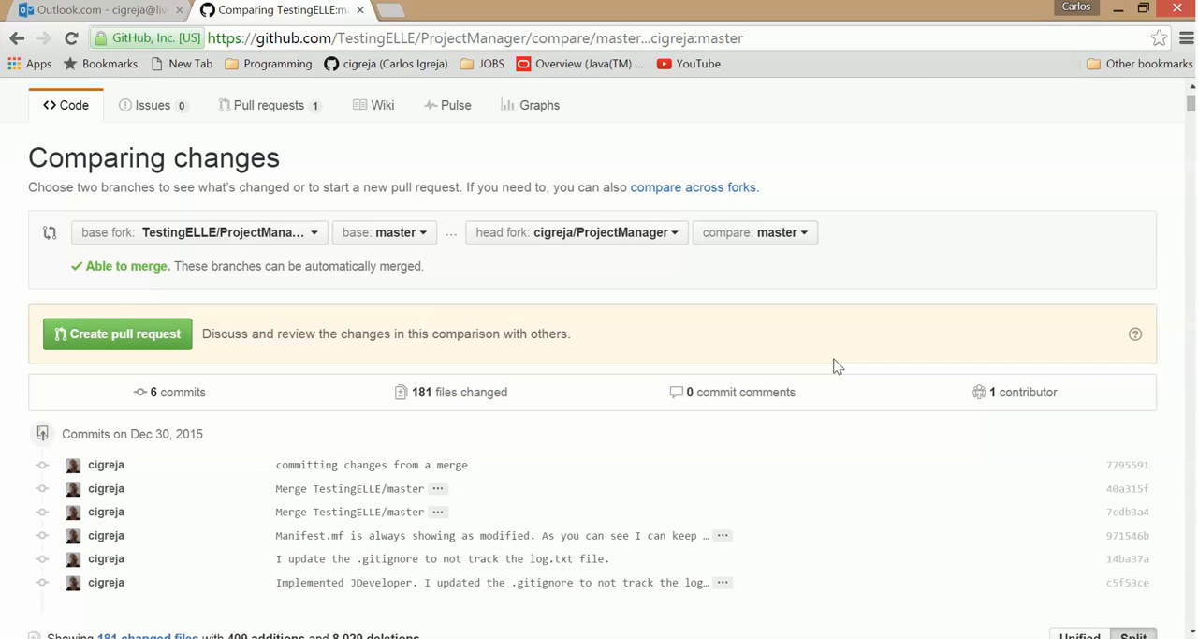
pyautogui.moveTo(654, 442)
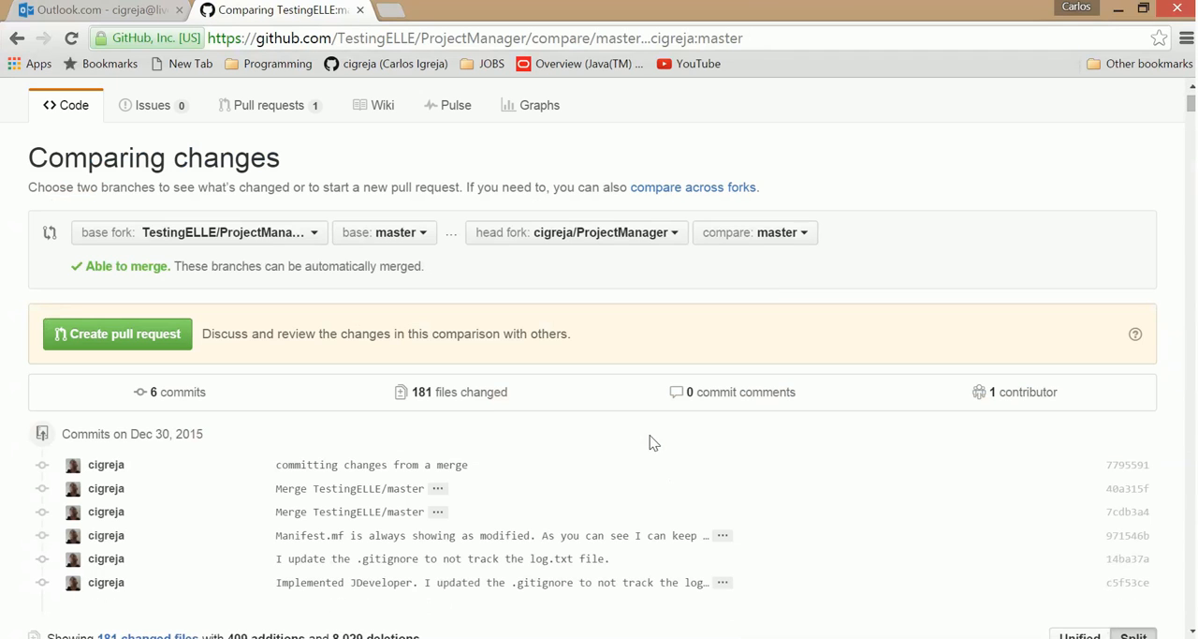
pyautogui.click(116, 333)
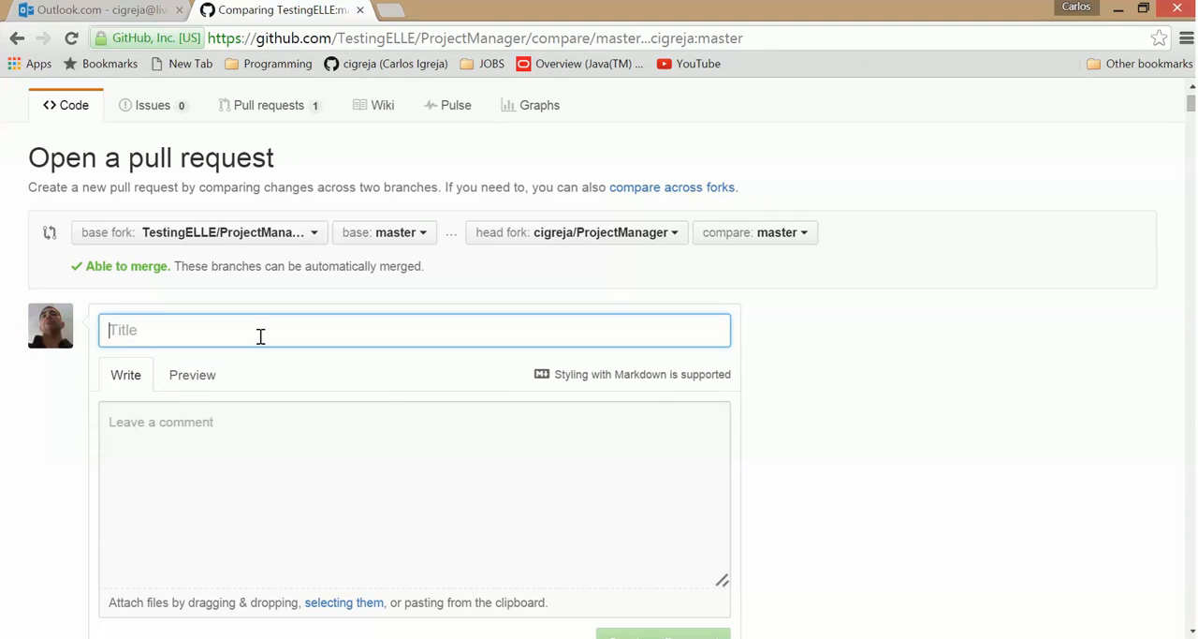
# Step: Title the pull request about JDeveloper being implemented and log.txt now ignored
pyautogui.click(412, 330)
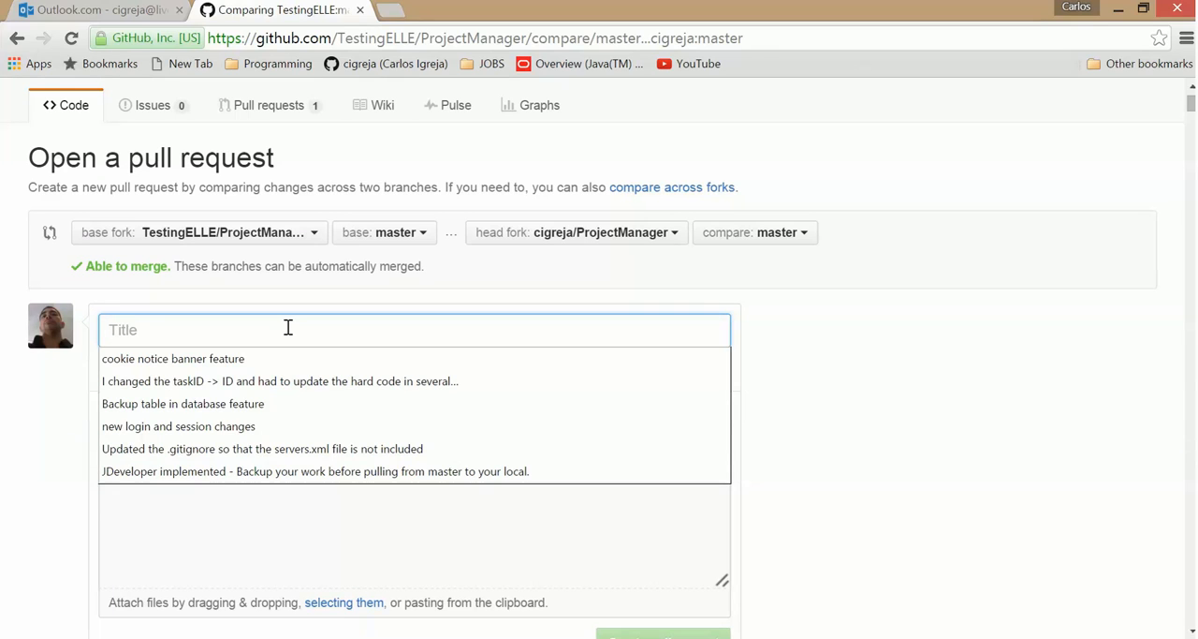
pyautogui.write('J')
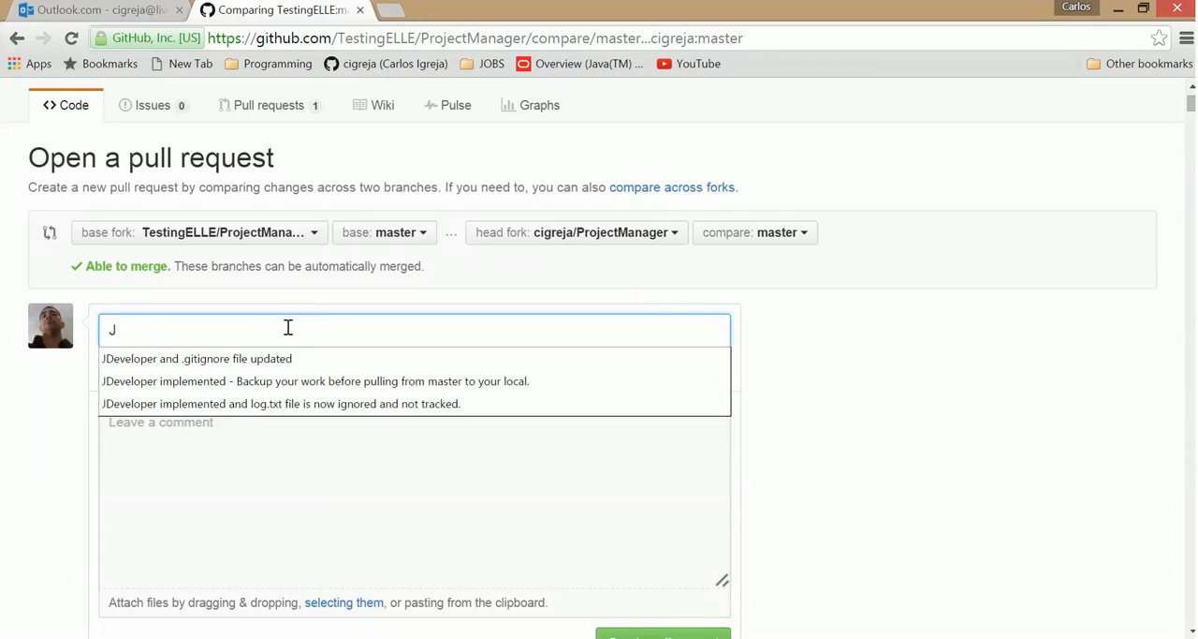
pyautogui.write('Developer')
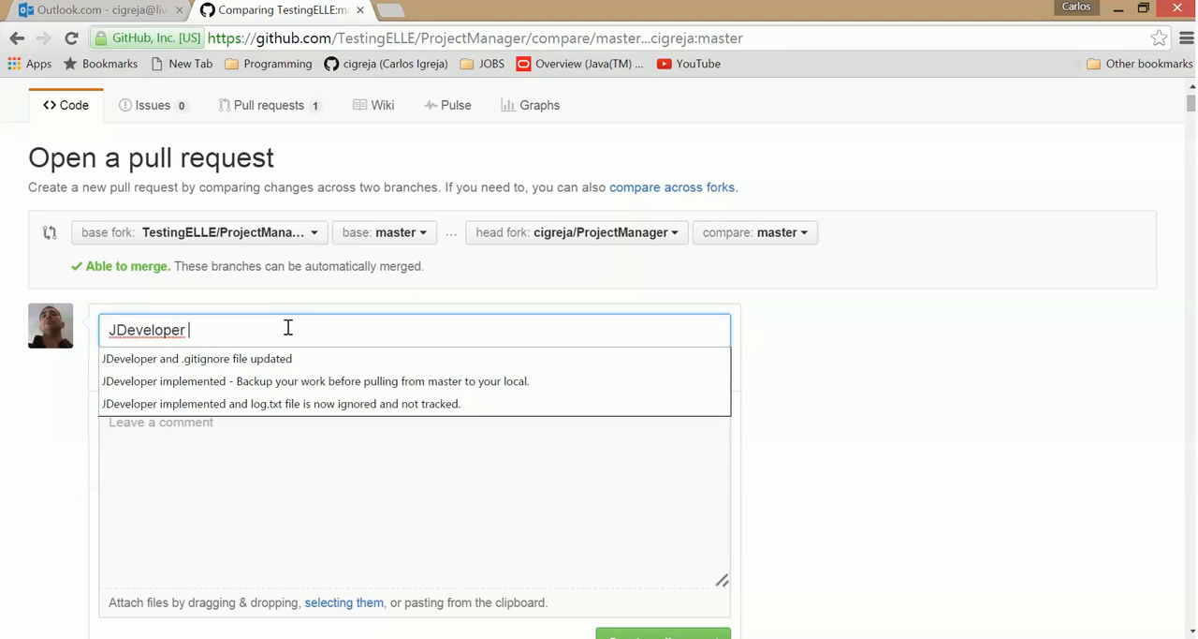
pyautogui.write('implemented and')
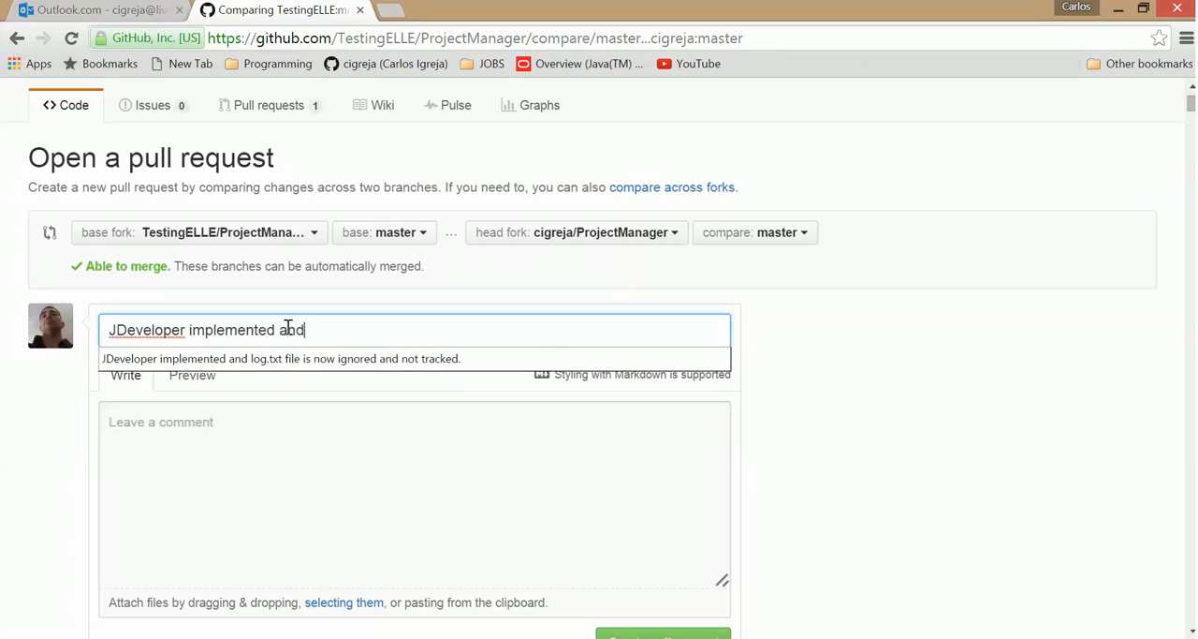
pyautogui.write('l')
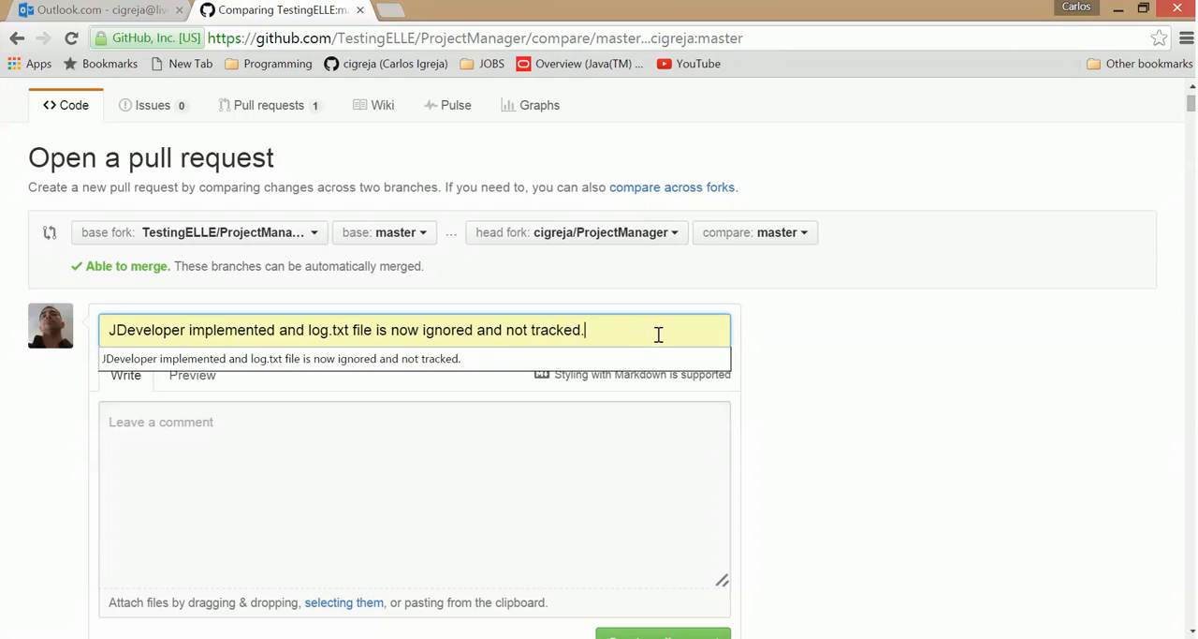
# Step: Submit pull request #36 to merge 6 commits into TestingELLE master
pyautogui.scroll(-3)
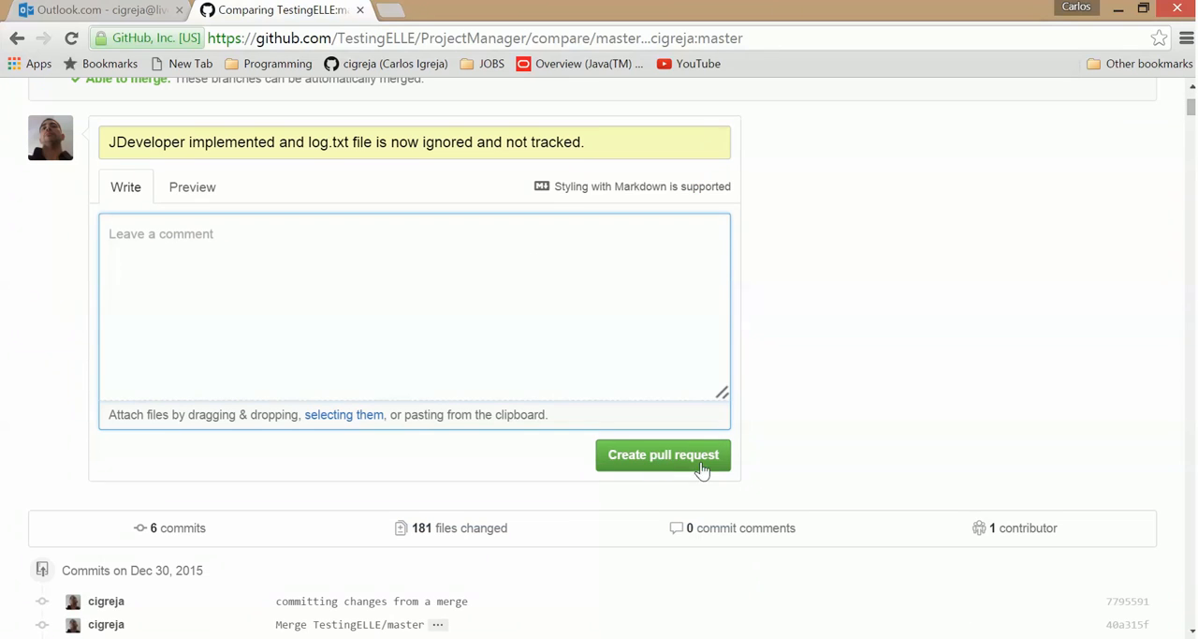
pyautogui.click(662, 453)
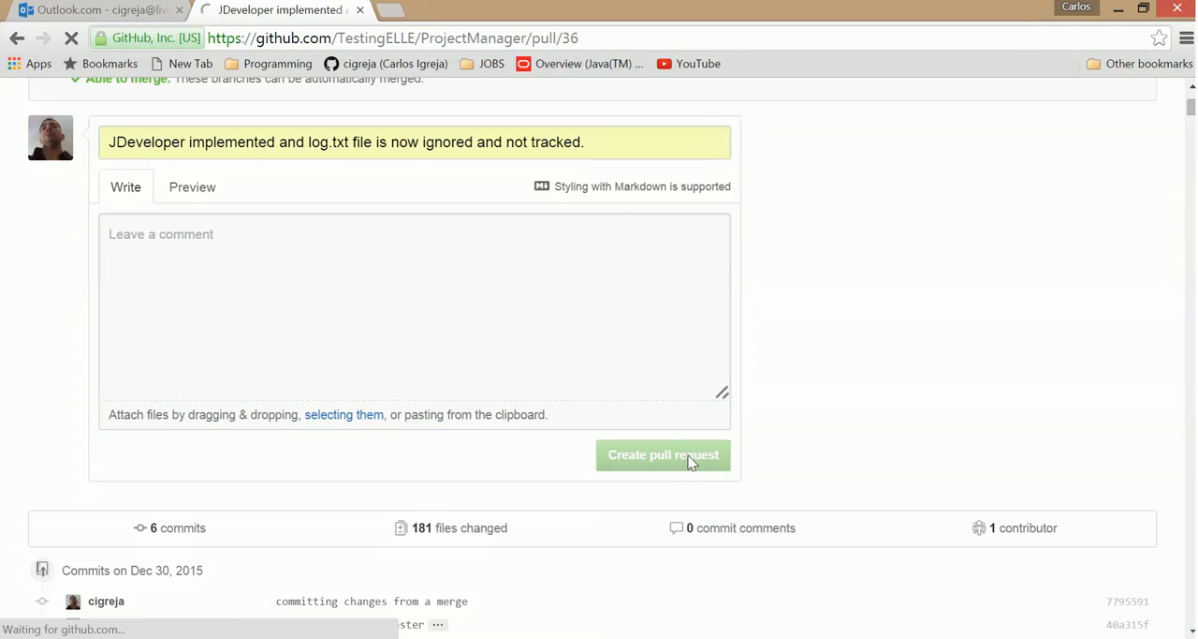
pyautogui.click(663, 453)
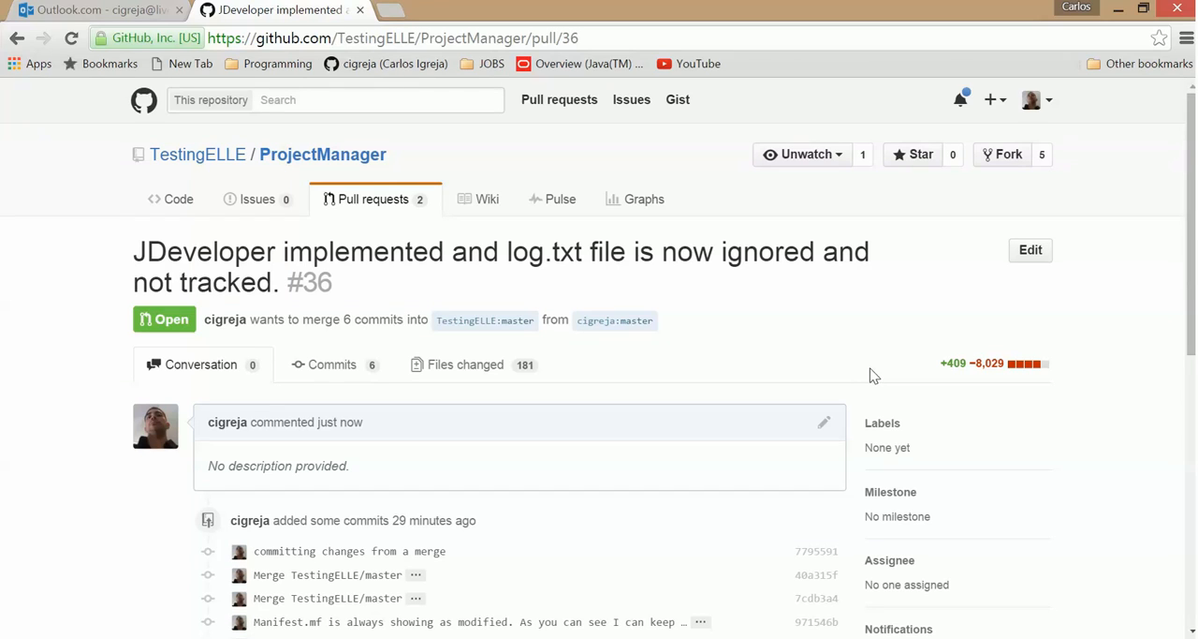
pyautogui.moveTo(895, 447)
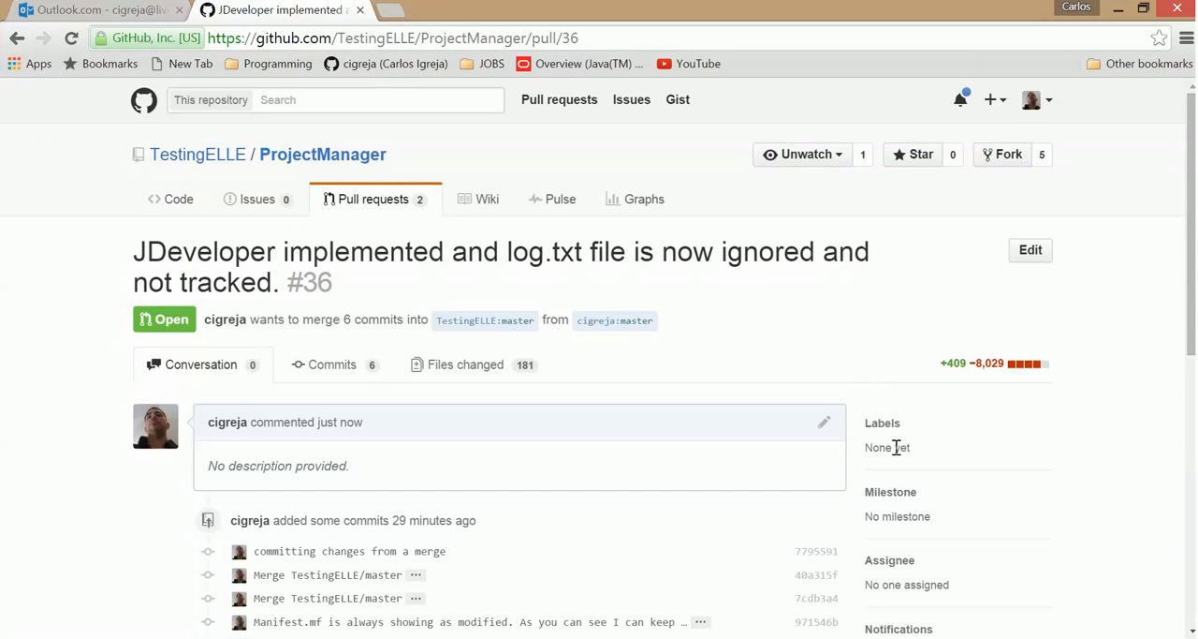
pyautogui.moveTo(1188, 255)
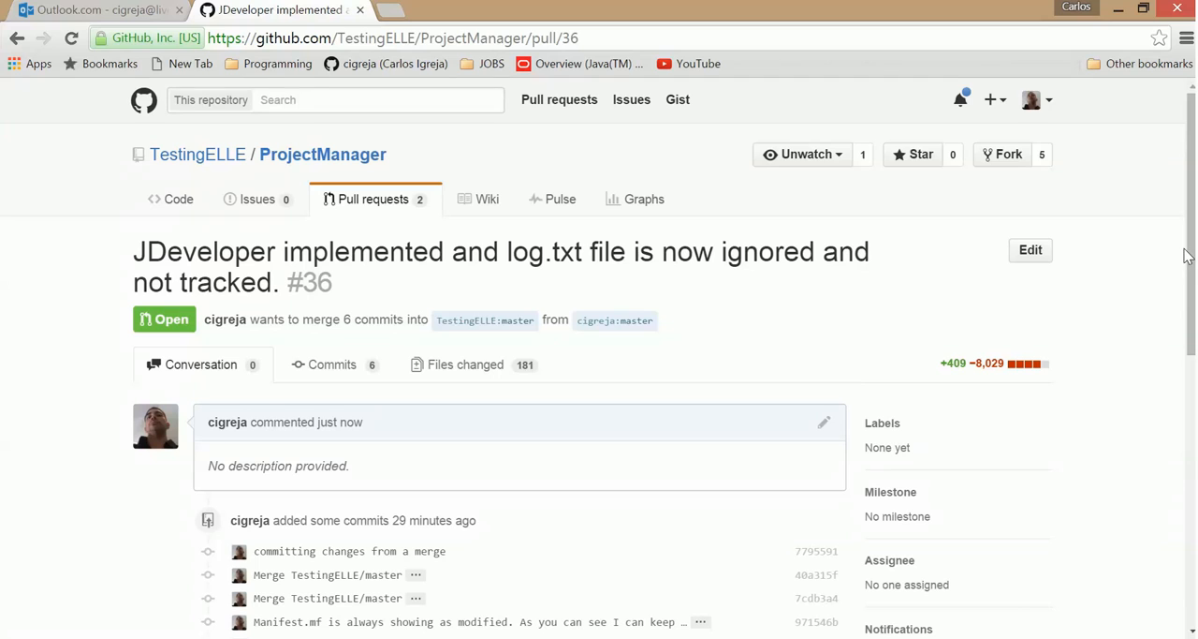